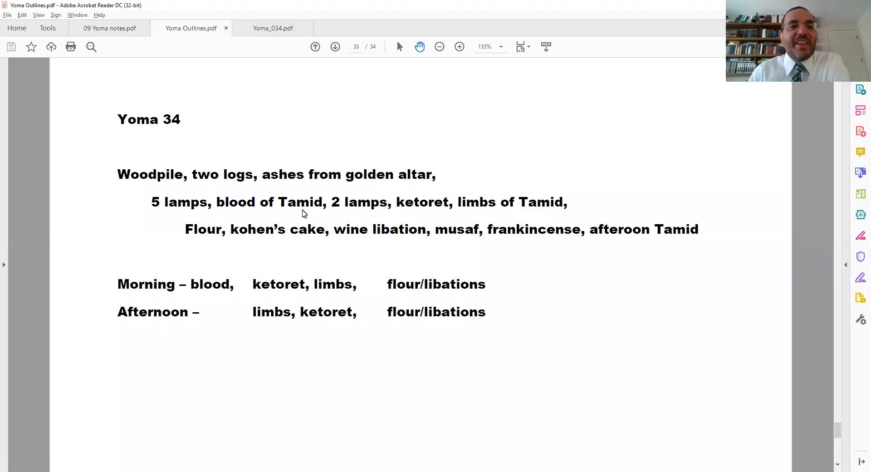
pyautogui.moveTo(188, 183)
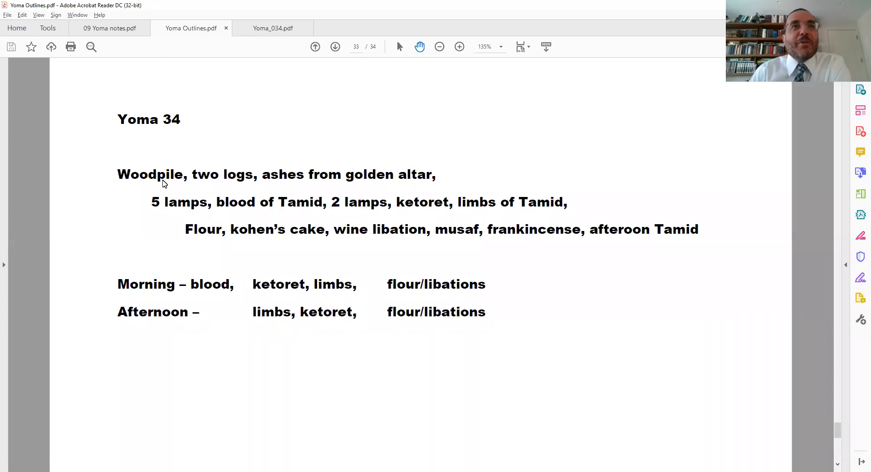
pyautogui.moveTo(233, 199)
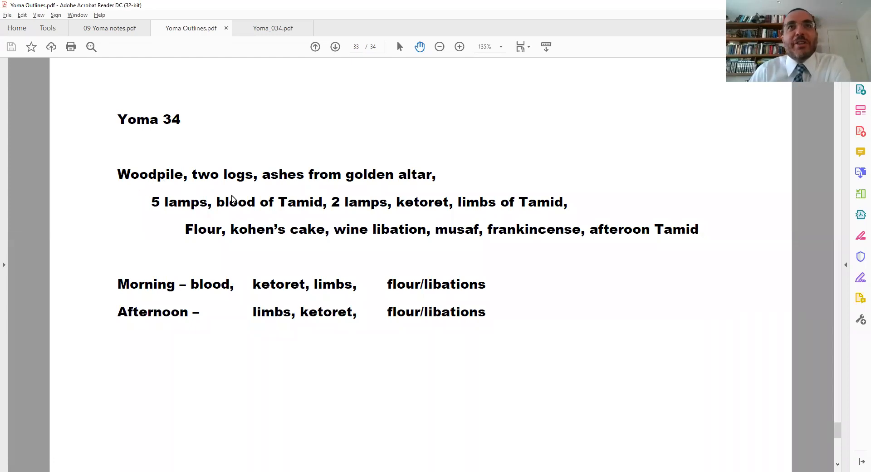
pyautogui.moveTo(209, 240)
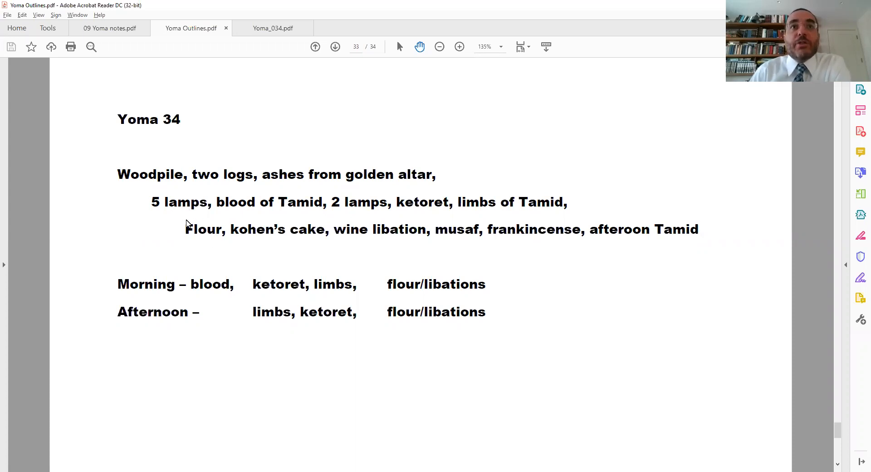
pyautogui.moveTo(618, 233)
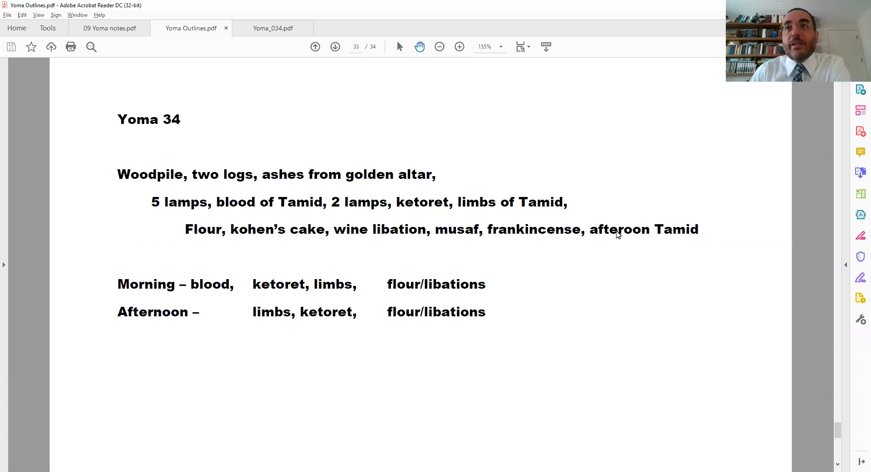
pyautogui.moveTo(523, 212)
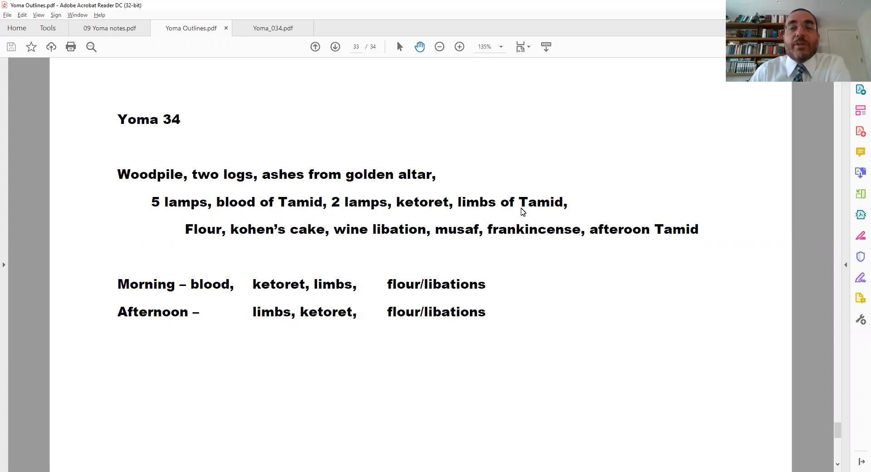
pyautogui.moveTo(202, 235)
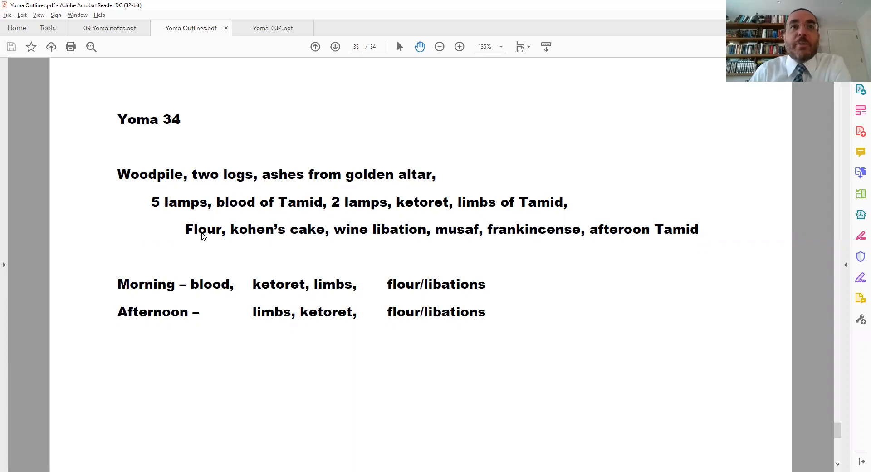
pyautogui.moveTo(201, 237)
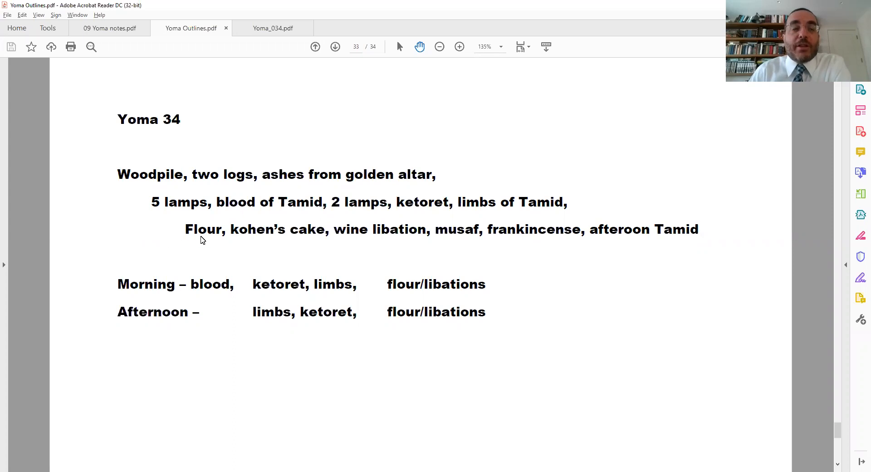
pyautogui.moveTo(214, 241)
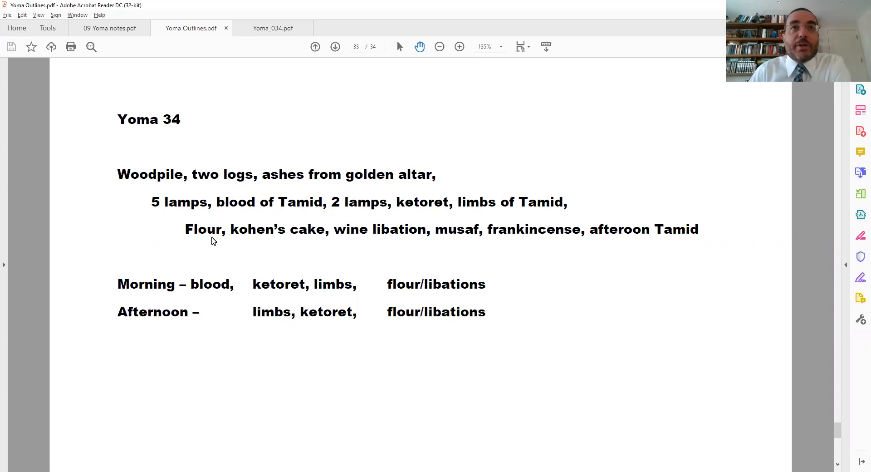
pyautogui.moveTo(288, 241)
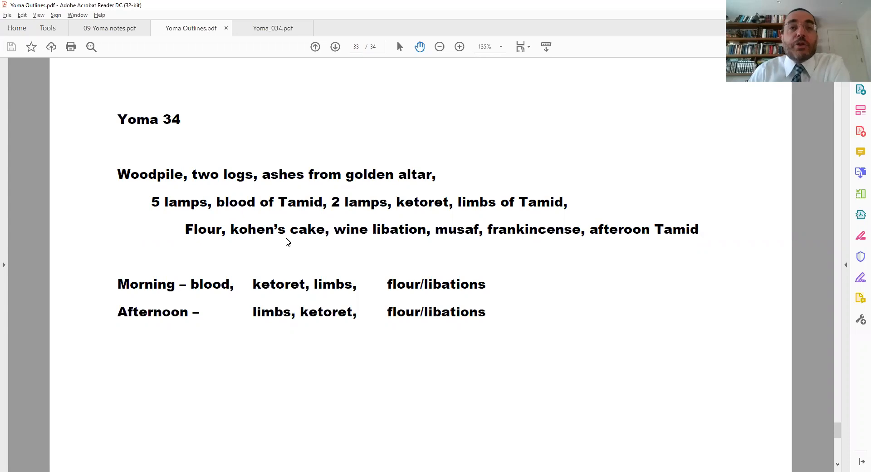
pyautogui.moveTo(411, 237)
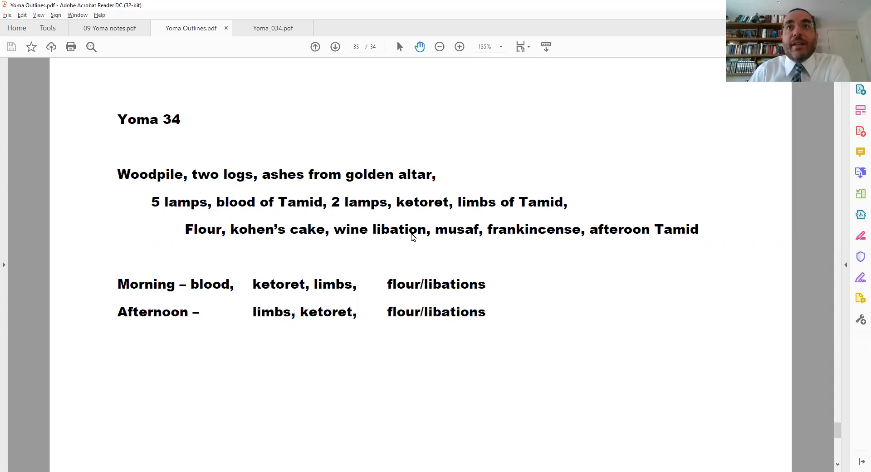
pyautogui.moveTo(347, 244)
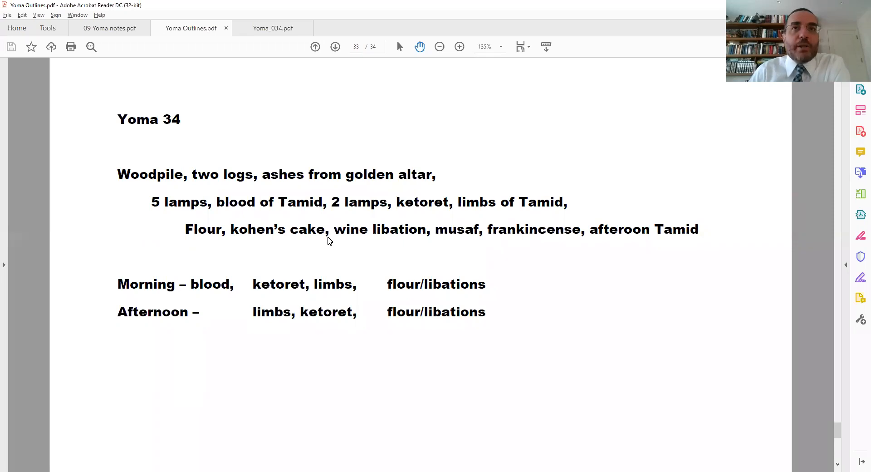
pyautogui.moveTo(479, 204)
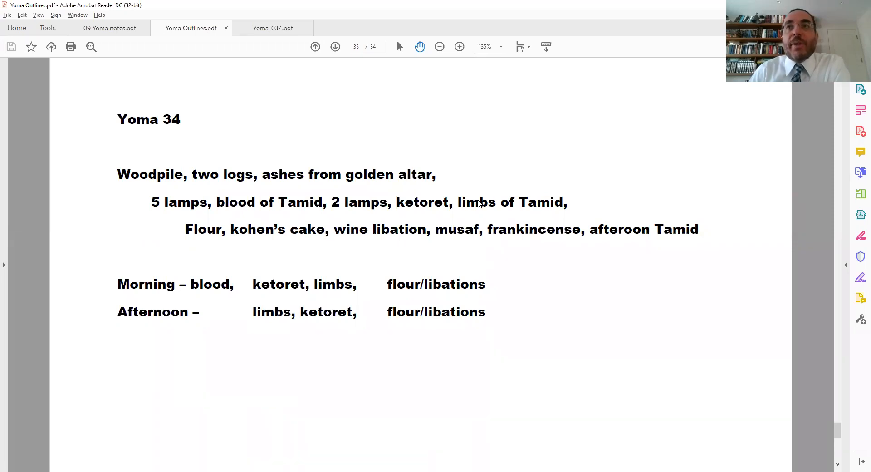
pyautogui.moveTo(473, 242)
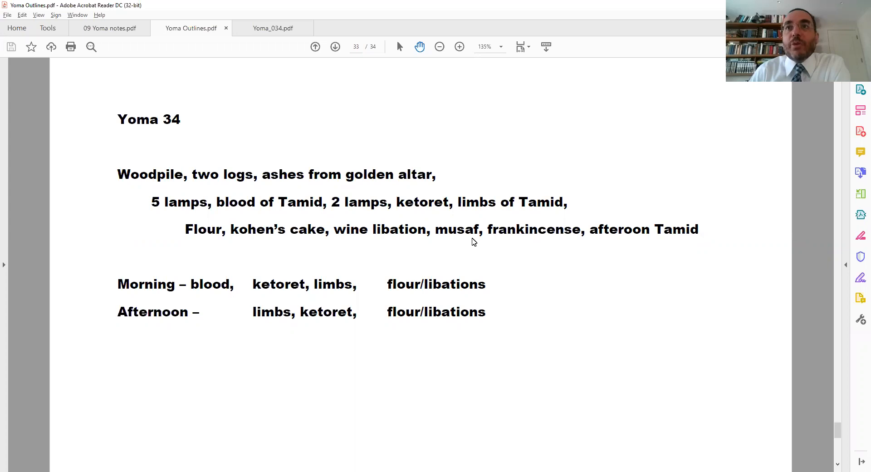
pyautogui.moveTo(528, 241)
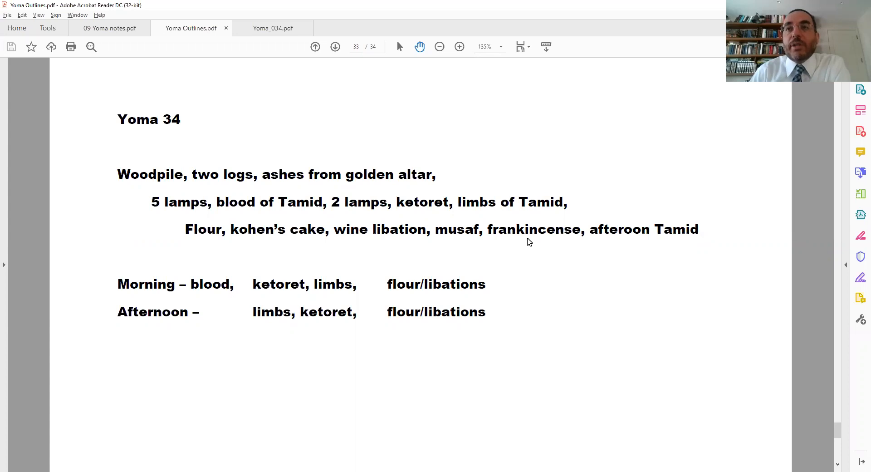
pyautogui.moveTo(672, 234)
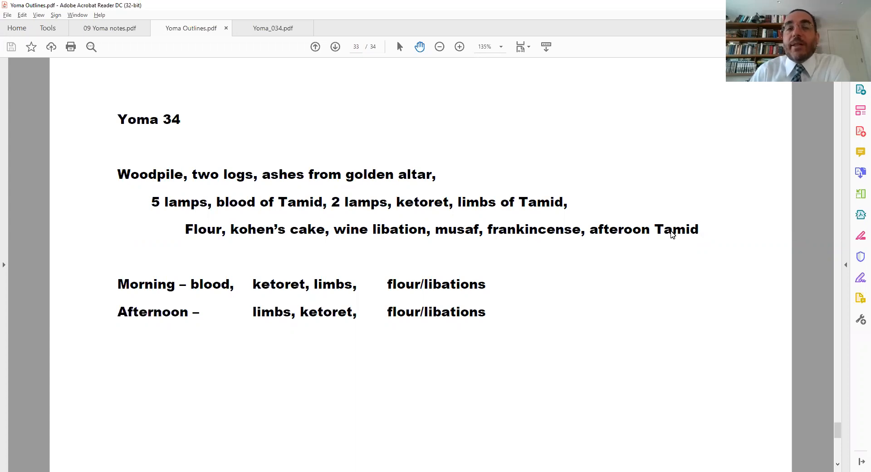
pyautogui.moveTo(578, 237)
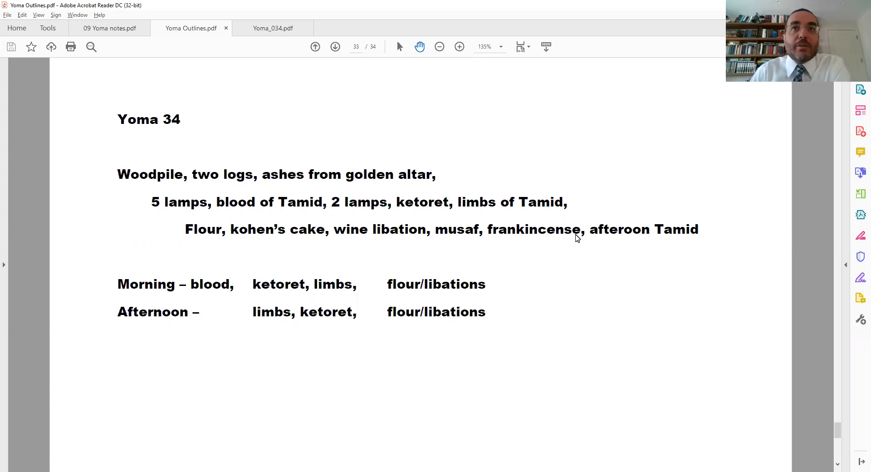
pyautogui.moveTo(148, 255)
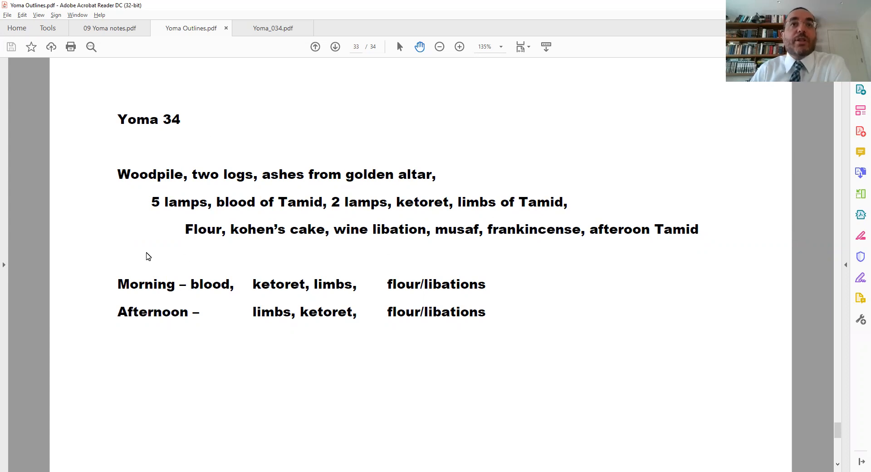
pyautogui.moveTo(87, 67)
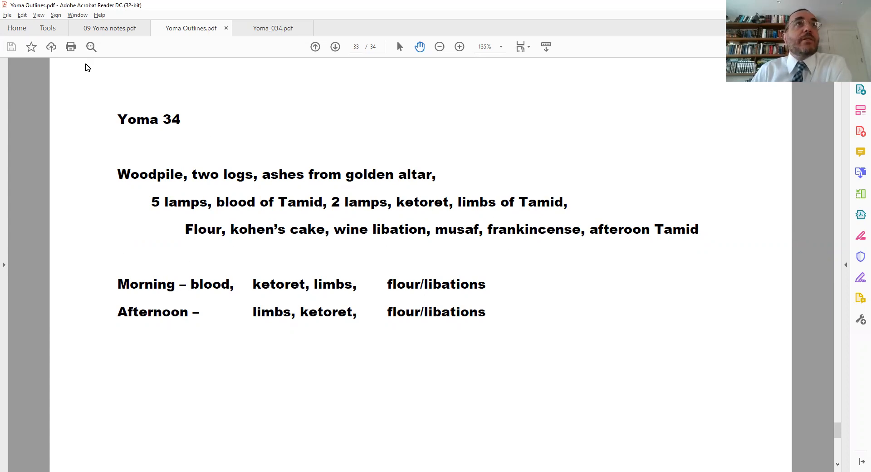
pyautogui.moveTo(109, 28)
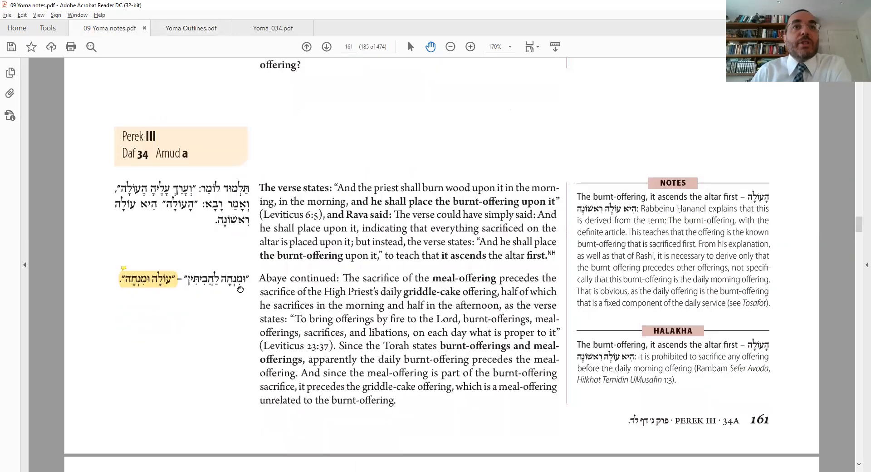
# - Scroll back to the highlighted Hebrew phrase on page 161 and reveal its sticky-note verse on meal-offerings
pyautogui.scroll(3)
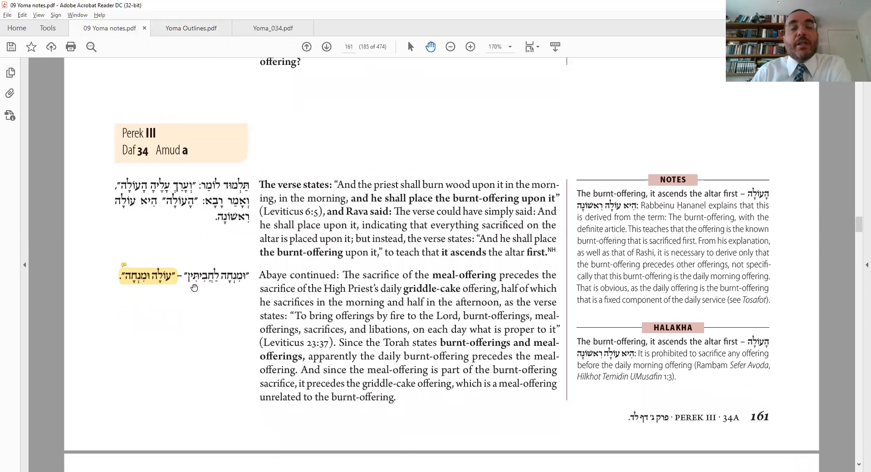
pyautogui.moveTo(195, 287)
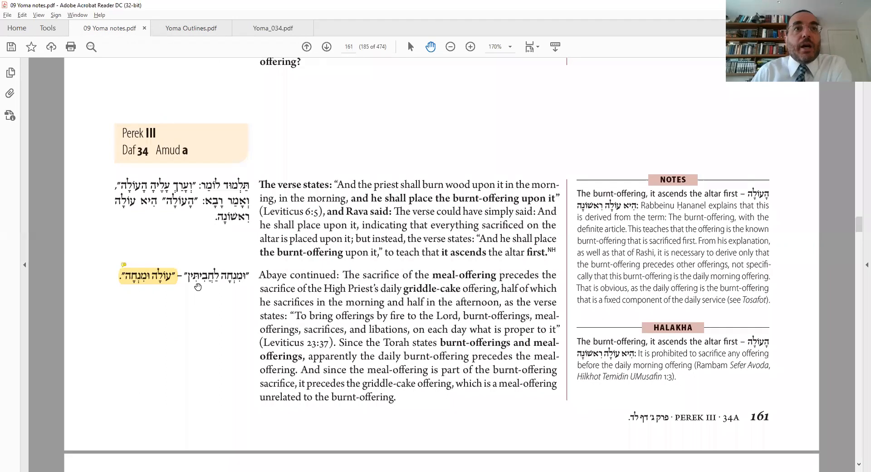
pyautogui.moveTo(242, 287)
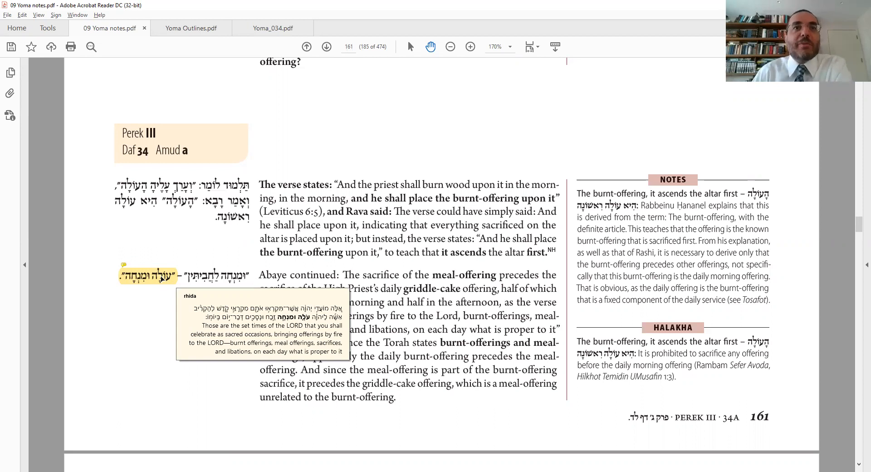
pyautogui.scroll(-3)
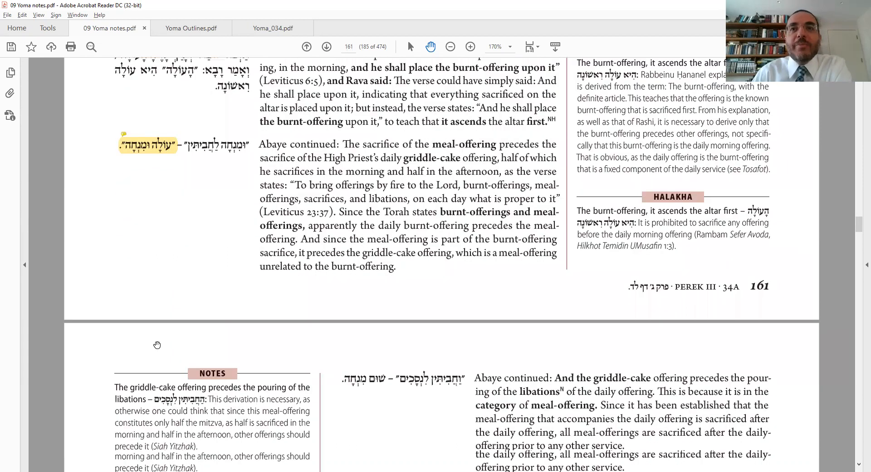
pyautogui.scroll(-3)
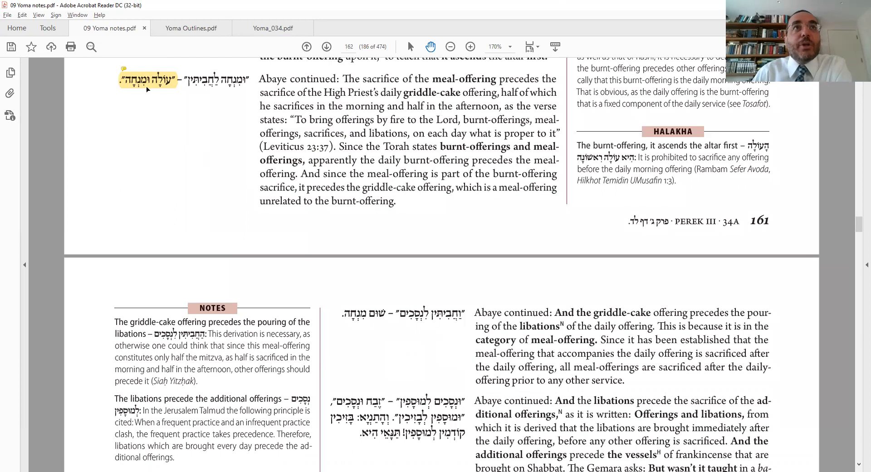
pyautogui.moveTo(454, 334)
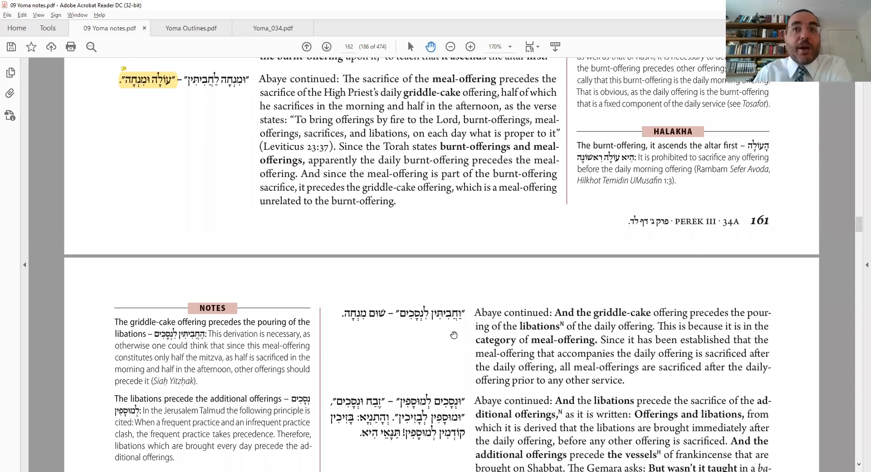
pyautogui.moveTo(435, 330)
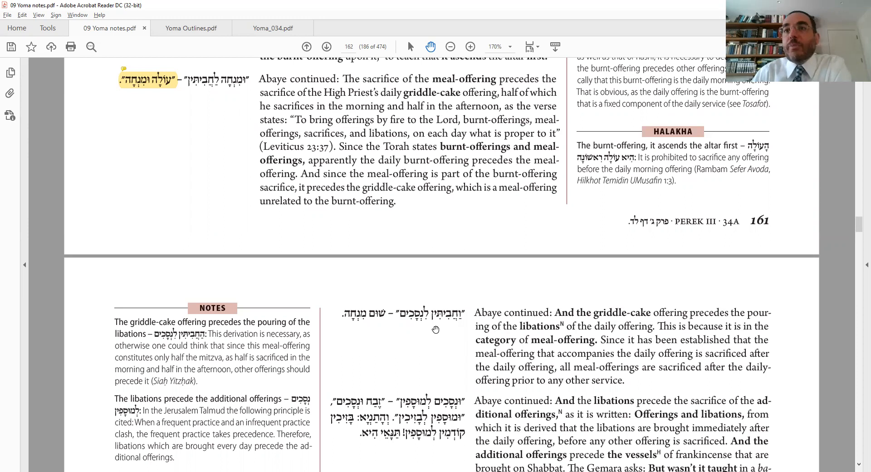
pyautogui.moveTo(444, 323)
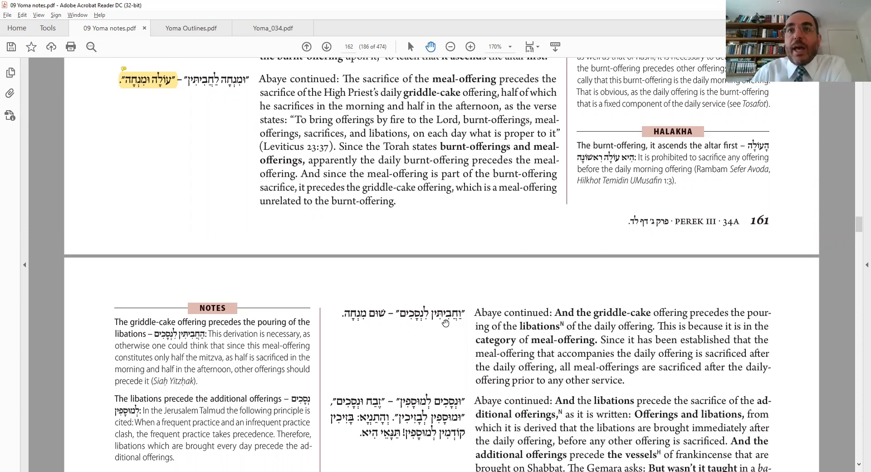
pyautogui.moveTo(426, 323)
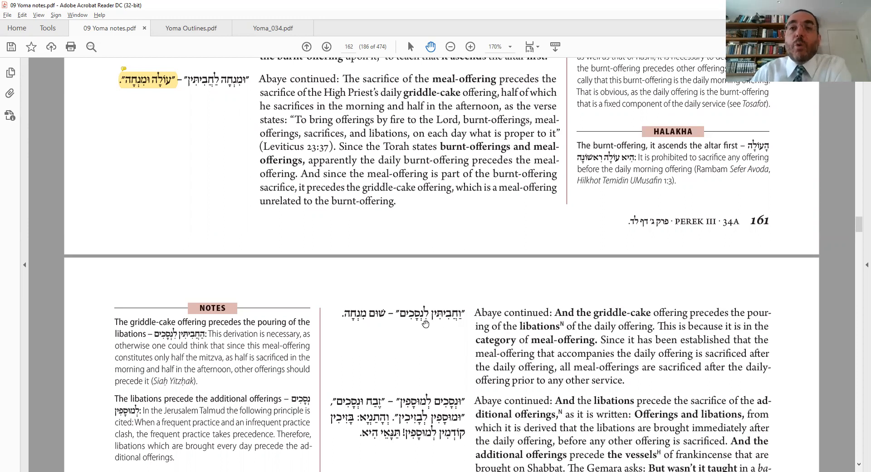
pyautogui.moveTo(353, 318)
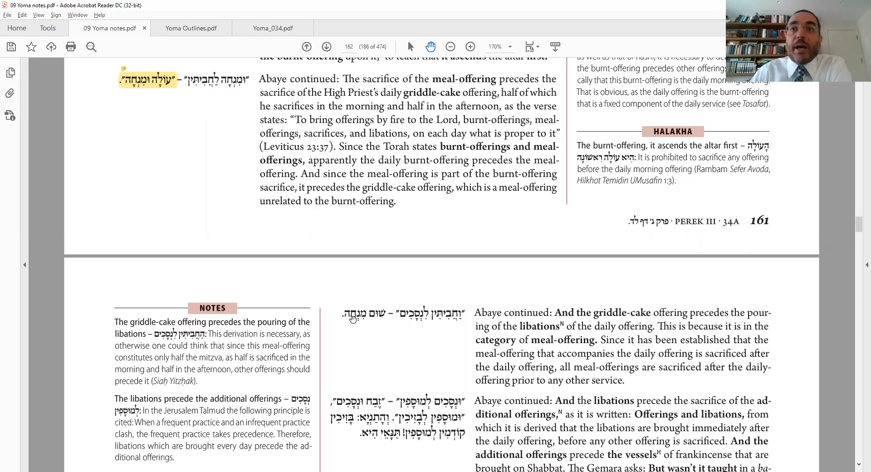
pyautogui.moveTo(151, 98)
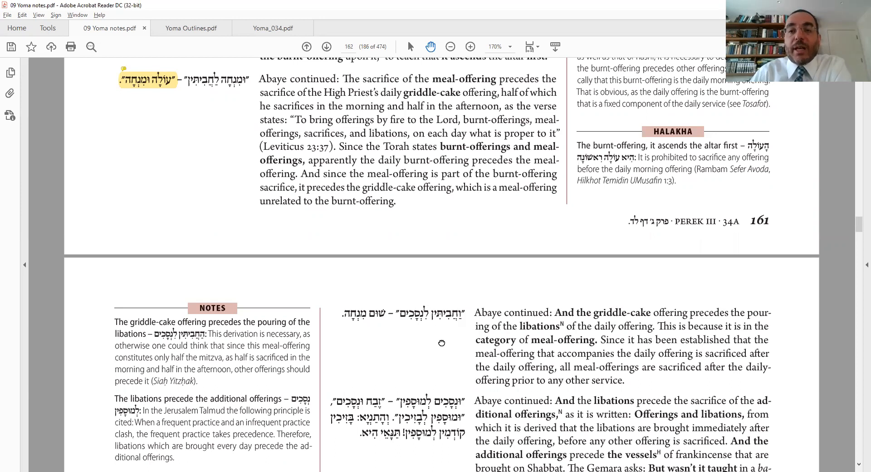
pyautogui.scroll(-3)
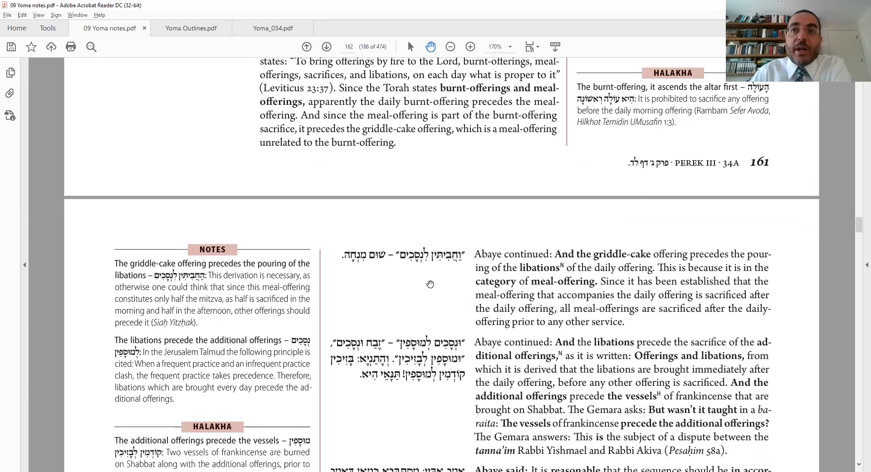
pyautogui.moveTo(467, 352)
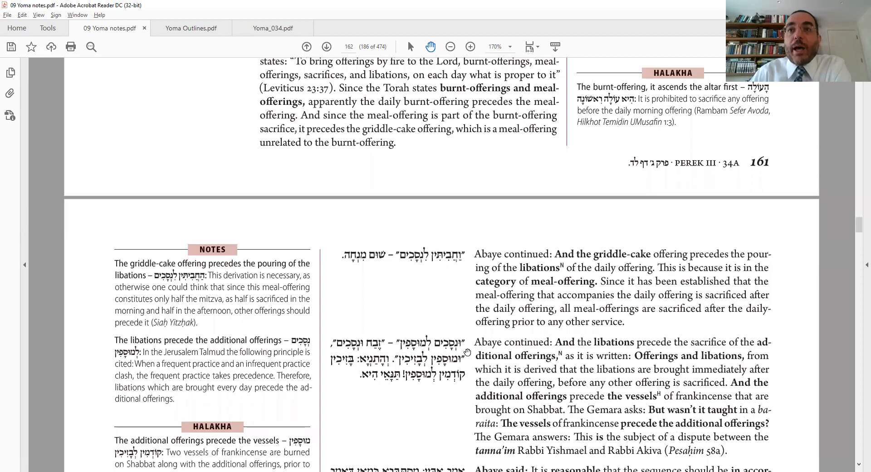
pyautogui.moveTo(405, 347)
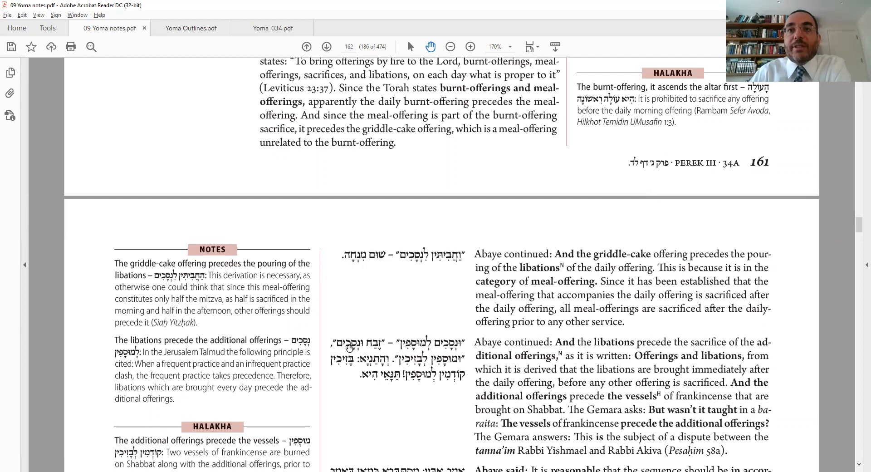
pyautogui.moveTo(348, 349)
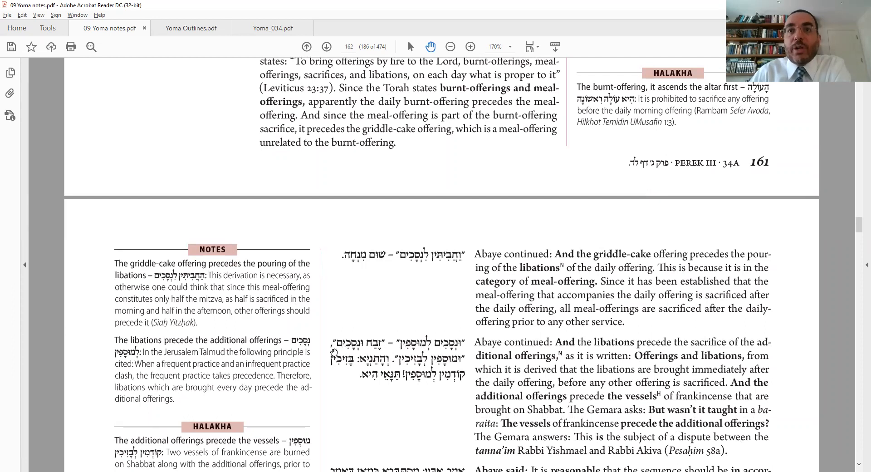
pyautogui.moveTo(377, 351)
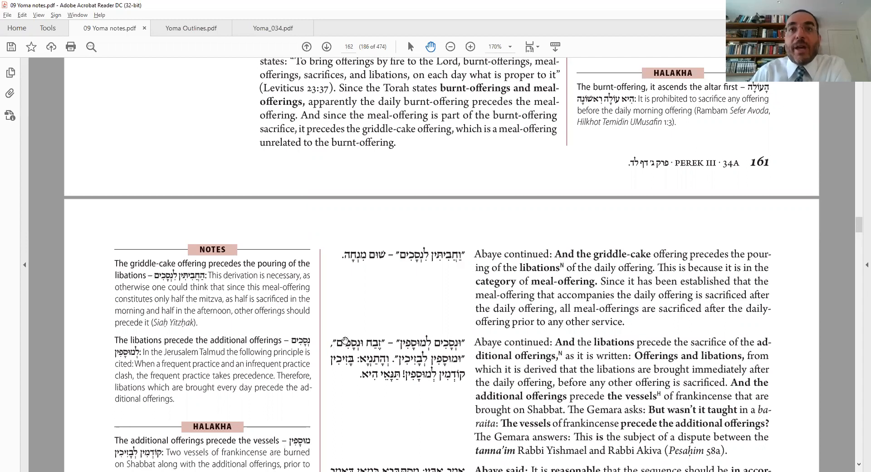
pyautogui.moveTo(301, 176)
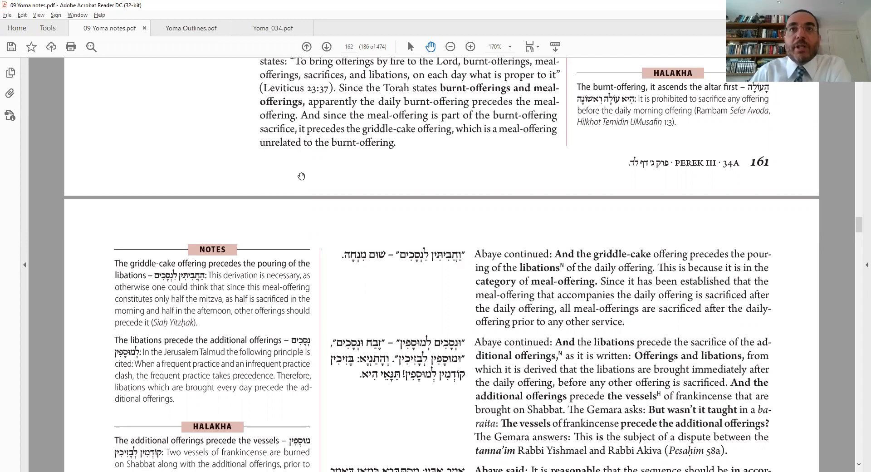
pyautogui.scroll(3)
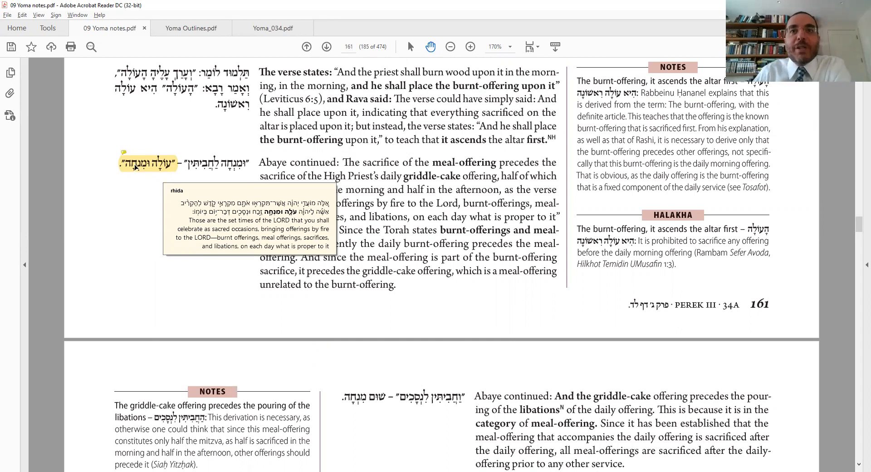
# - Scroll down to page 162 showing Abaye's passages on libations and vessels of frankincense
pyautogui.scroll(-3)
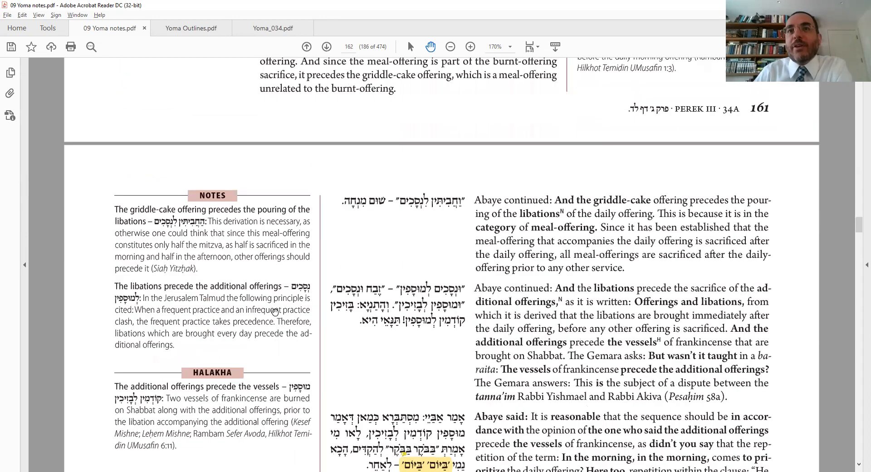
pyautogui.moveTo(416, 314)
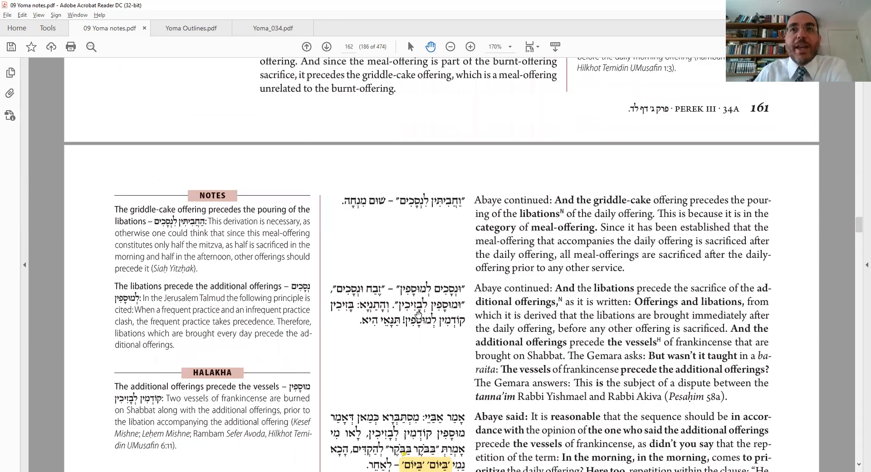
pyautogui.scroll(-3)
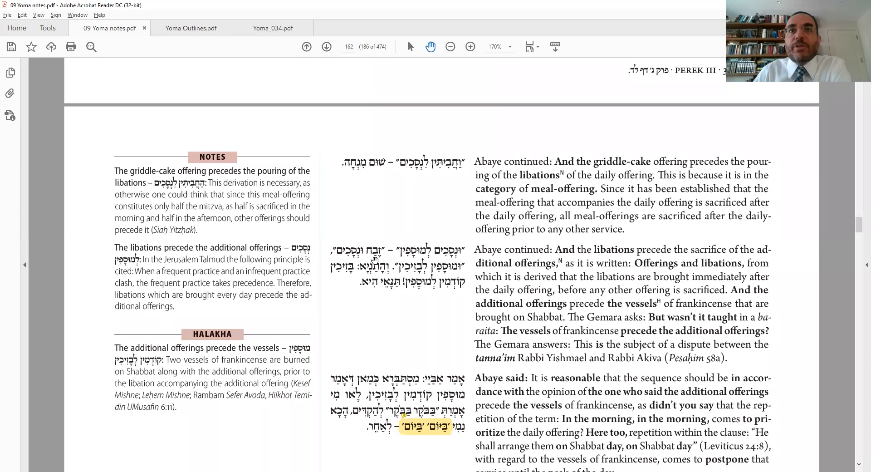
pyautogui.moveTo(396, 278)
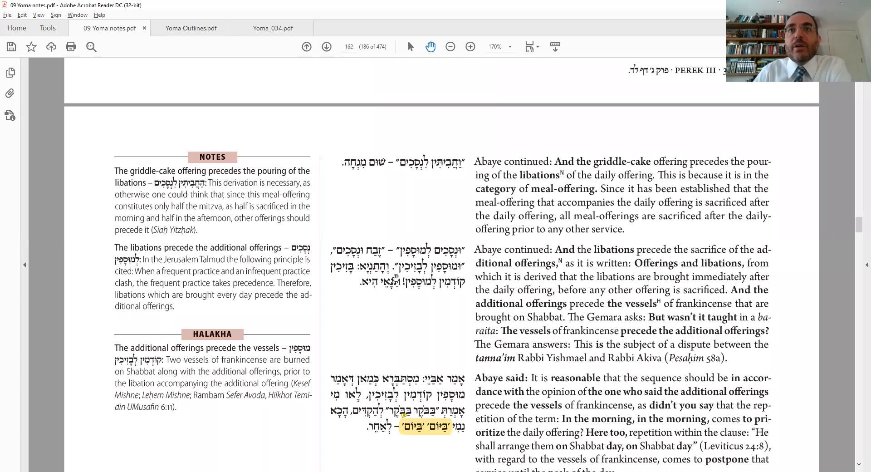
pyautogui.moveTo(351, 276)
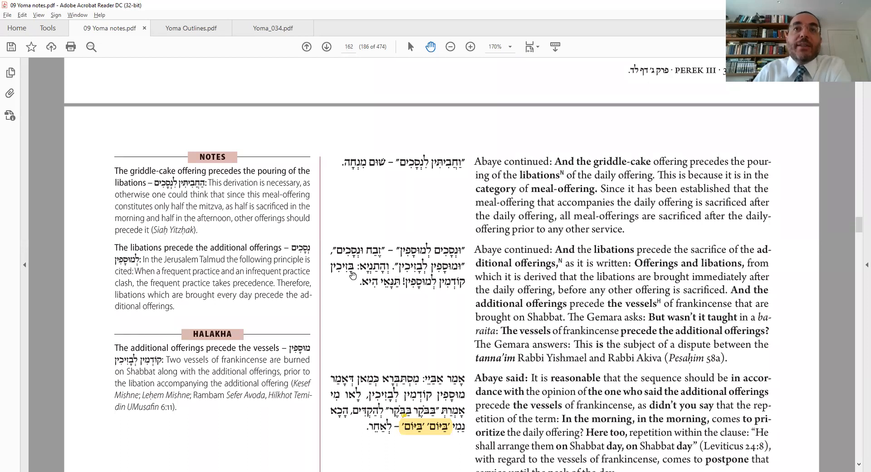
pyautogui.moveTo(412, 295)
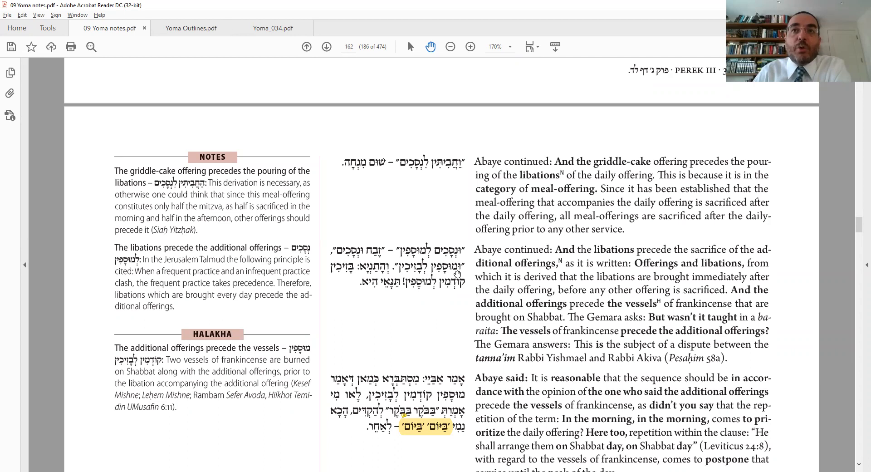
pyautogui.moveTo(414, 275)
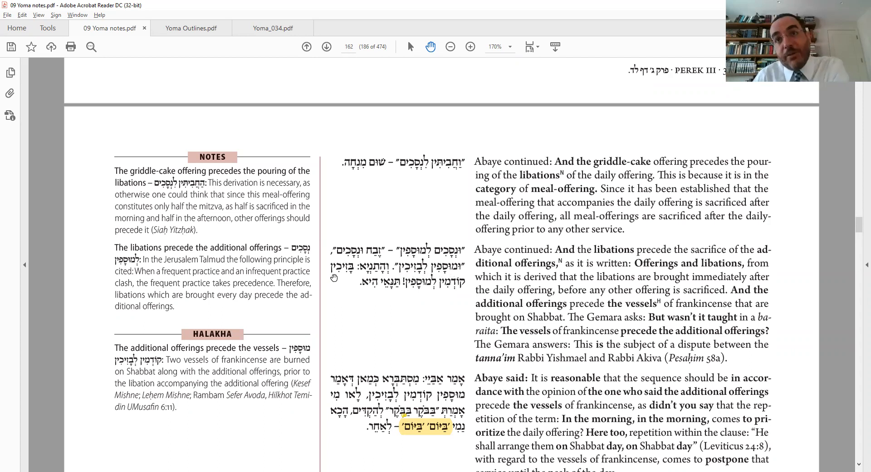
pyautogui.moveTo(394, 287)
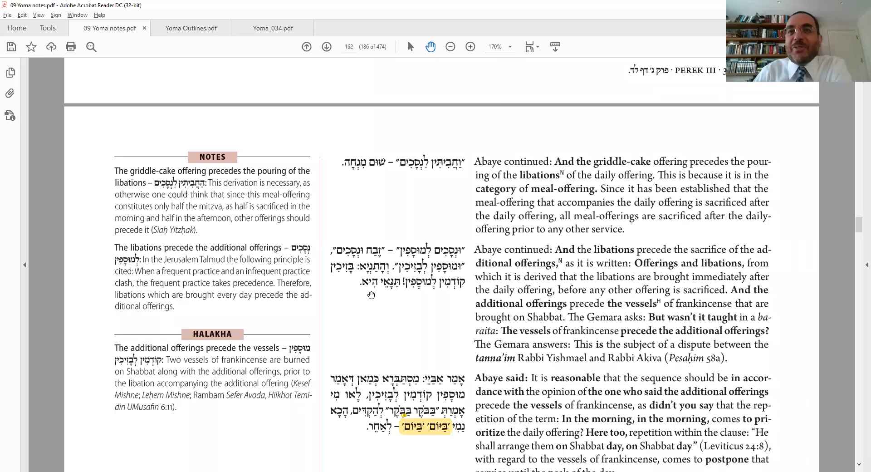
# - Scroll down page 162 to the Gemara's question 'What is the rationale' on frankincense
pyautogui.scroll(-3)
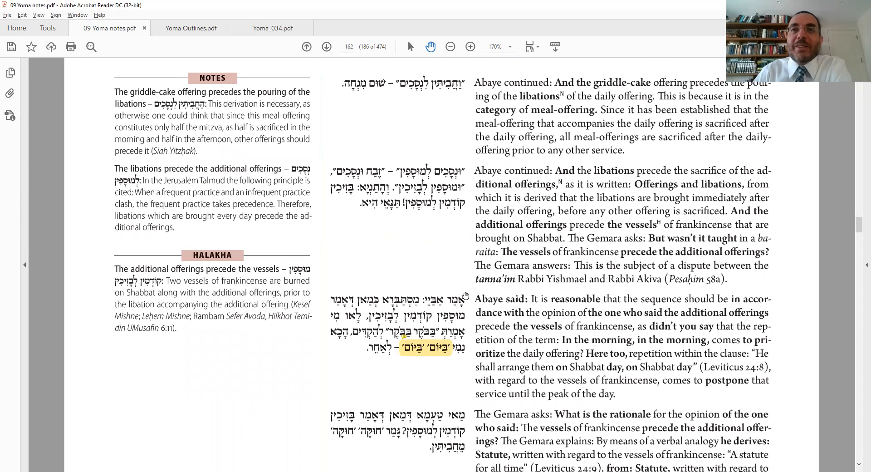
pyautogui.moveTo(451, 308)
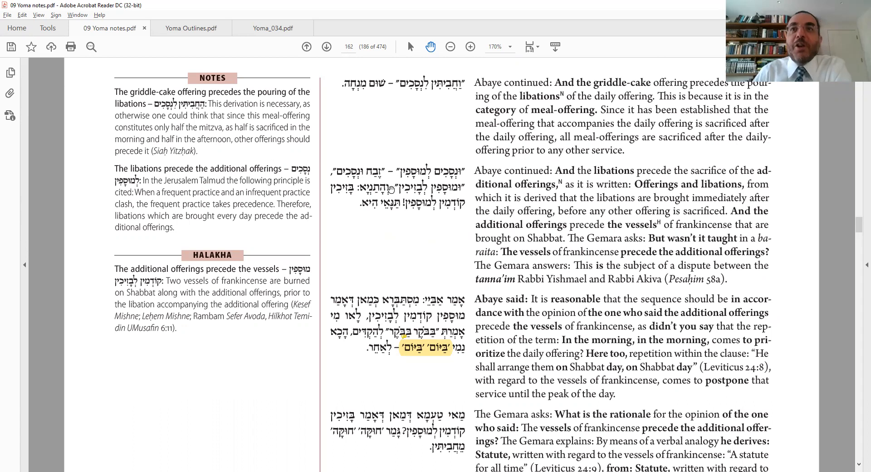
pyautogui.moveTo(372, 320)
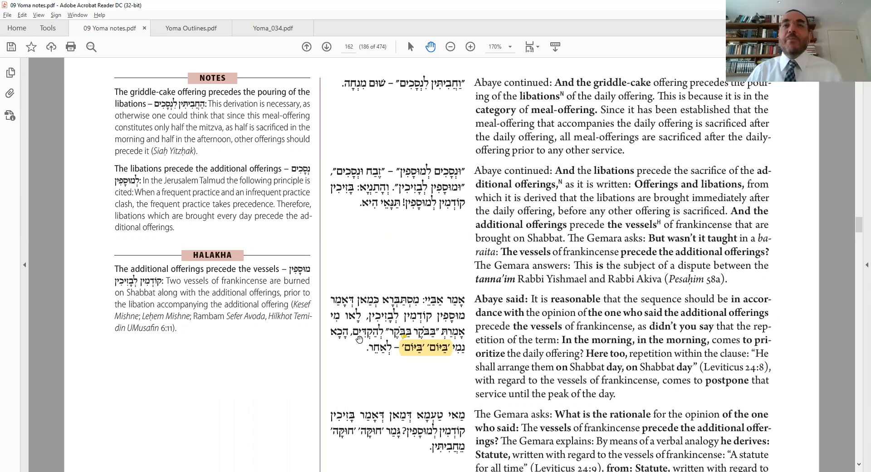
pyautogui.moveTo(427, 350)
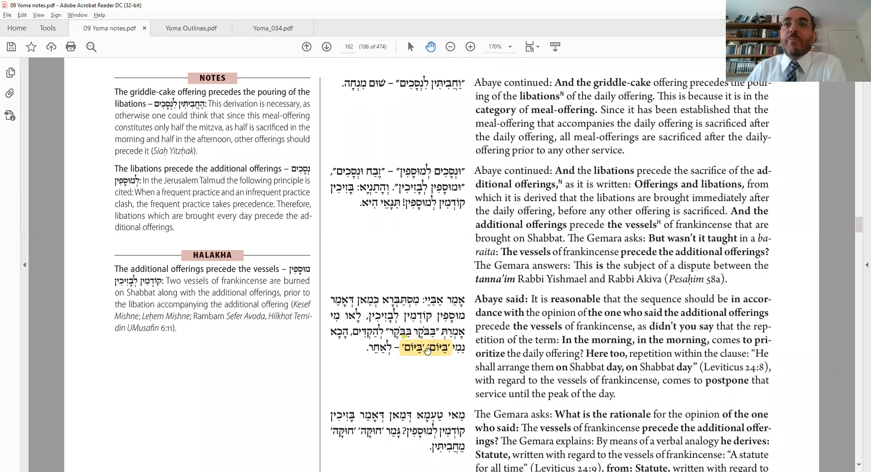
pyautogui.moveTo(428, 350)
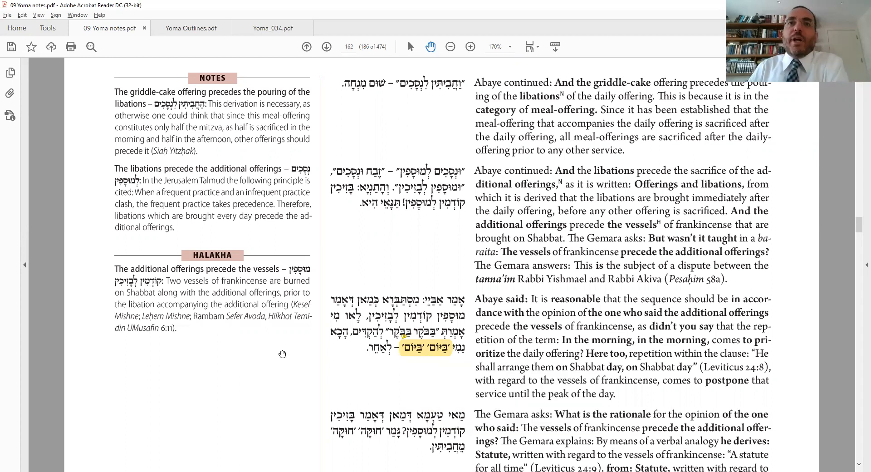
pyautogui.scroll(-3)
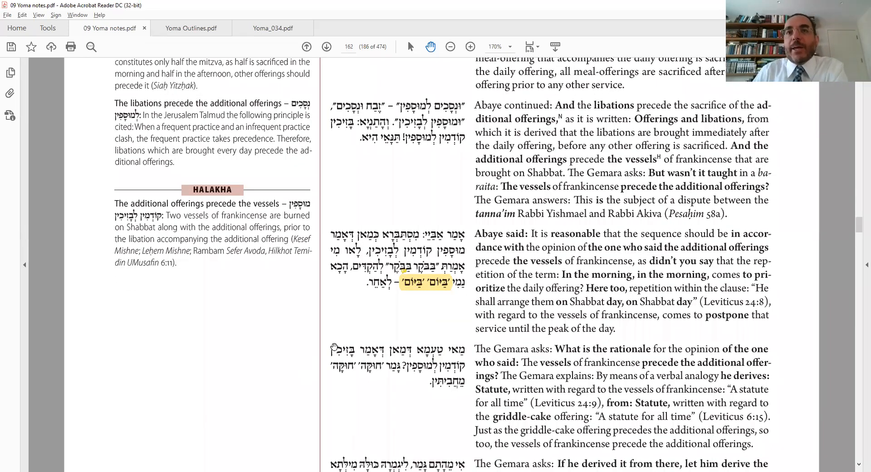
pyautogui.scroll(-3)
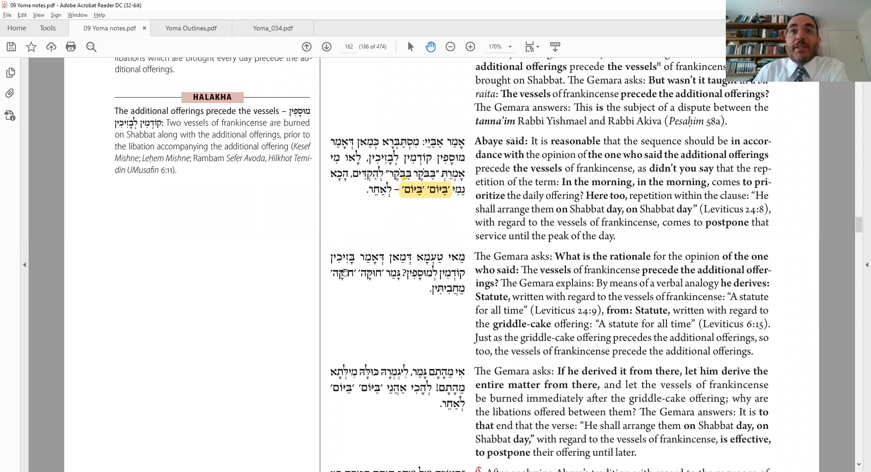
pyautogui.moveTo(404, 282)
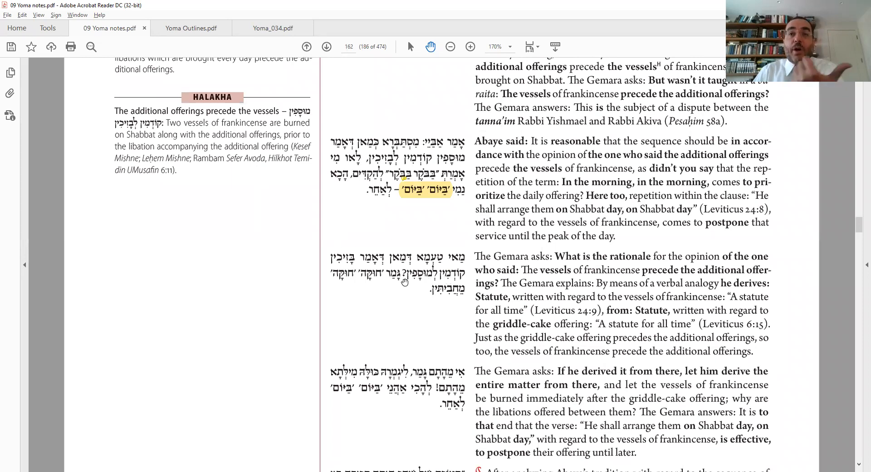
pyautogui.moveTo(320, 265)
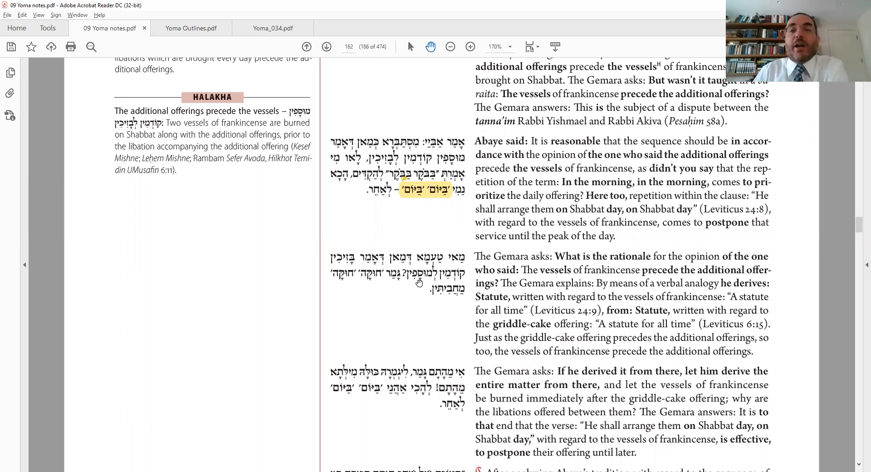
pyautogui.moveTo(366, 282)
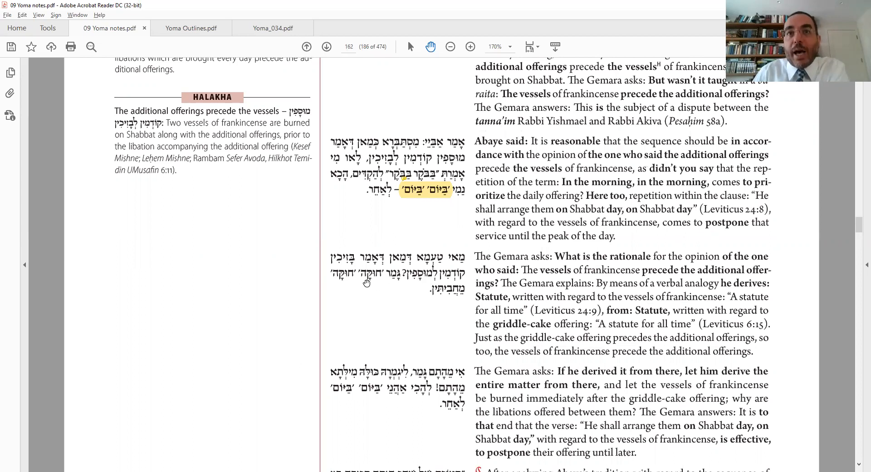
pyautogui.moveTo(429, 297)
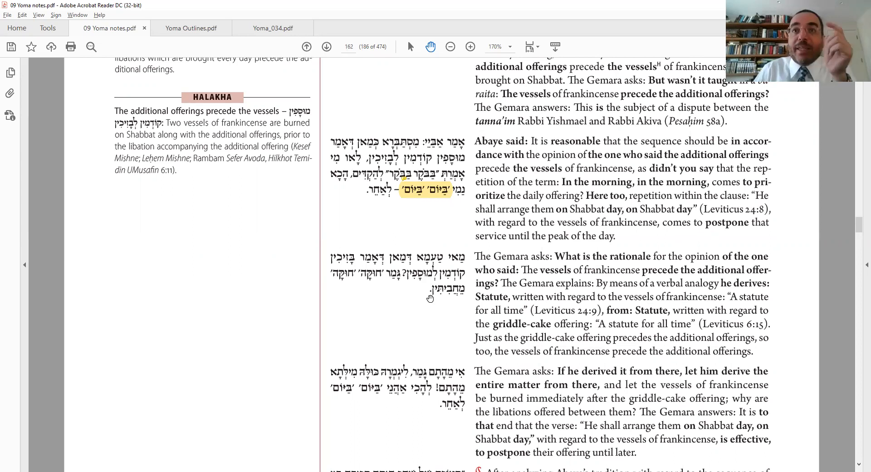
pyautogui.moveTo(380, 281)
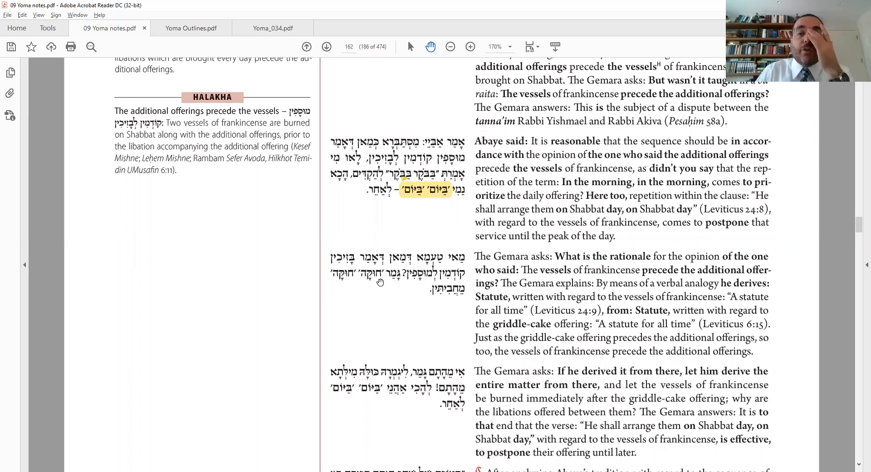
pyautogui.moveTo(433, 296)
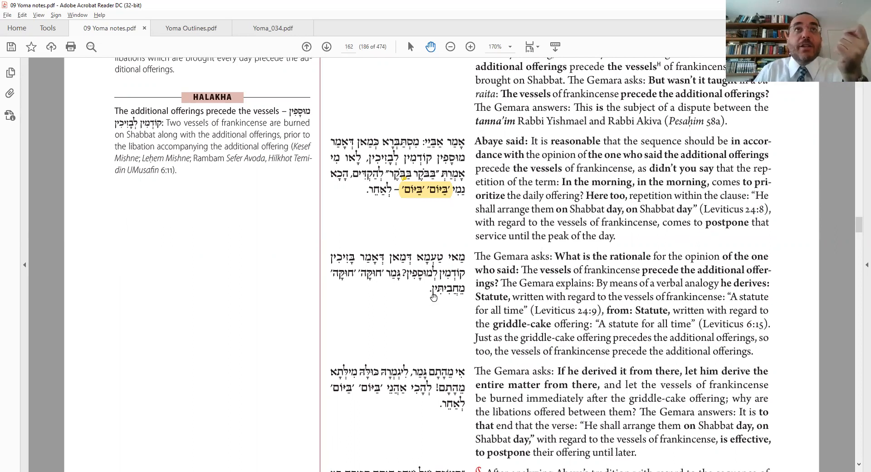
# - Switch to Yoma Outlines.pdf showing the Yoma 34 Temple service order chart
pyautogui.click(191, 28)
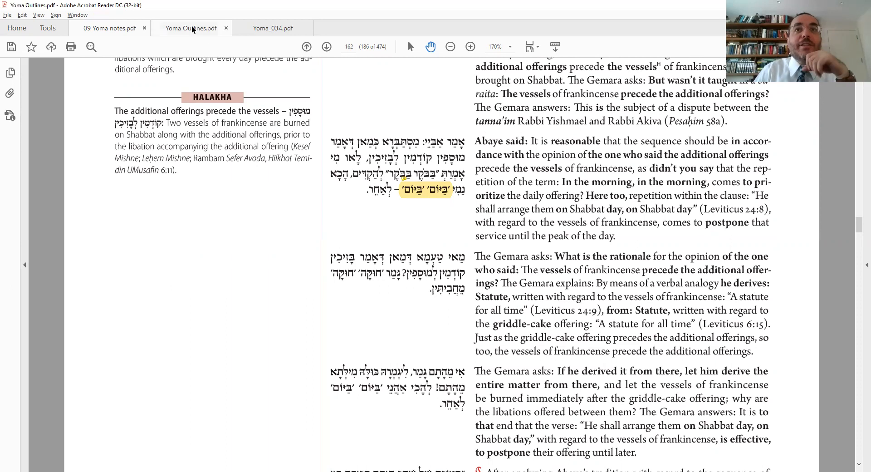
pyautogui.click(191, 28)
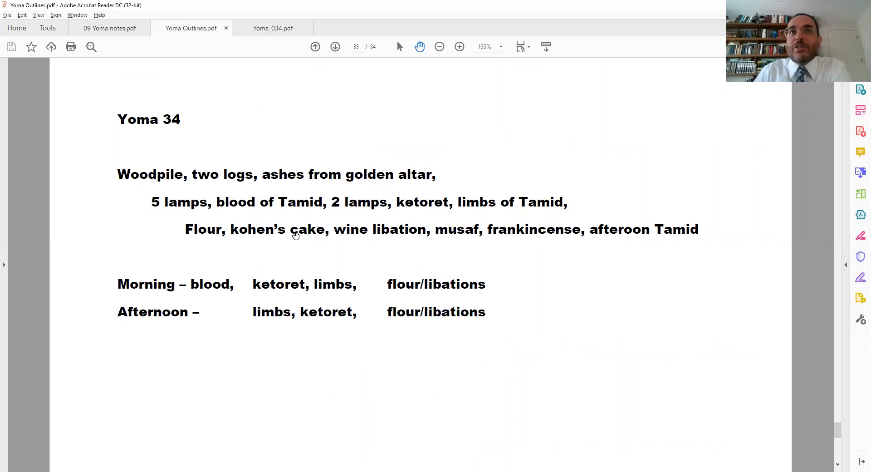
pyautogui.moveTo(261, 231)
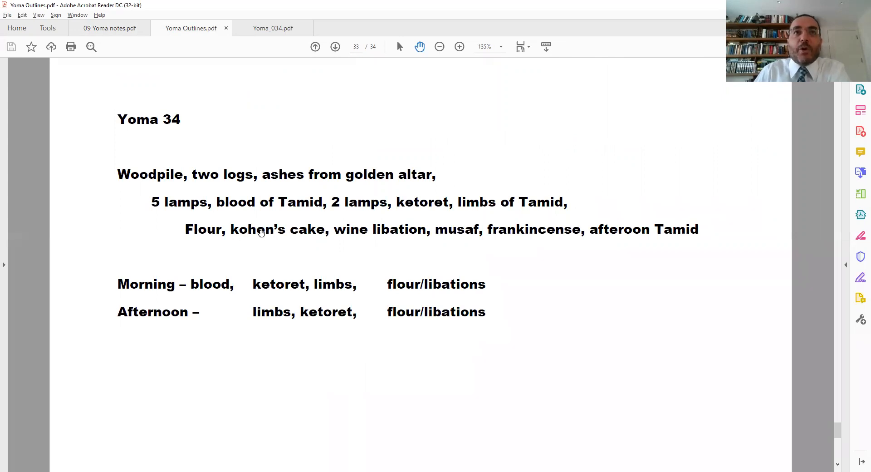
pyautogui.moveTo(530, 231)
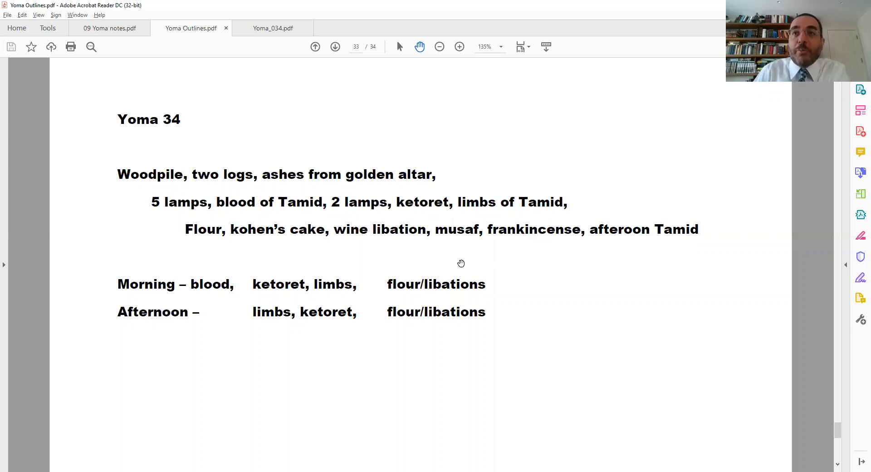
pyautogui.moveTo(244, 244)
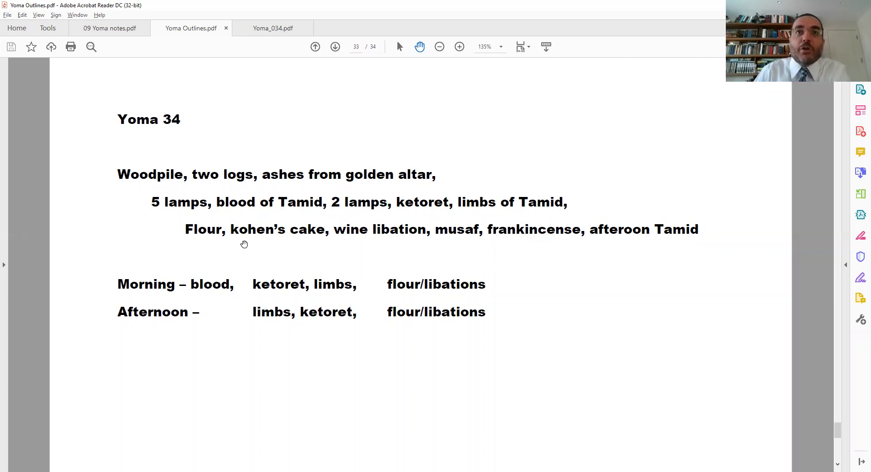
pyautogui.moveTo(441, 238)
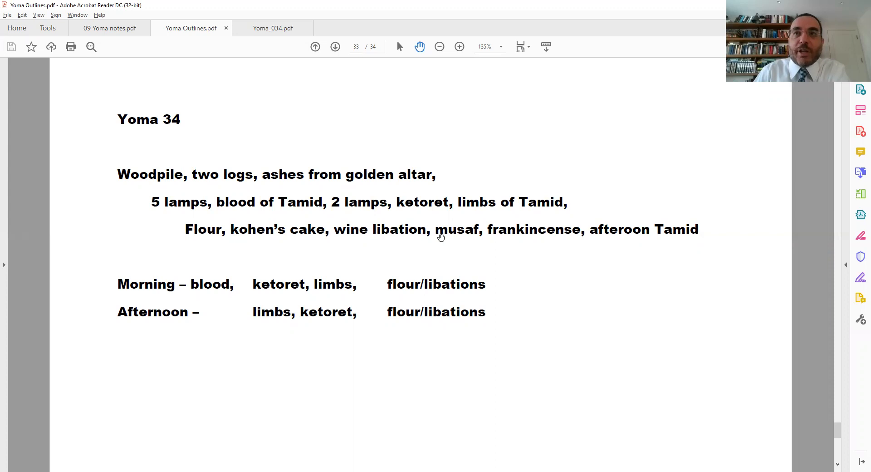
pyautogui.moveTo(563, 234)
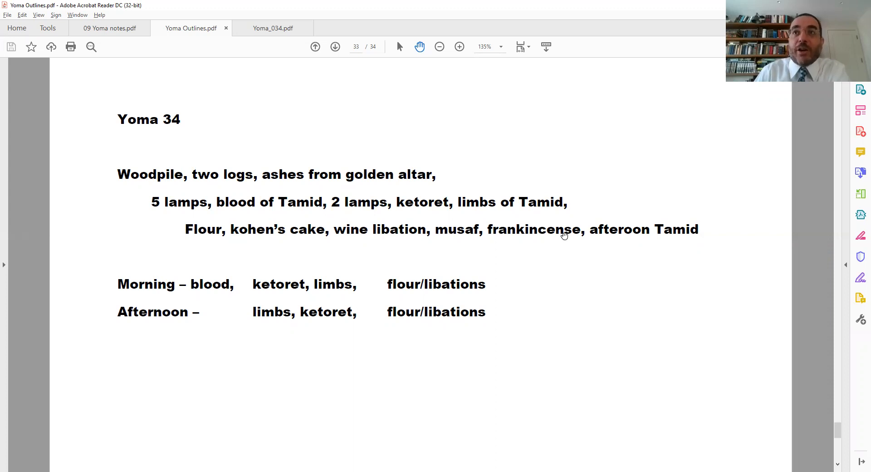
pyautogui.moveTo(444, 229)
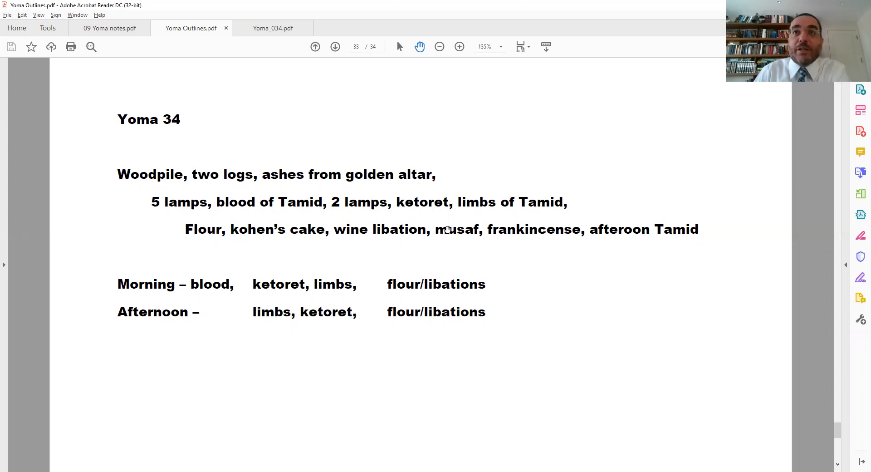
pyautogui.moveTo(377, 232)
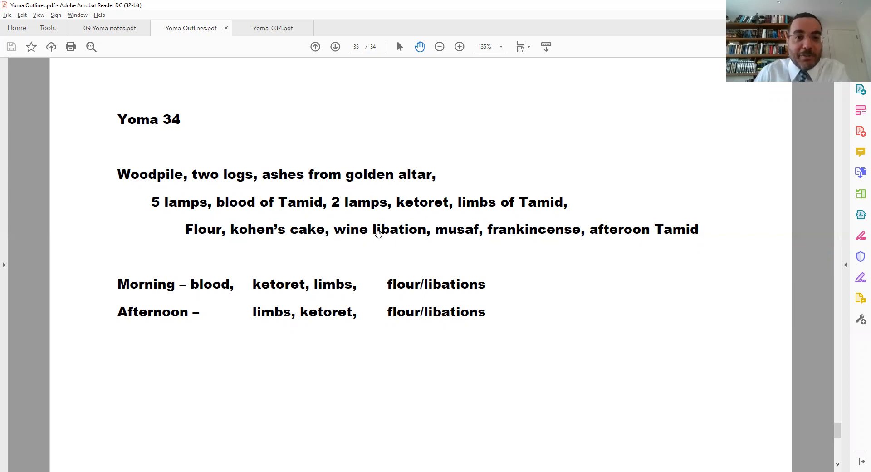
pyautogui.moveTo(388, 253)
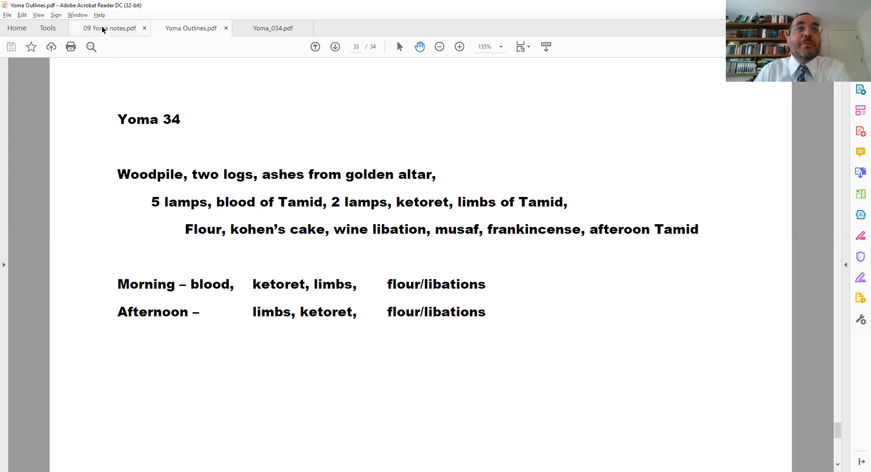
# - Switch to 09 Yoma notes.pdf and scroll to the 'Abaye said' passage on page 162
pyautogui.click(109, 28)
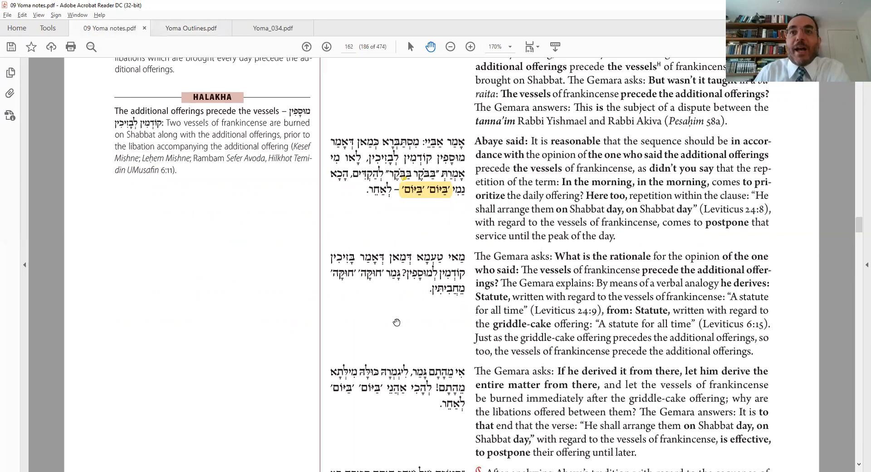
pyautogui.scroll(-3)
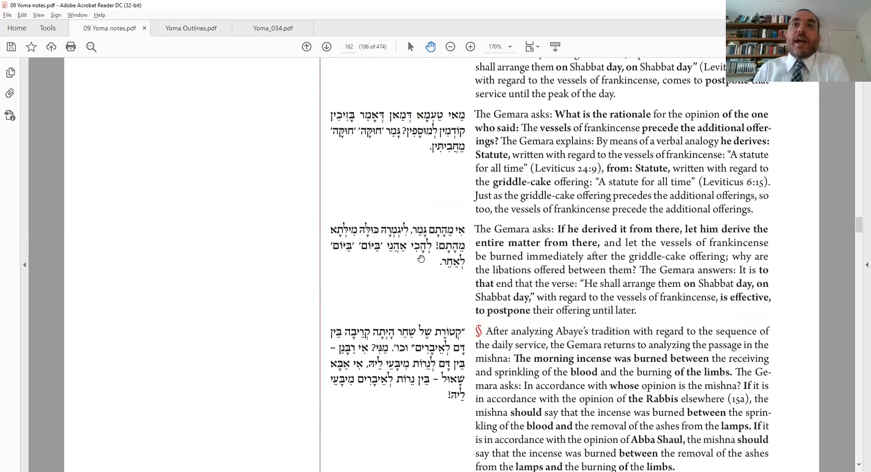
pyautogui.moveTo(360, 192)
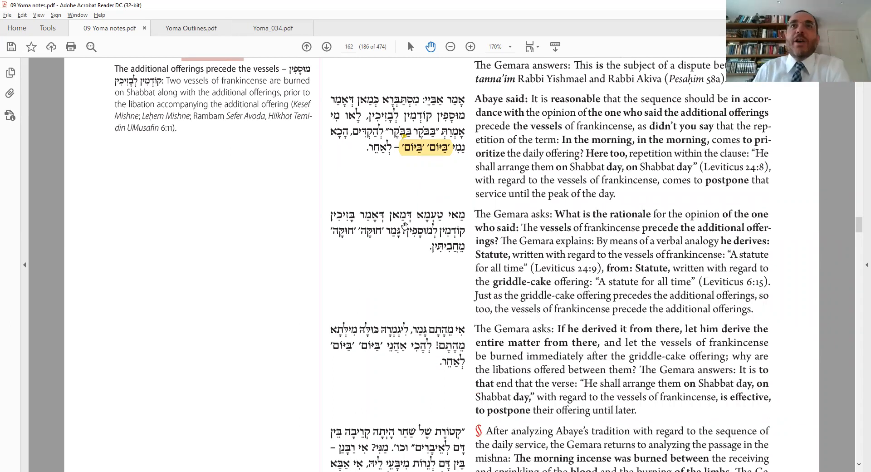
pyautogui.moveTo(348, 246)
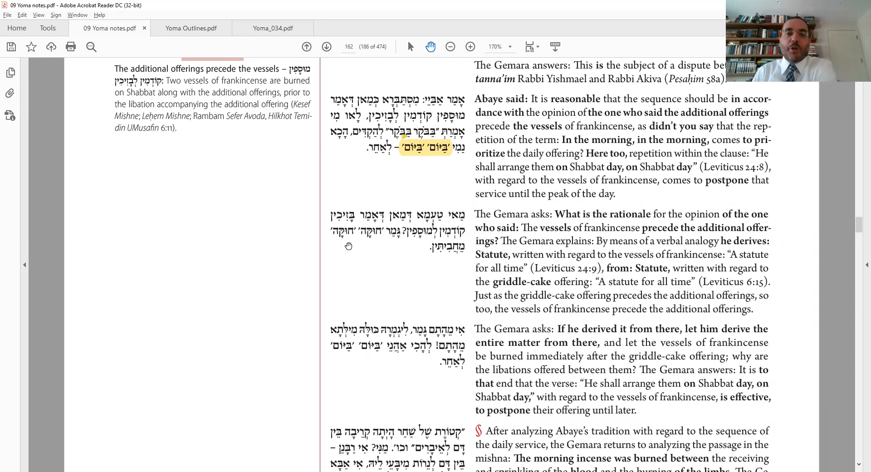
# - Switch to Yoma Outlines.pdf to show the Yoma 34 service order chart again
pyautogui.click(191, 28)
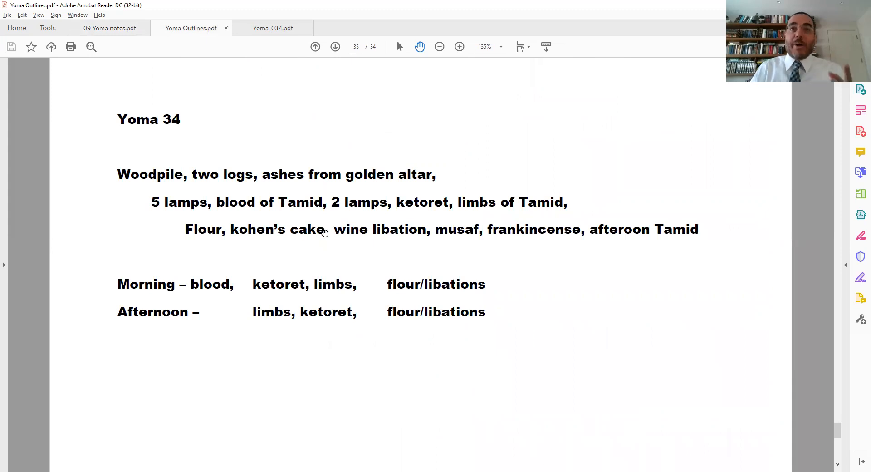
pyautogui.moveTo(444, 236)
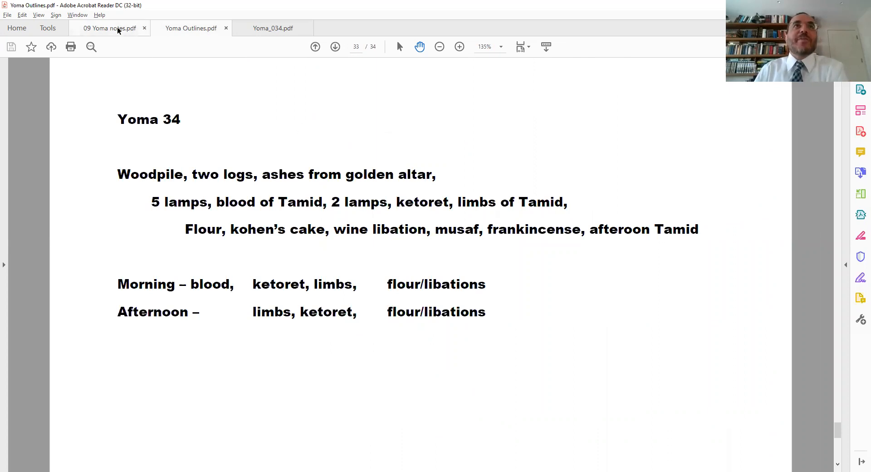
# - Return to 09 Yoma notes.pdf and scroll to the mishna passage on the morning incense
pyautogui.click(109, 28)
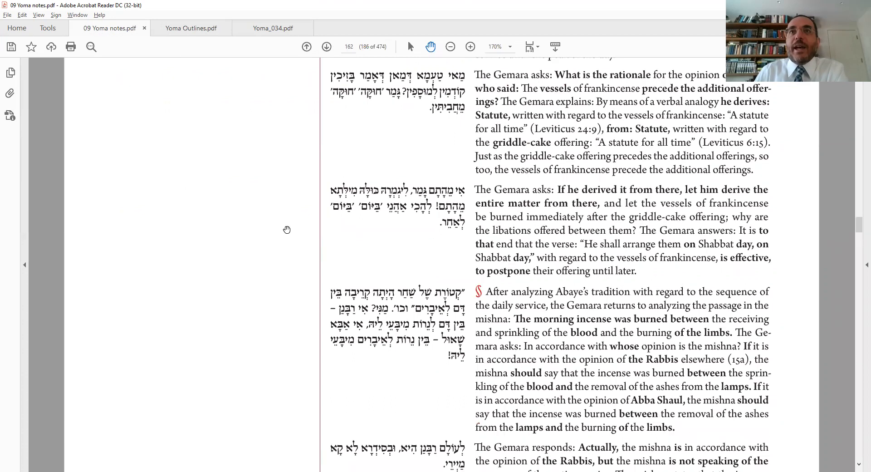
pyautogui.scroll(-3)
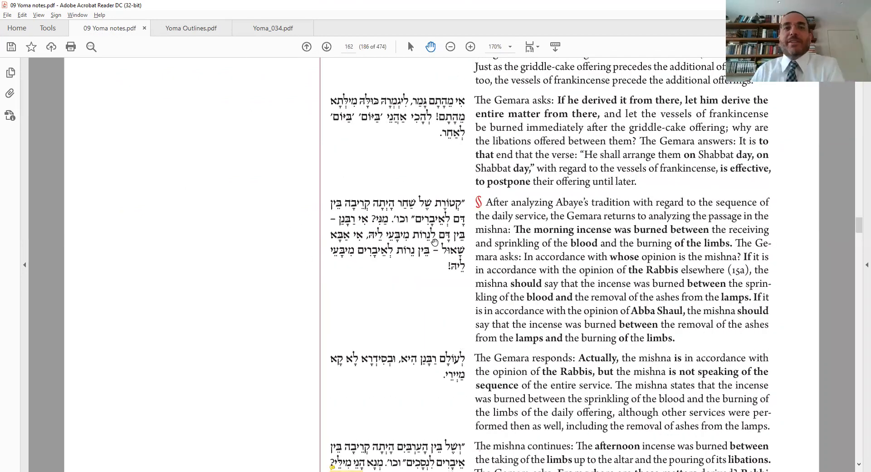
pyautogui.moveTo(471, 211)
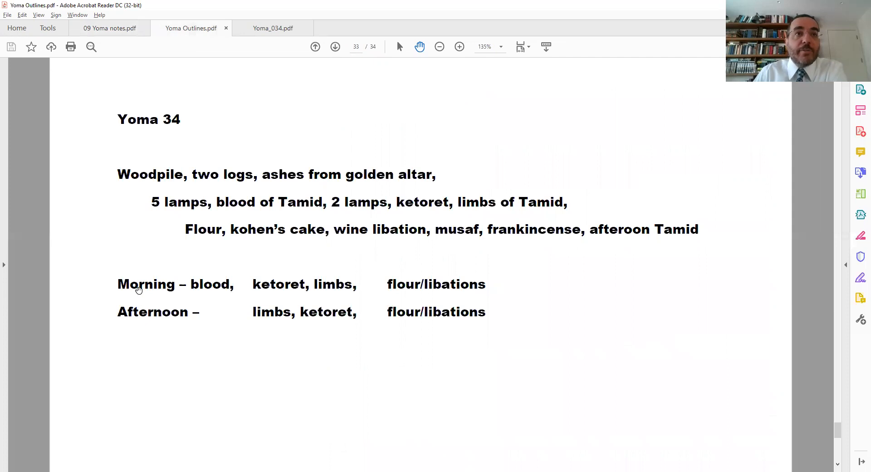
pyautogui.moveTo(276, 284)
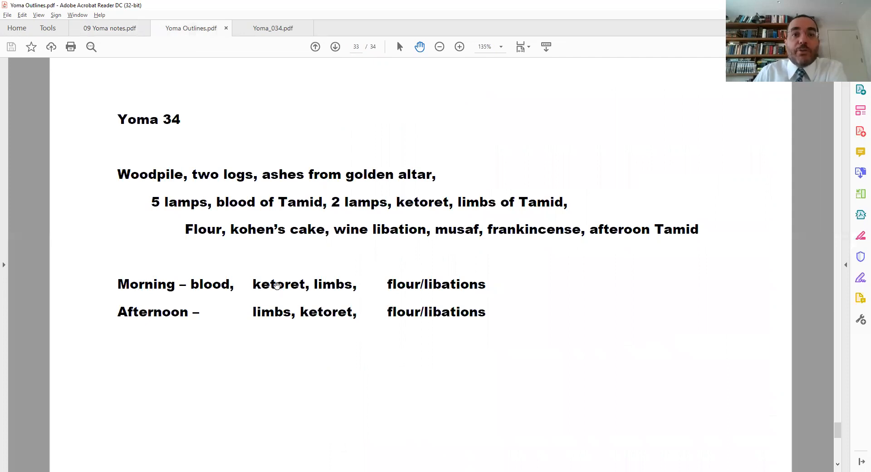
pyautogui.moveTo(333, 285)
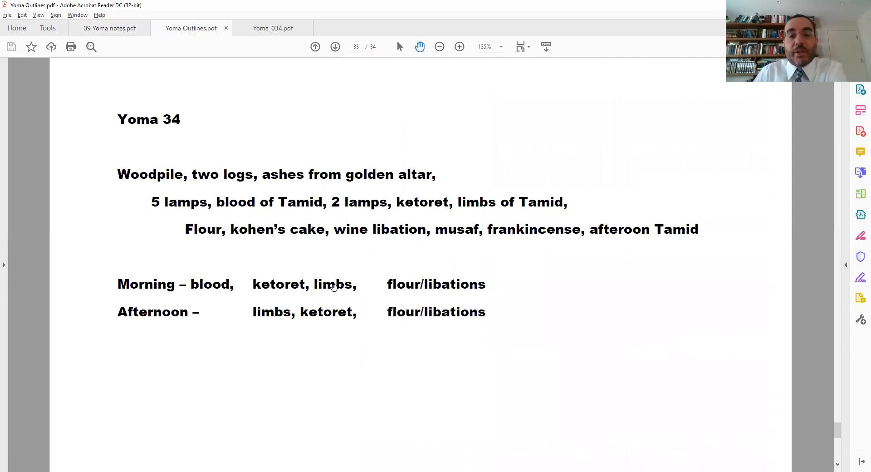
pyautogui.moveTo(267, 296)
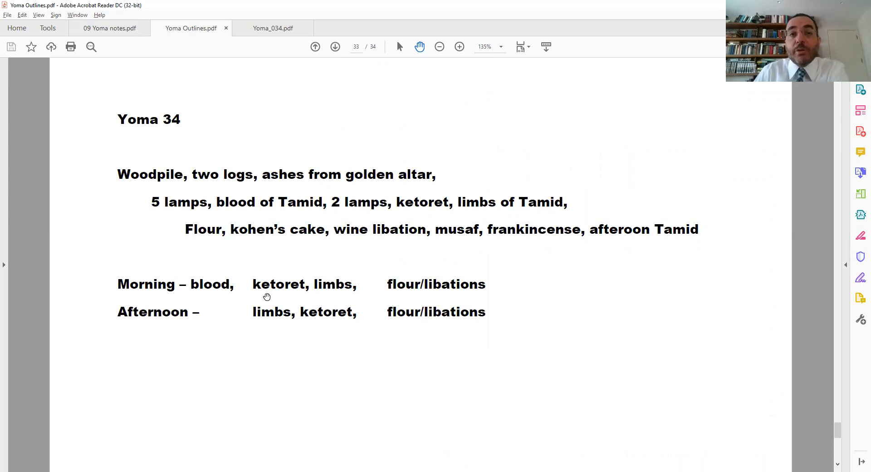
pyautogui.moveTo(334, 322)
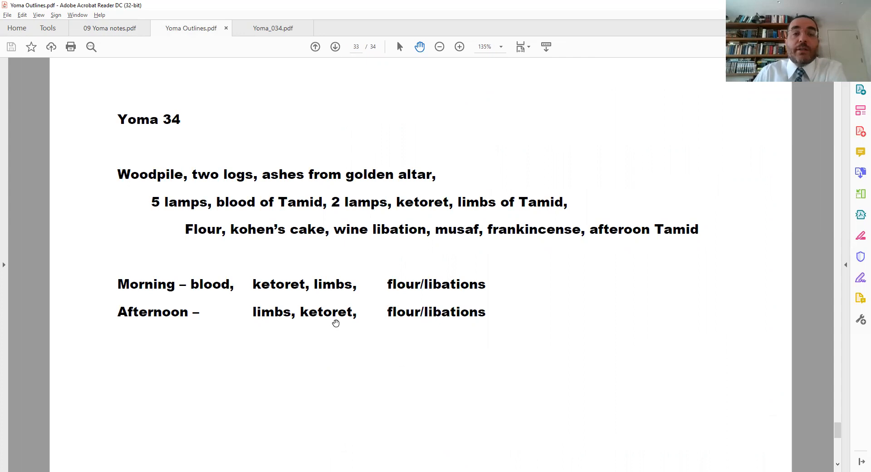
pyautogui.moveTo(219, 312)
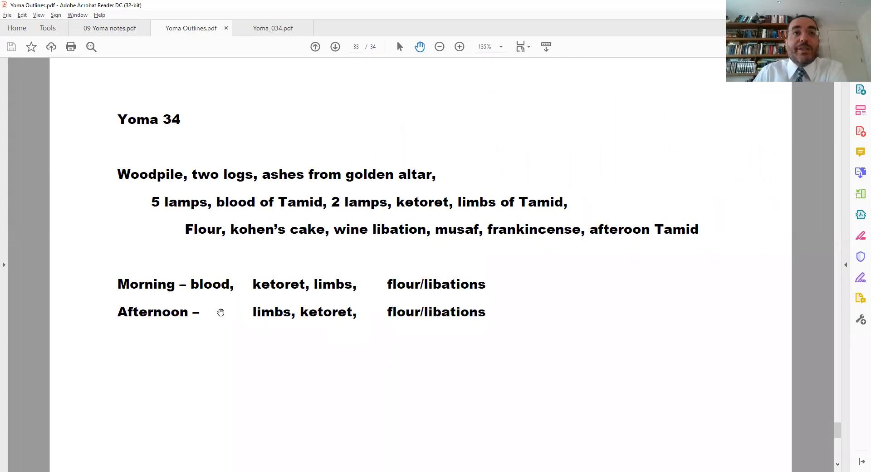
pyautogui.moveTo(202, 286)
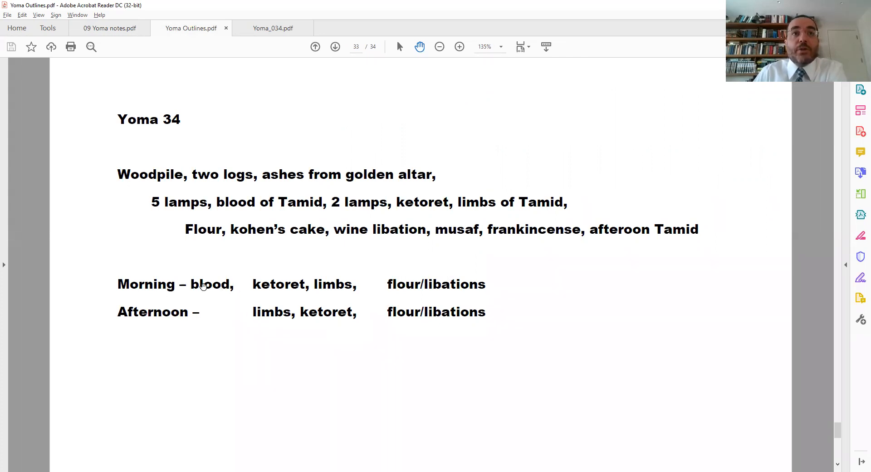
pyautogui.moveTo(175, 277)
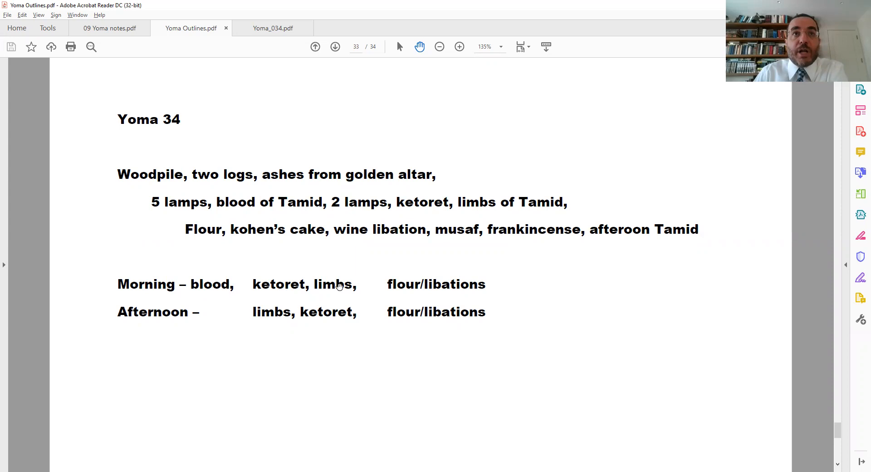
pyautogui.moveTo(187, 283)
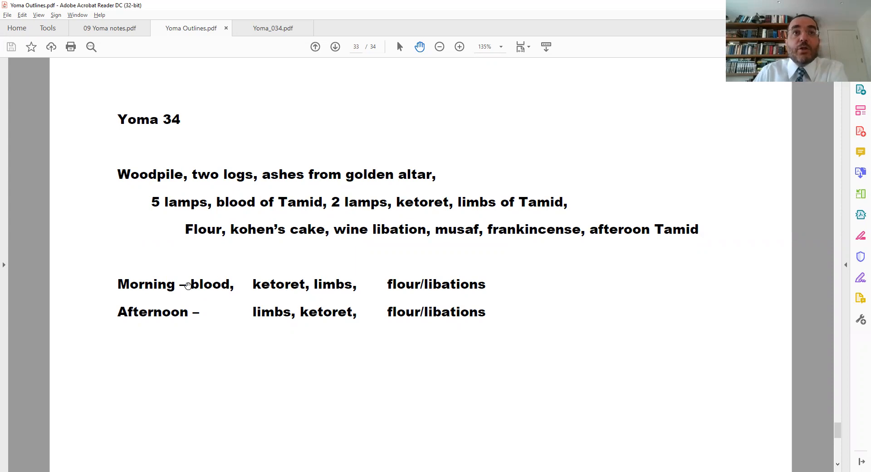
pyautogui.moveTo(318, 201)
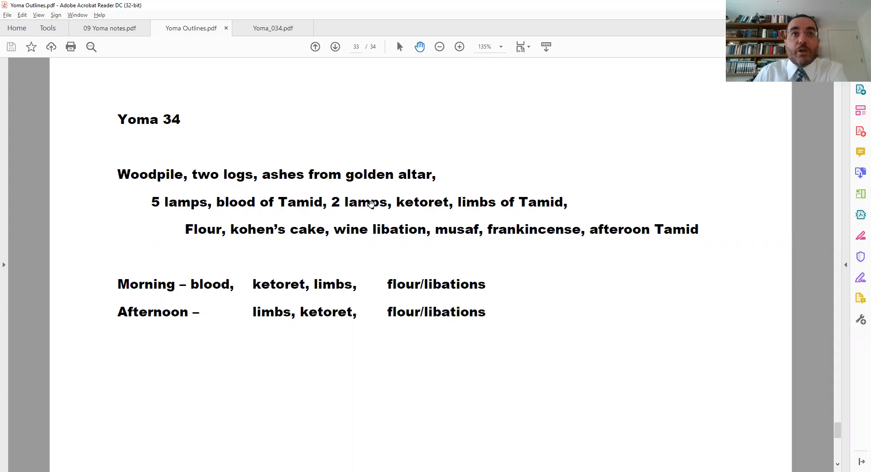
pyautogui.moveTo(228, 285)
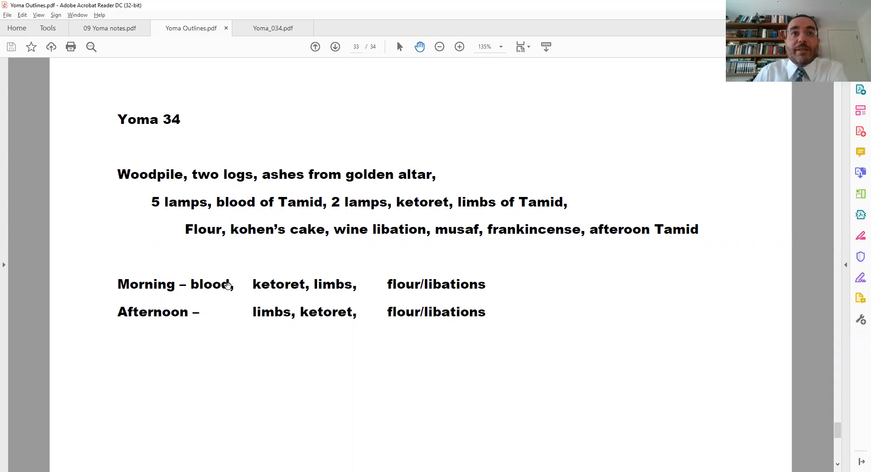
pyautogui.moveTo(404, 199)
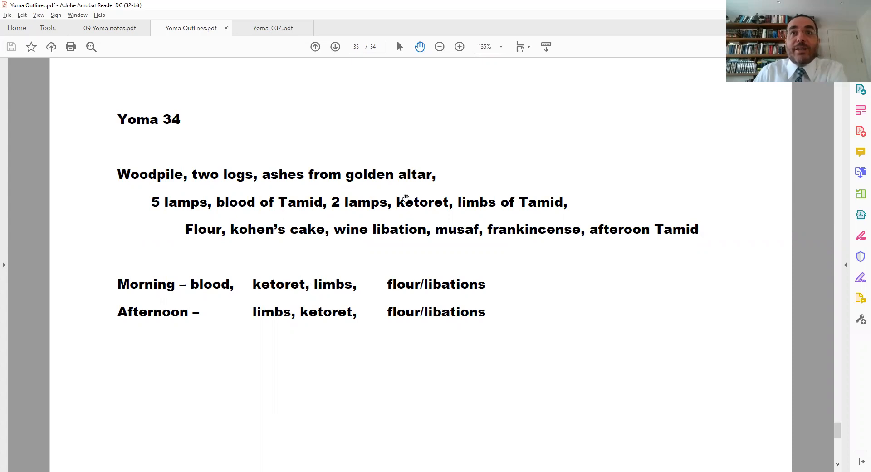
pyautogui.moveTo(515, 202)
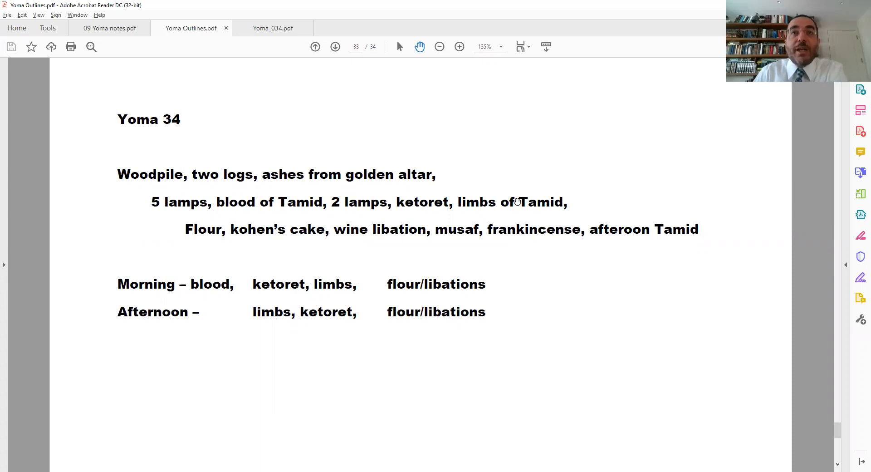
pyautogui.moveTo(284, 206)
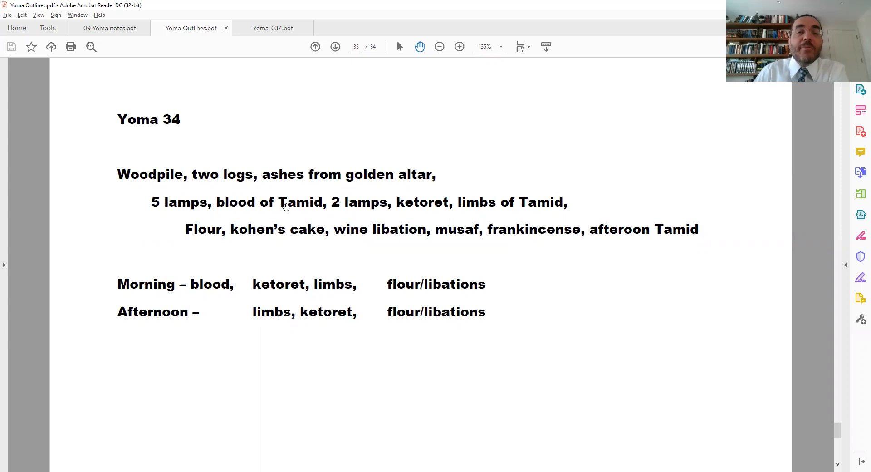
pyautogui.moveTo(299, 213)
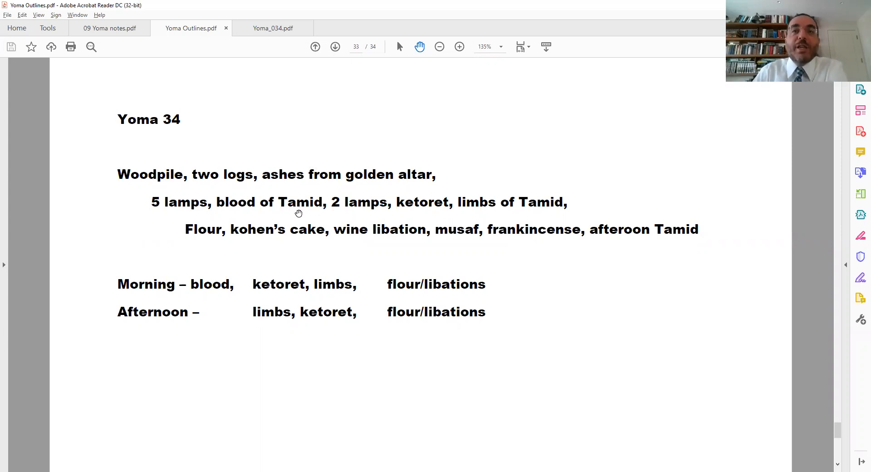
pyautogui.moveTo(345, 213)
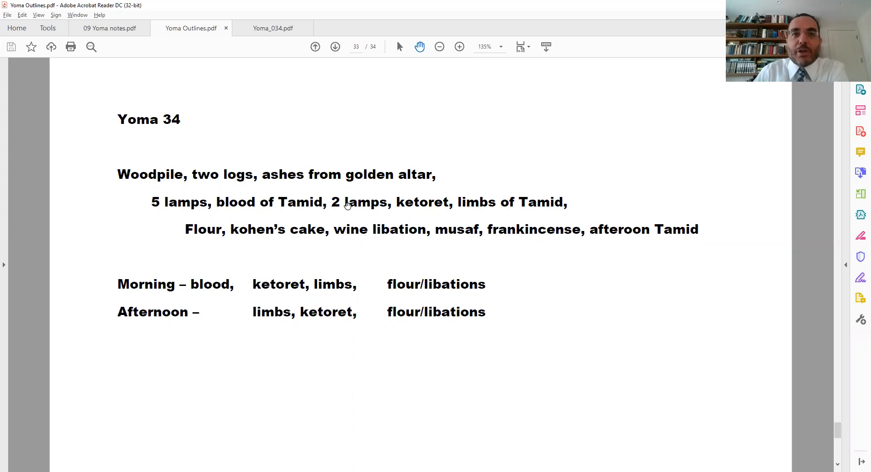
pyautogui.moveTo(309, 206)
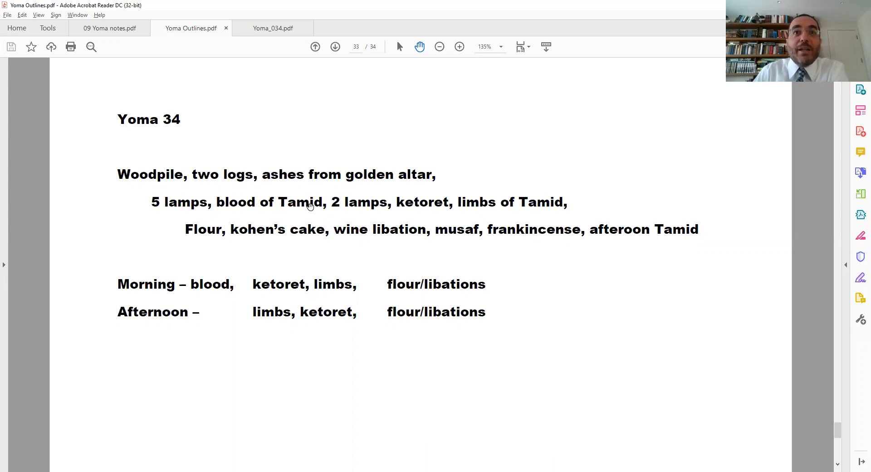
pyautogui.moveTo(210, 288)
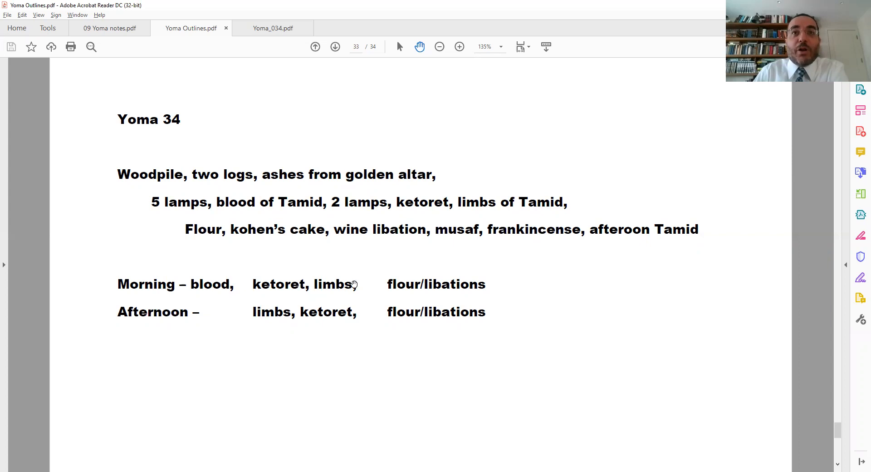
pyautogui.moveTo(109, 28)
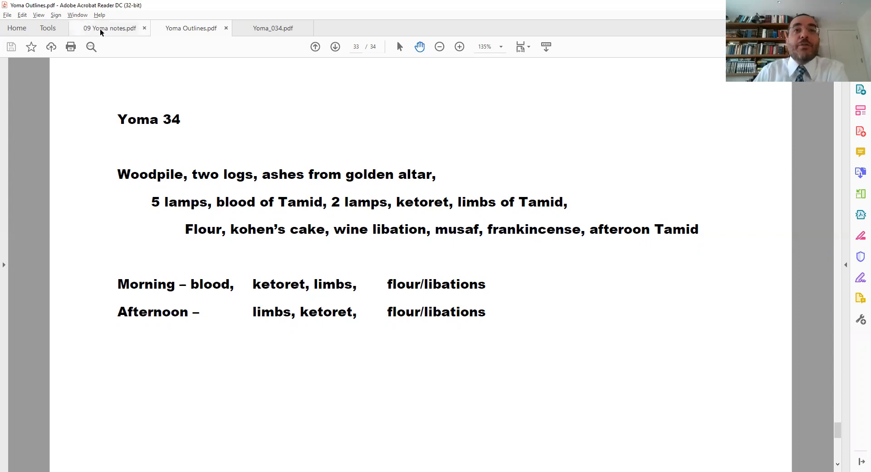
# - View the notes' morning incense passage, recheck the Yoma 34 outline chart, then return to the notes
pyautogui.click(110, 28)
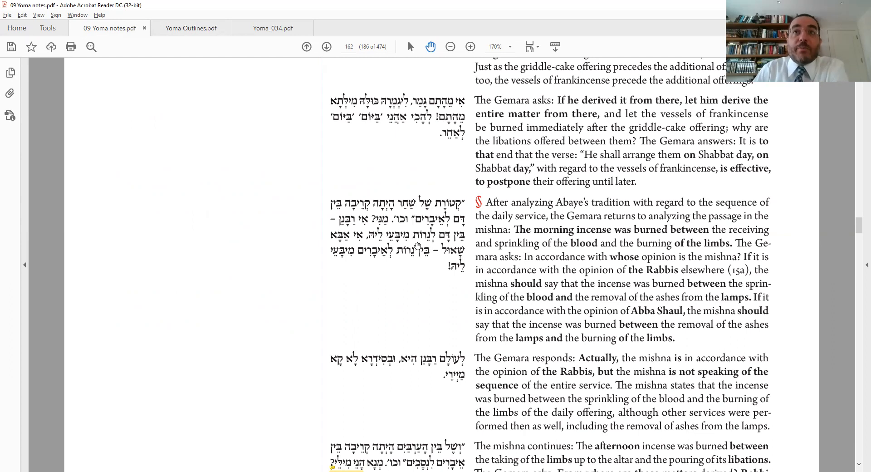
pyautogui.moveTo(424, 240)
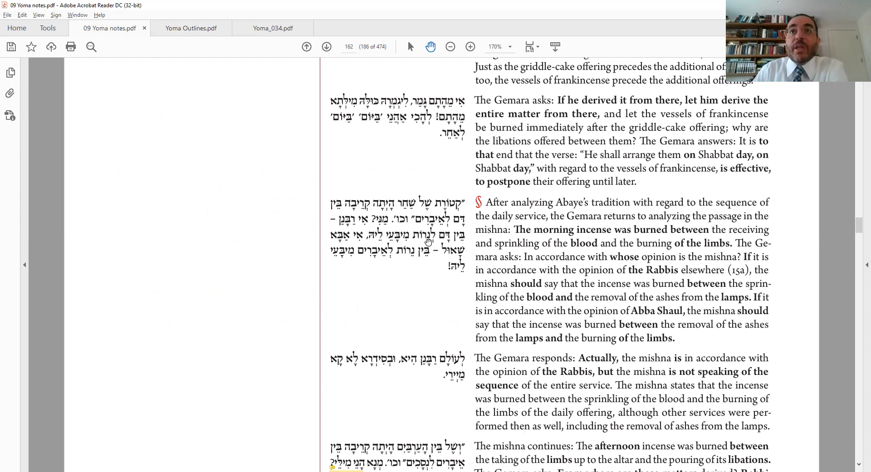
pyautogui.moveTo(129, 61)
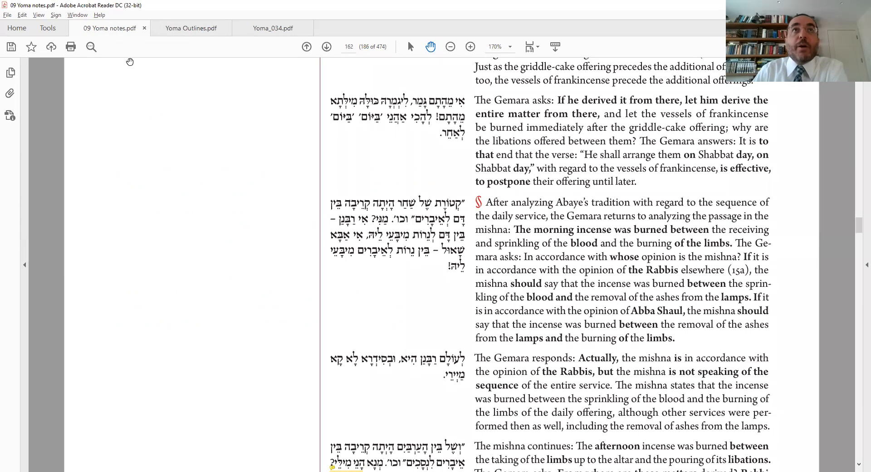
pyautogui.click(190, 28)
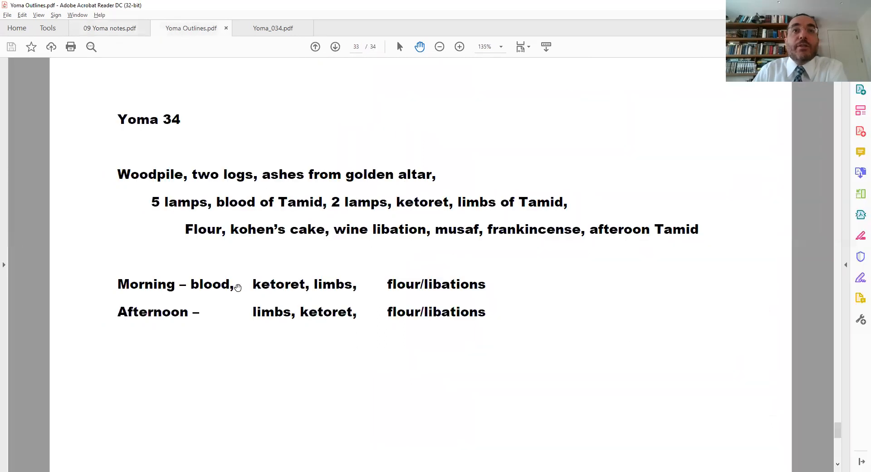
pyautogui.moveTo(199, 288)
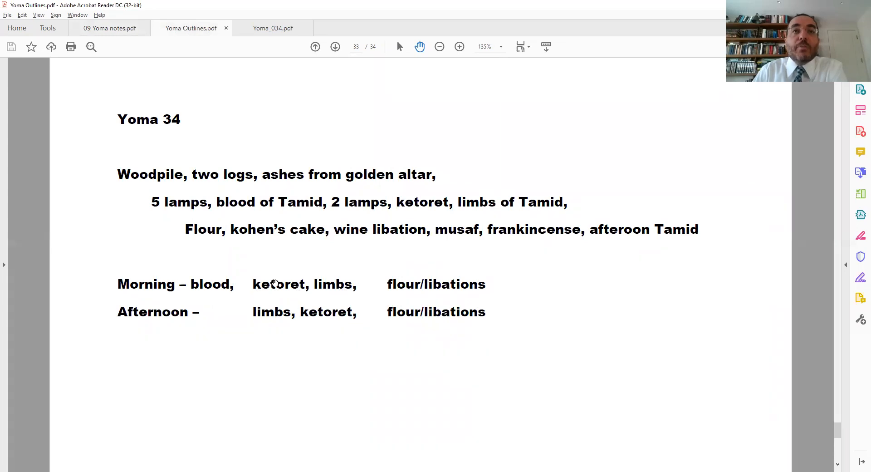
pyautogui.moveTo(327, 204)
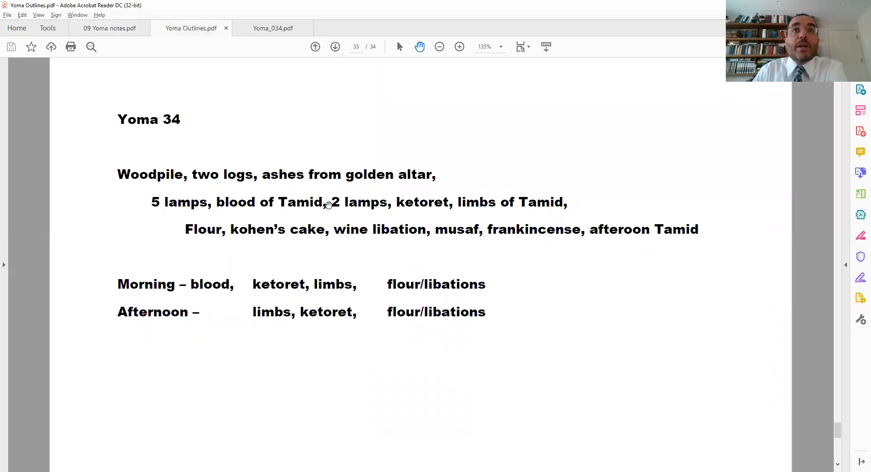
pyautogui.click(108, 28)
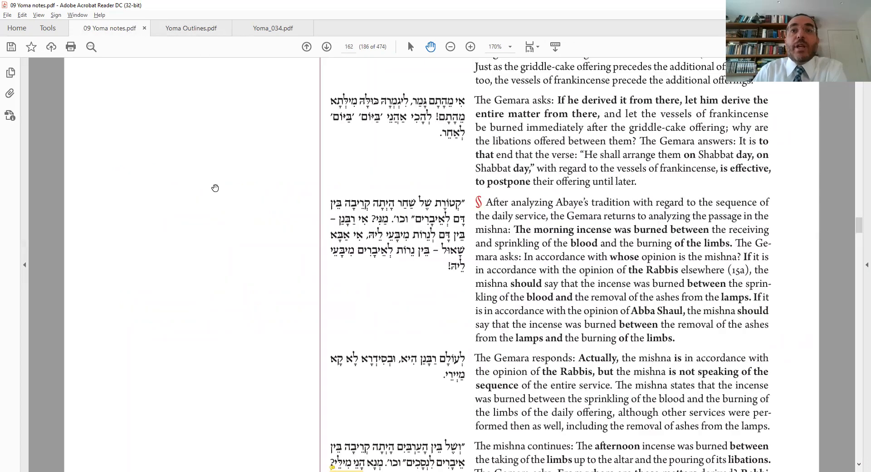
pyautogui.moveTo(389, 265)
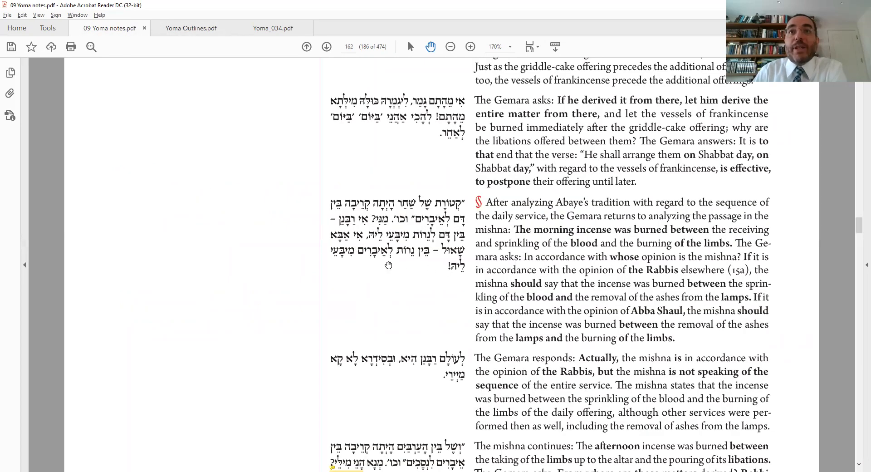
pyautogui.moveTo(410, 261)
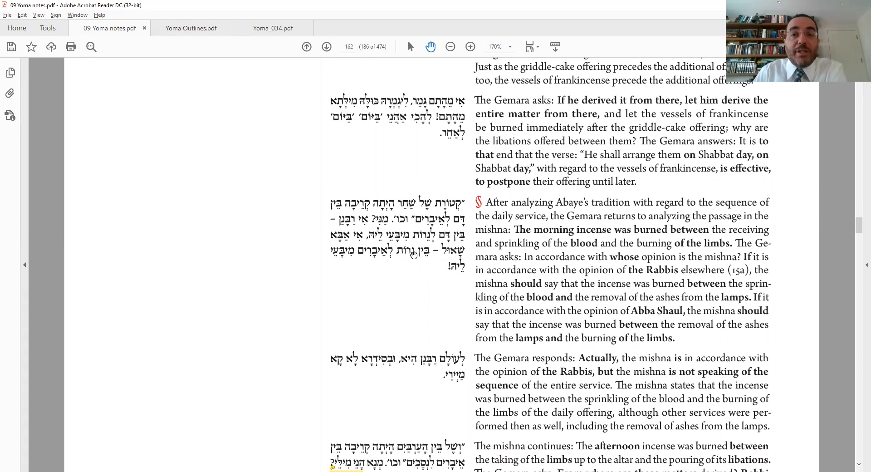
pyautogui.moveTo(405, 268)
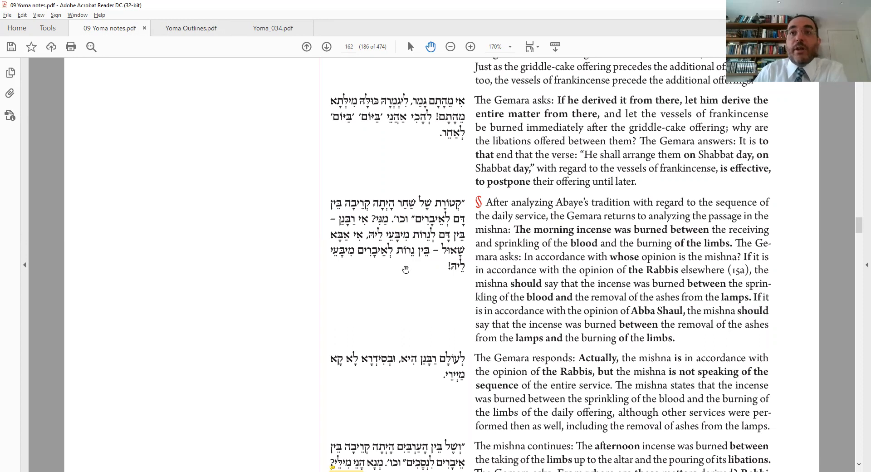
# - Scroll to the afternoon incense passage, compare with the outline's afternoon order, and return to the notes
pyautogui.scroll(-3)
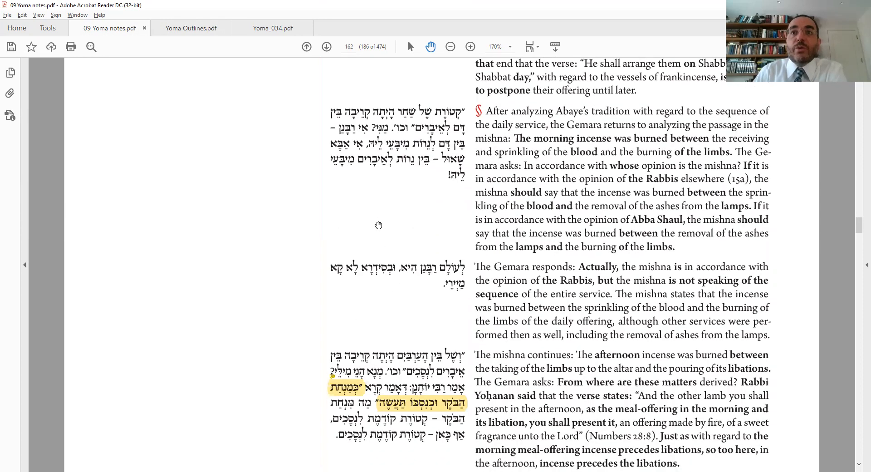
pyautogui.moveTo(450, 272)
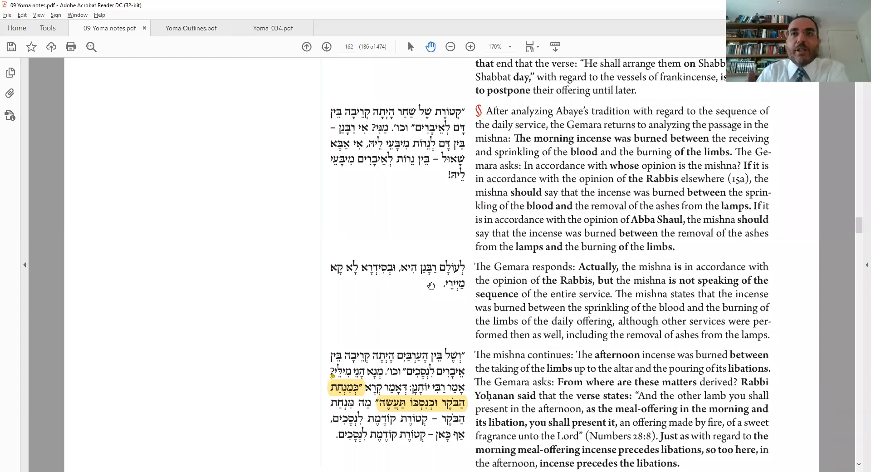
pyautogui.click(191, 28)
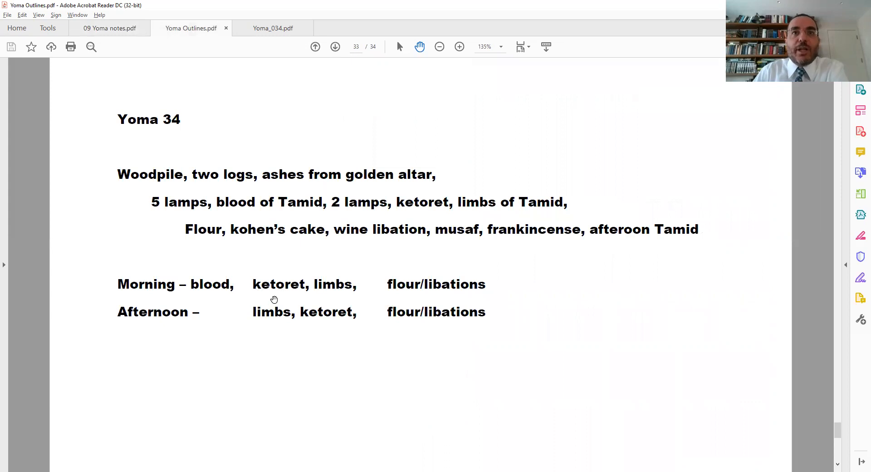
pyautogui.moveTo(252, 316)
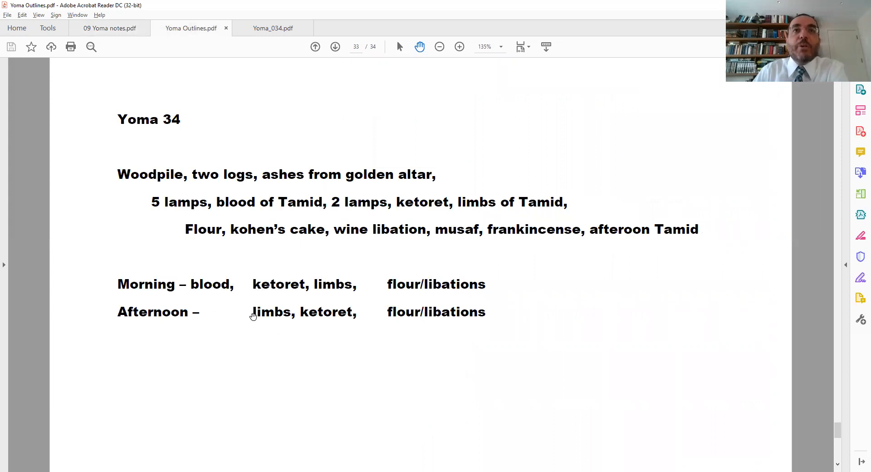
pyautogui.moveTo(297, 230)
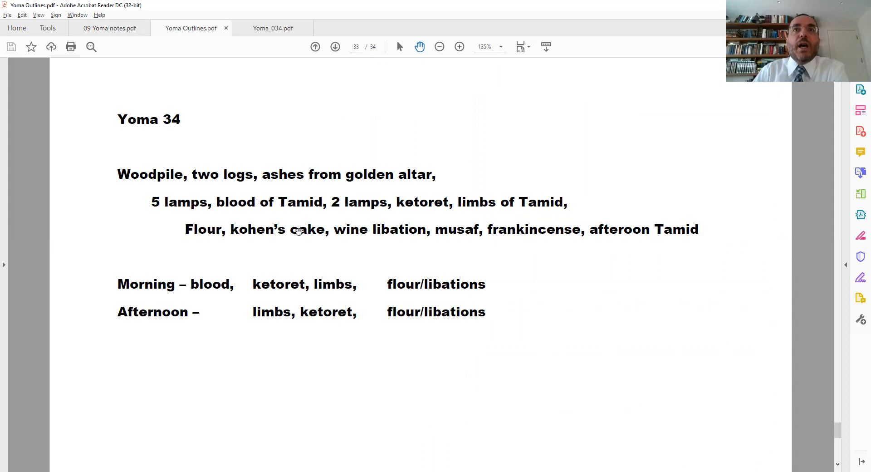
pyautogui.click(109, 28)
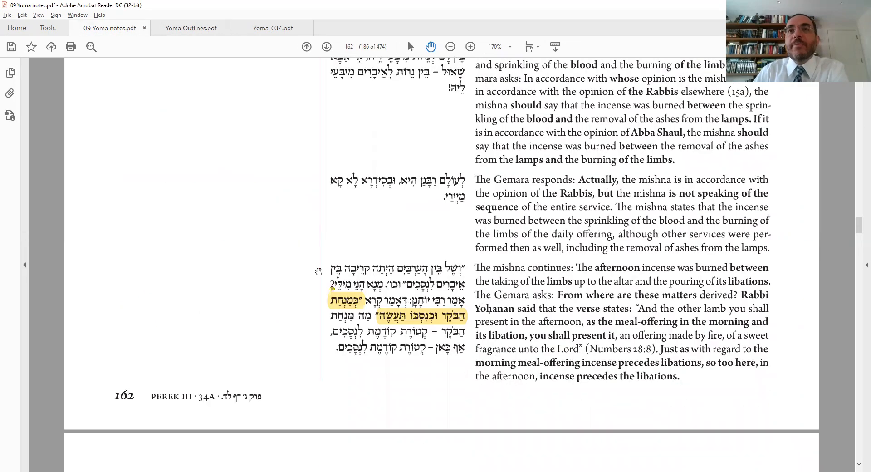
pyautogui.scroll(-3)
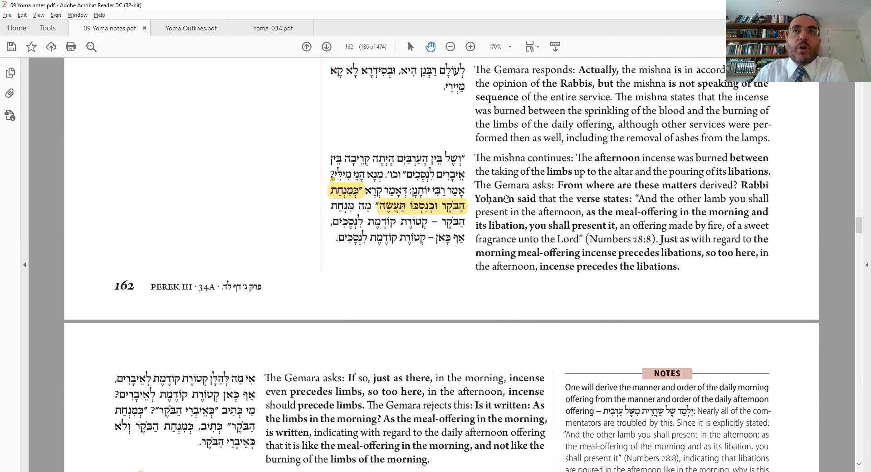
pyautogui.moveTo(361, 162)
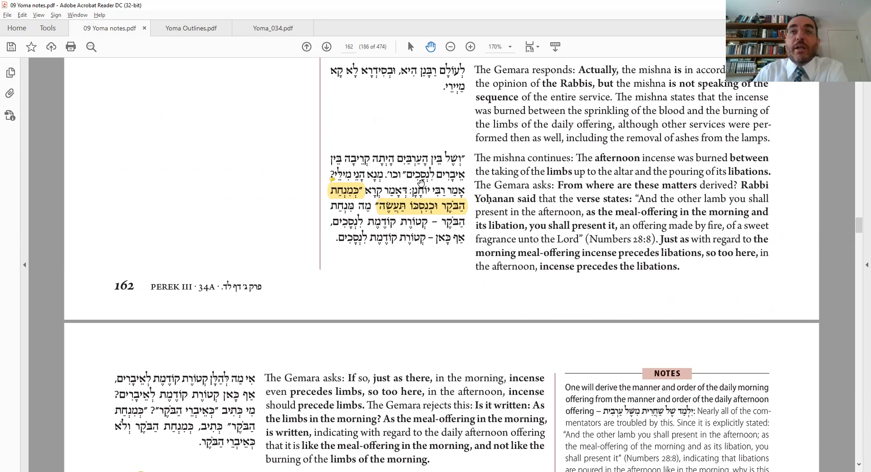
pyautogui.moveTo(421, 183)
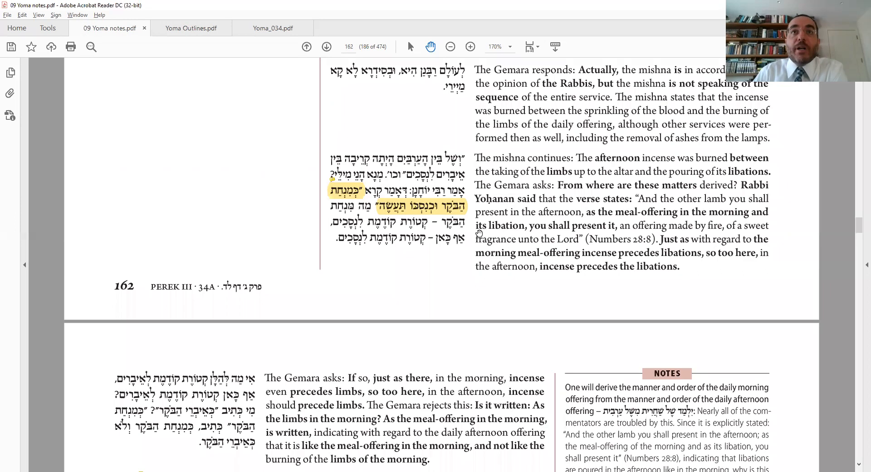
pyautogui.moveTo(395, 214)
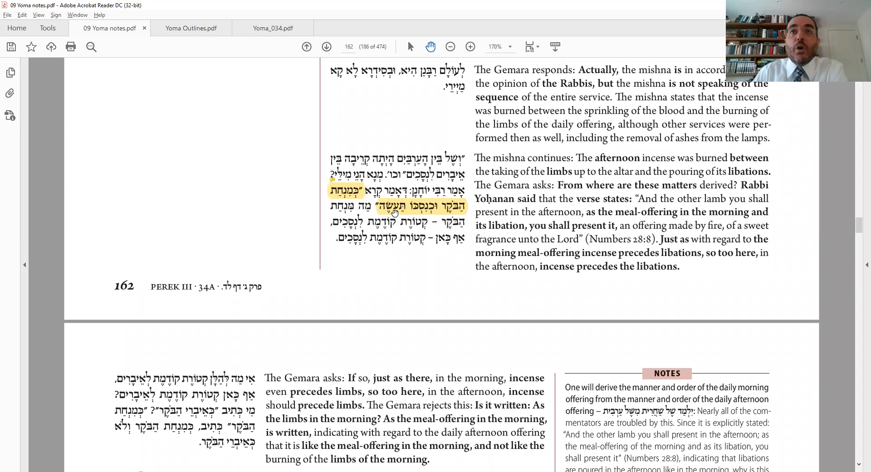
pyautogui.moveTo(394, 206)
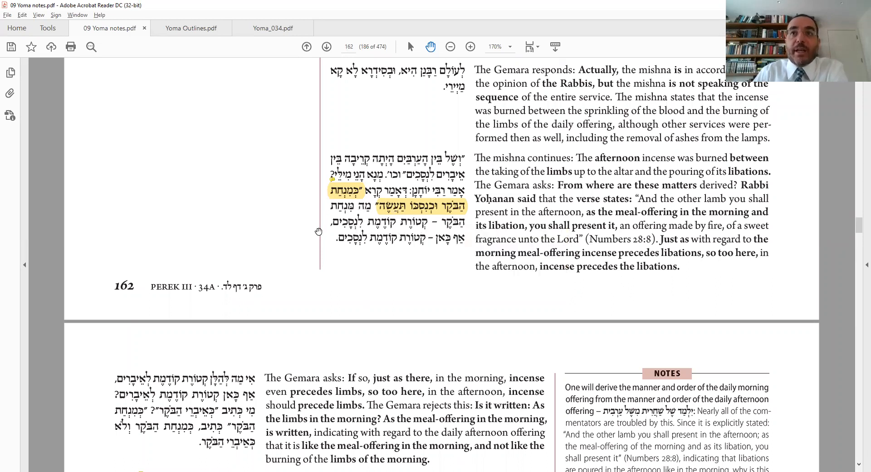
pyautogui.moveTo(403, 255)
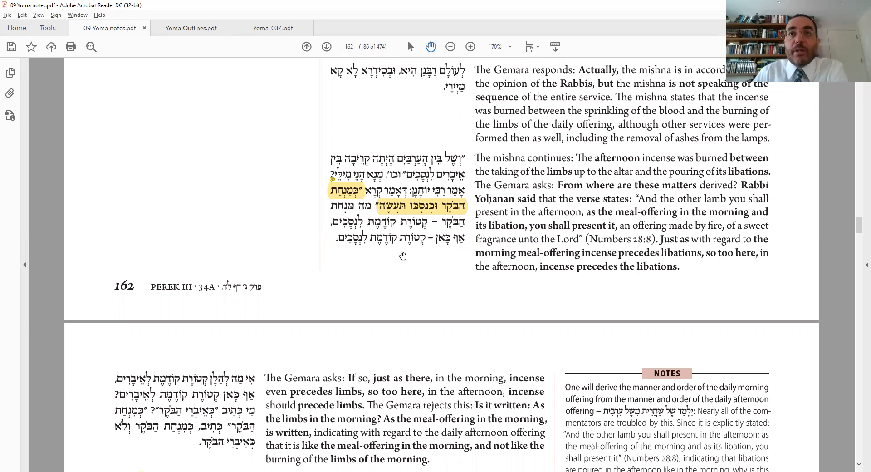
pyautogui.moveTo(427, 246)
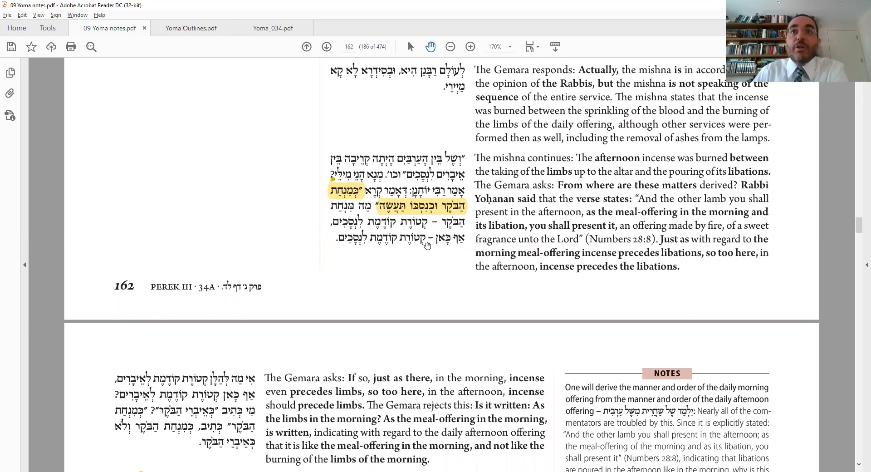
# - Compare the Yoma 34 outline chart with the notes, scrolling the notes down toward page 163
pyautogui.click(191, 28)
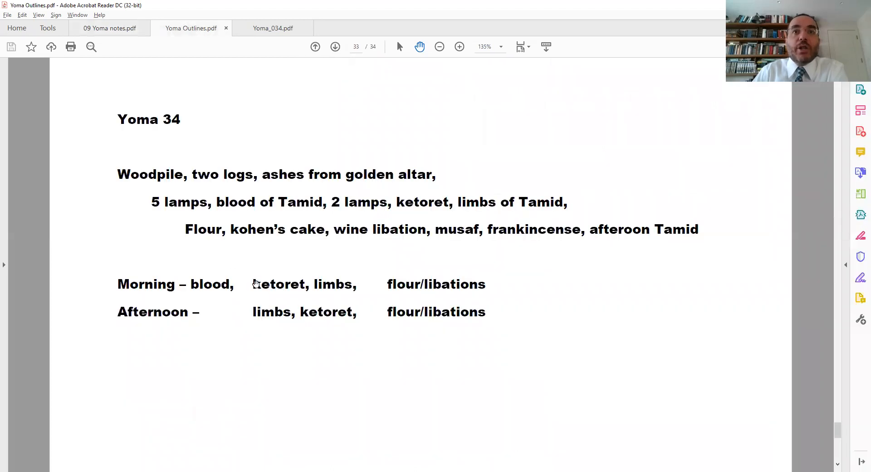
pyautogui.moveTo(432, 284)
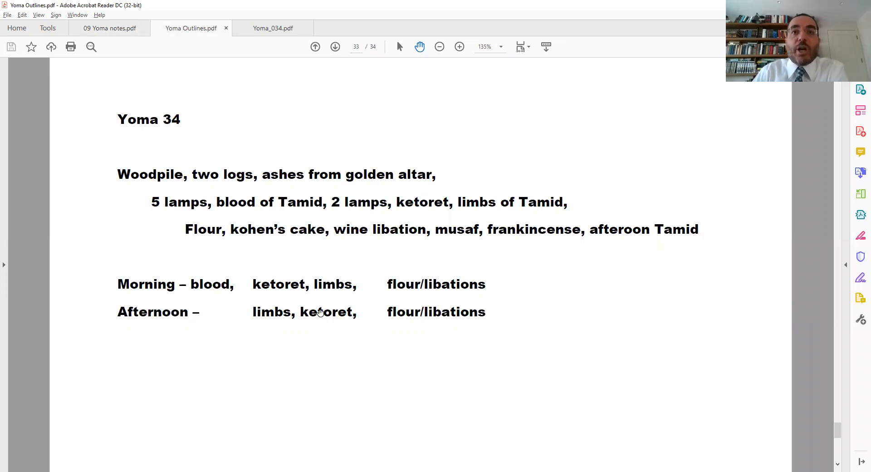
pyautogui.moveTo(433, 307)
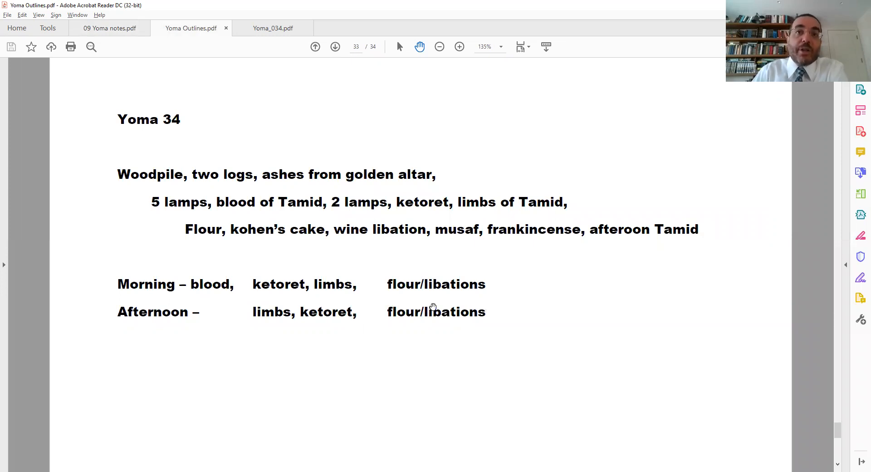
pyautogui.moveTo(382, 328)
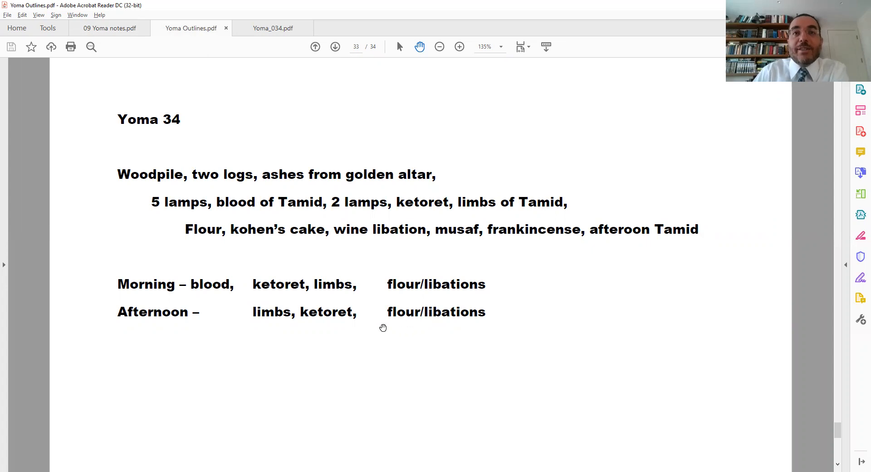
pyautogui.moveTo(282, 300)
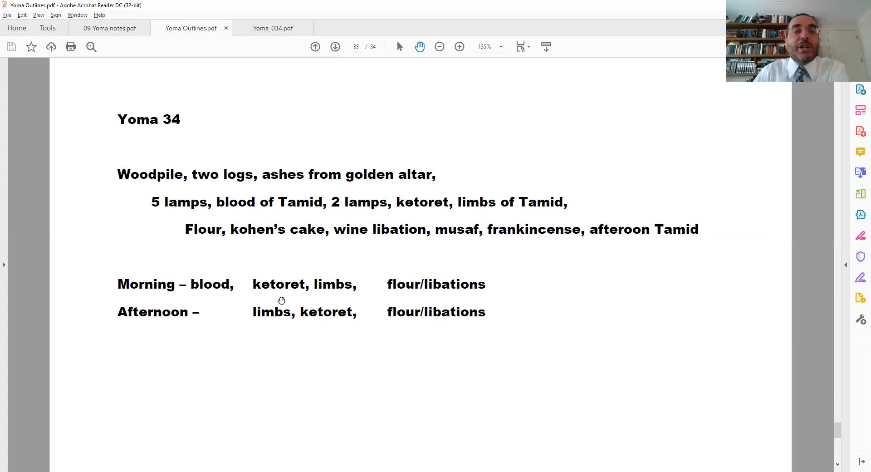
pyautogui.click(109, 28)
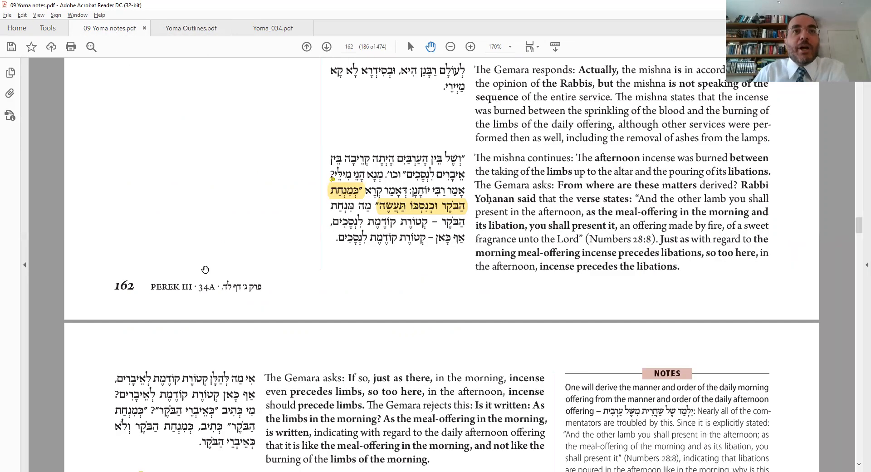
pyautogui.scroll(-3)
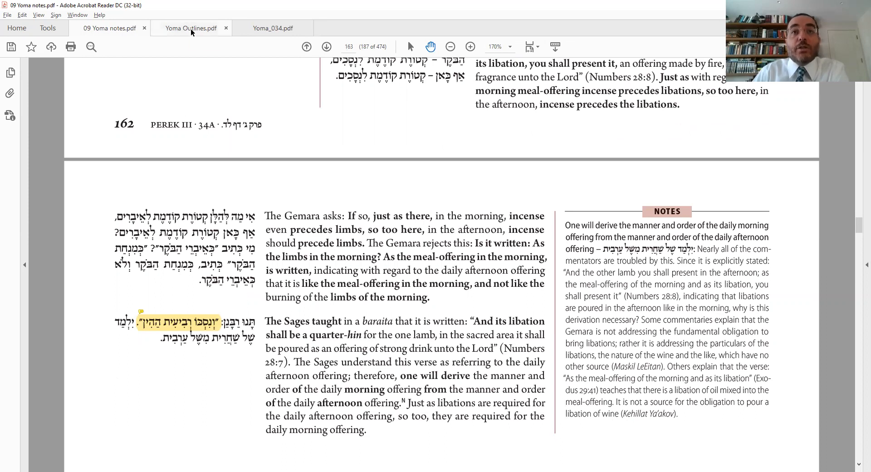
pyautogui.click(190, 28)
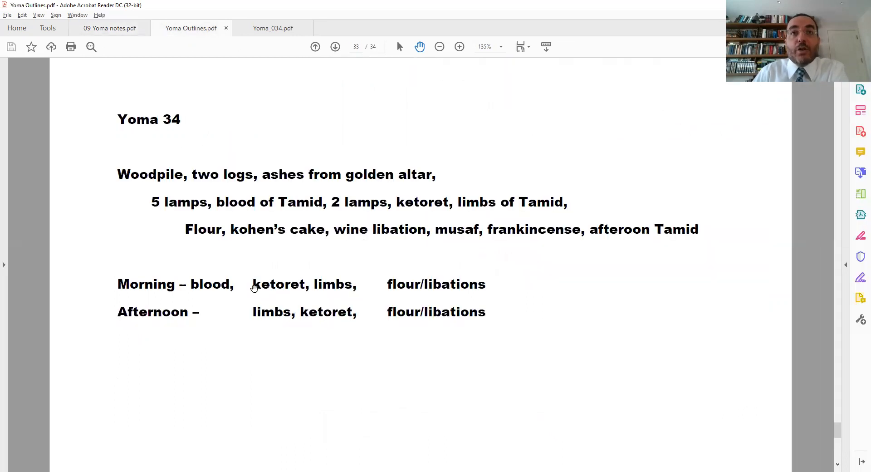
pyautogui.moveTo(248, 324)
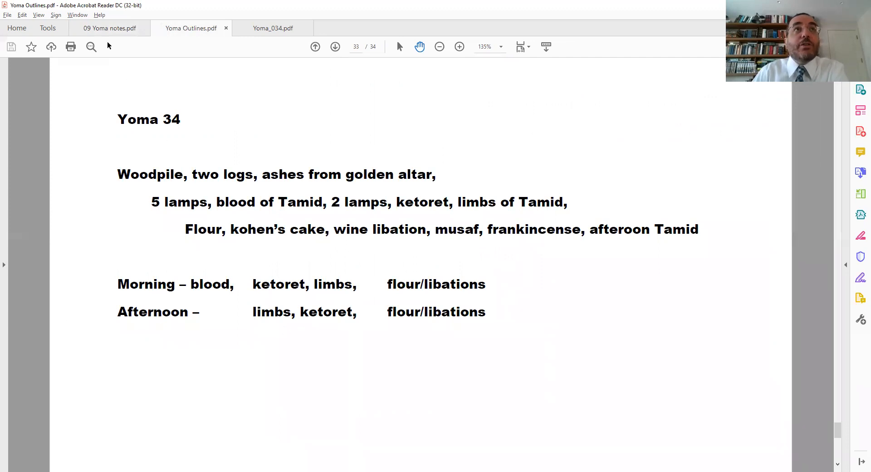
# - Recheck the notes and outline, ending on page 163's baraita deriving the morning offering's libations
pyautogui.click(108, 28)
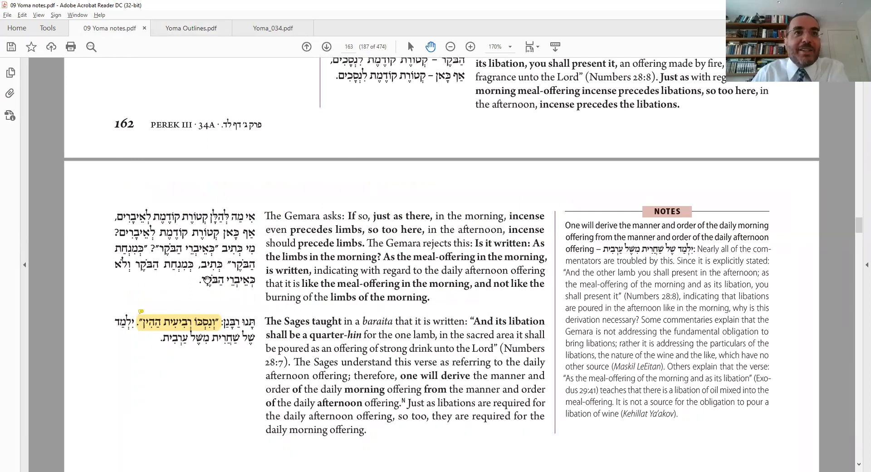
pyautogui.moveTo(233, 289)
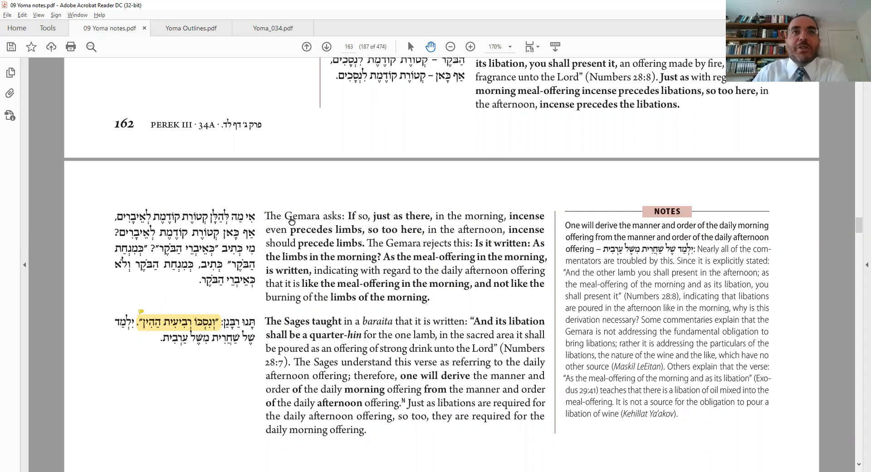
pyautogui.scroll(3)
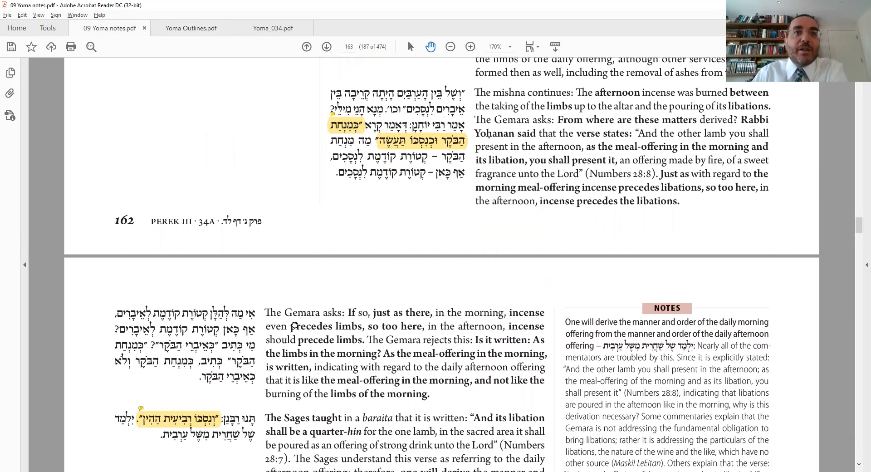
pyautogui.click(190, 28)
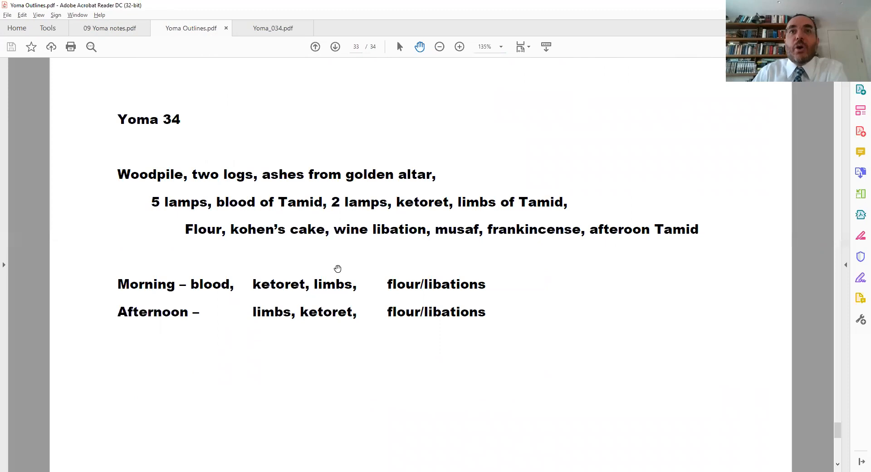
pyautogui.moveTo(400, 281)
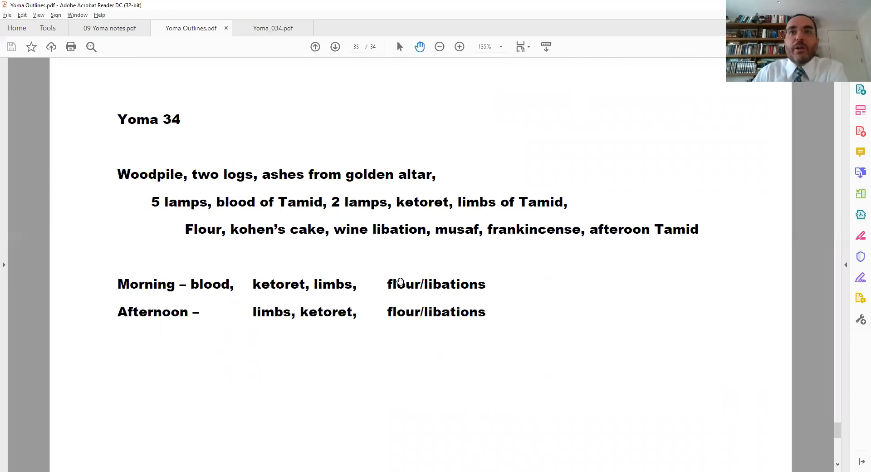
pyautogui.moveTo(410, 325)
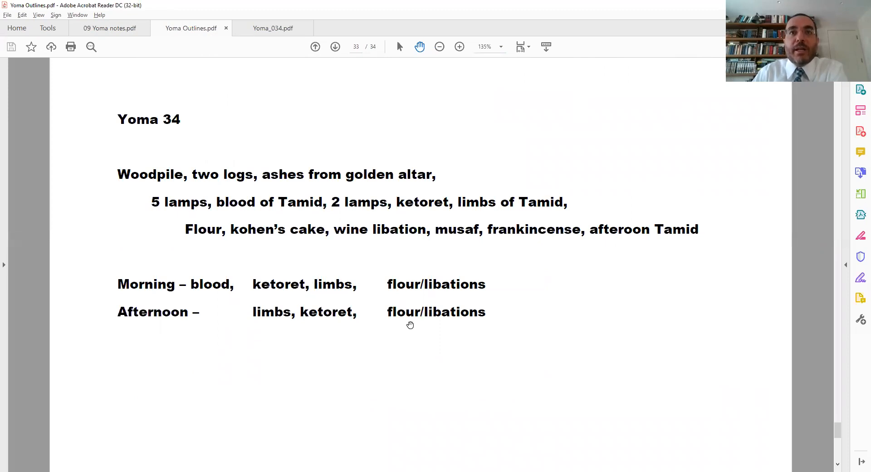
pyautogui.moveTo(256, 316)
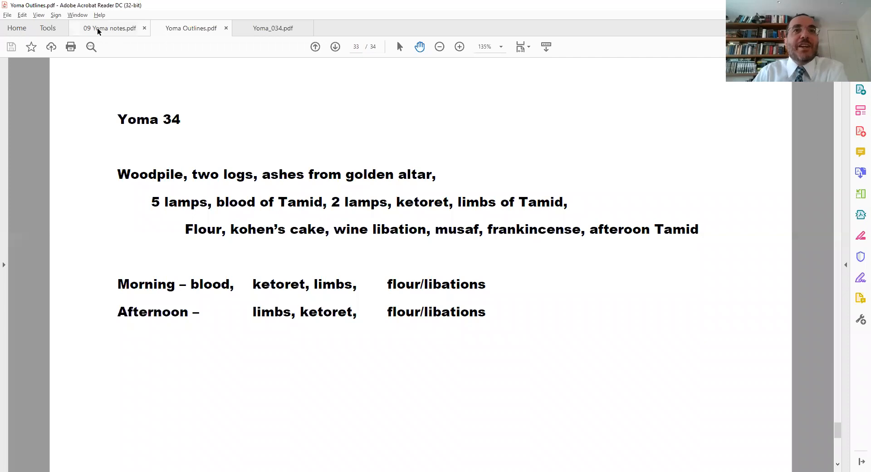
pyautogui.click(110, 28)
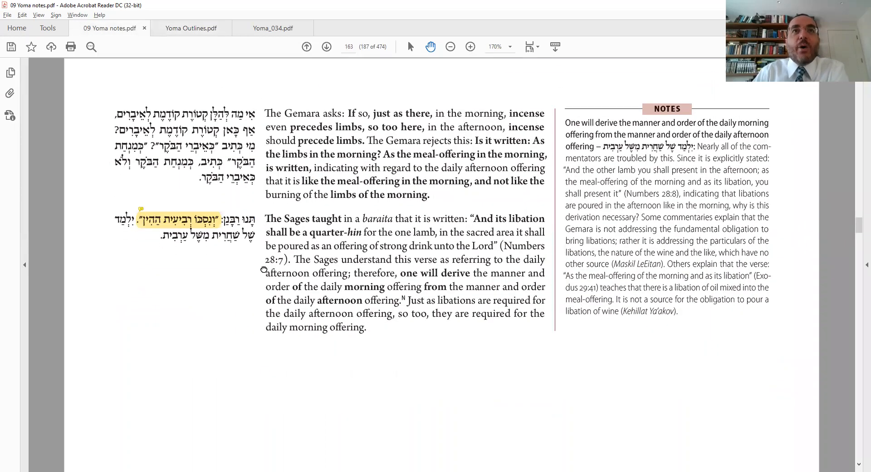
# - Reveal the note on the baraita's highlighted verse quoting Numbers 28:4, 7 and 8
pyautogui.scroll(-3)
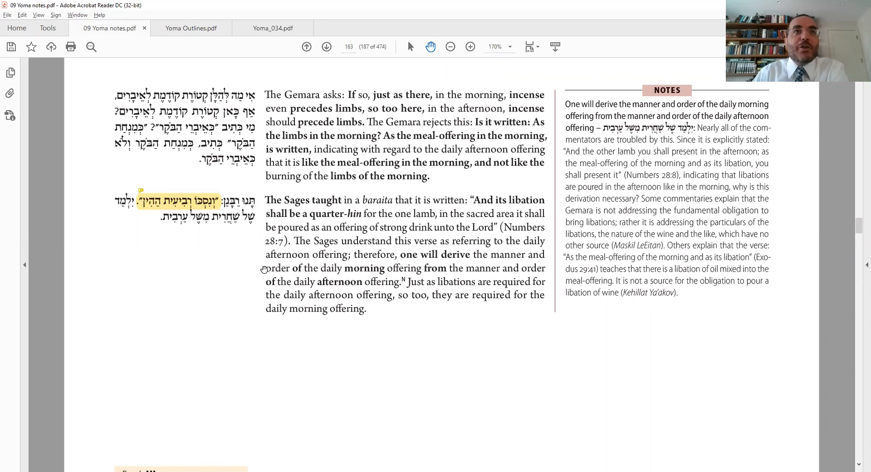
pyautogui.moveTo(261, 248)
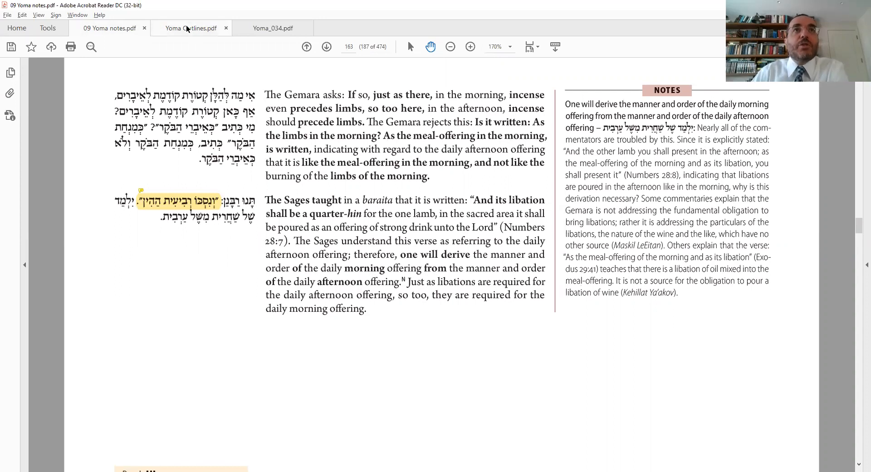
pyautogui.click(177, 199)
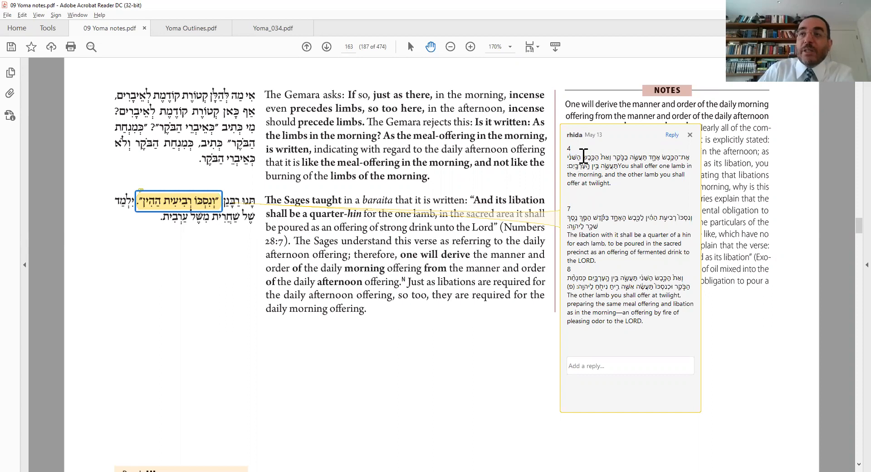
pyautogui.moveTo(674, 223)
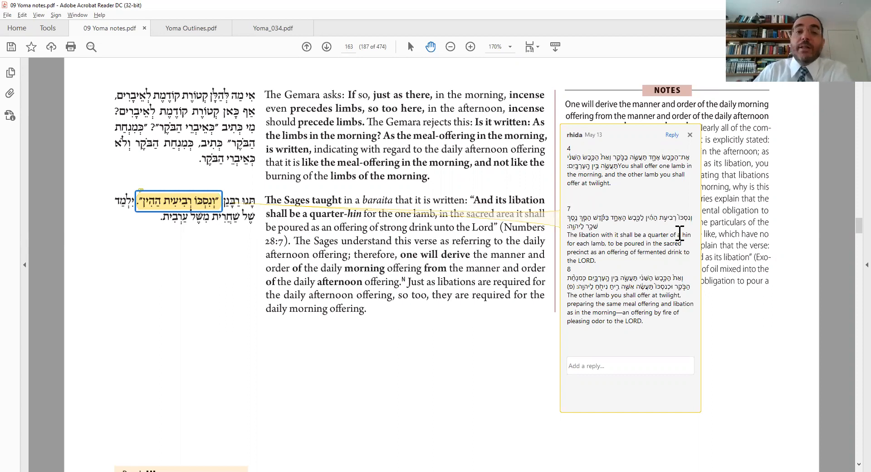
pyautogui.moveTo(686, 225)
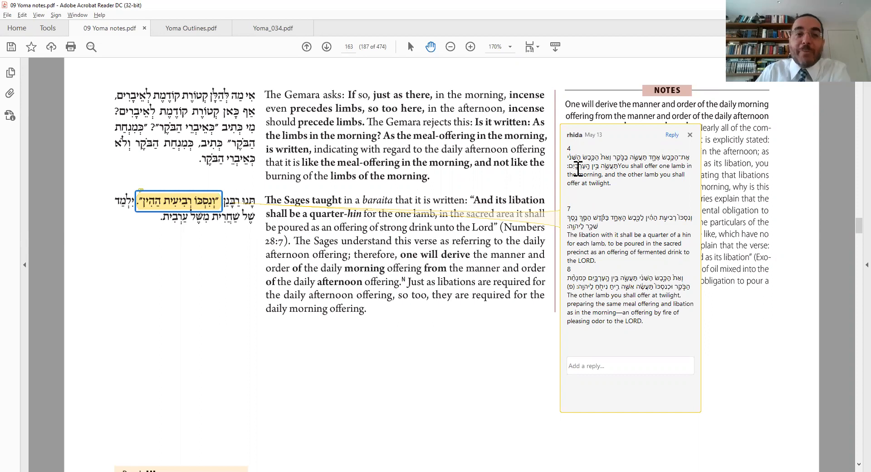
pyautogui.moveTo(662, 174)
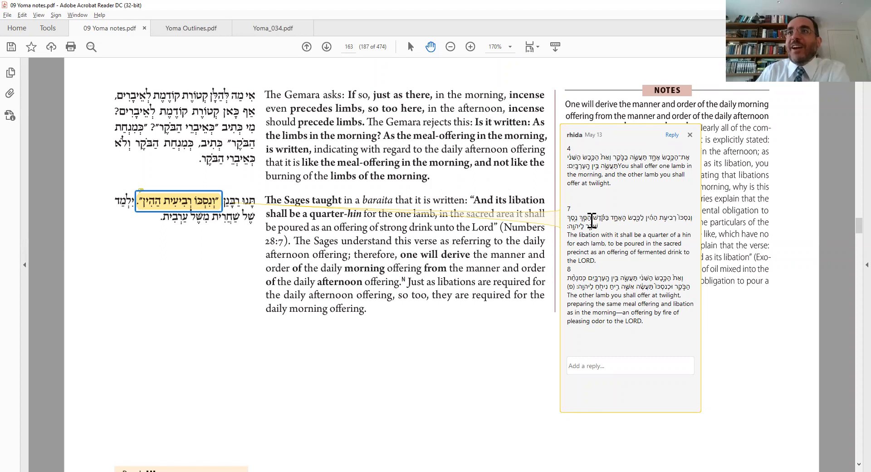
pyautogui.moveTo(658, 277)
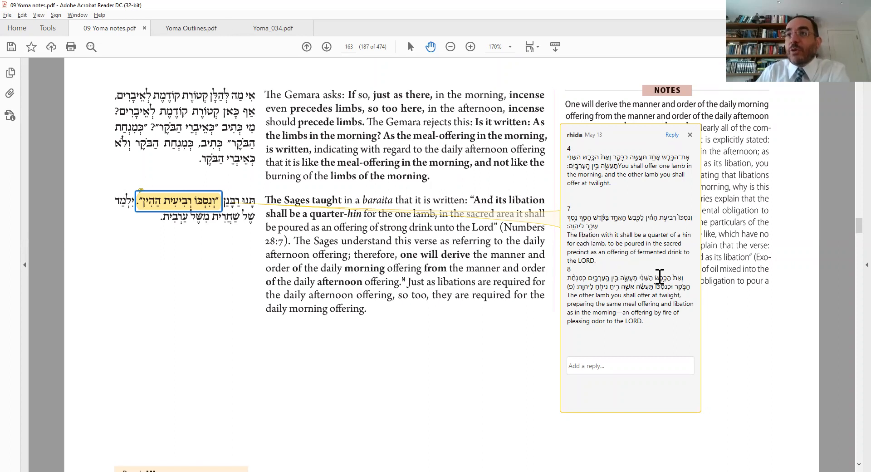
pyautogui.moveTo(642, 228)
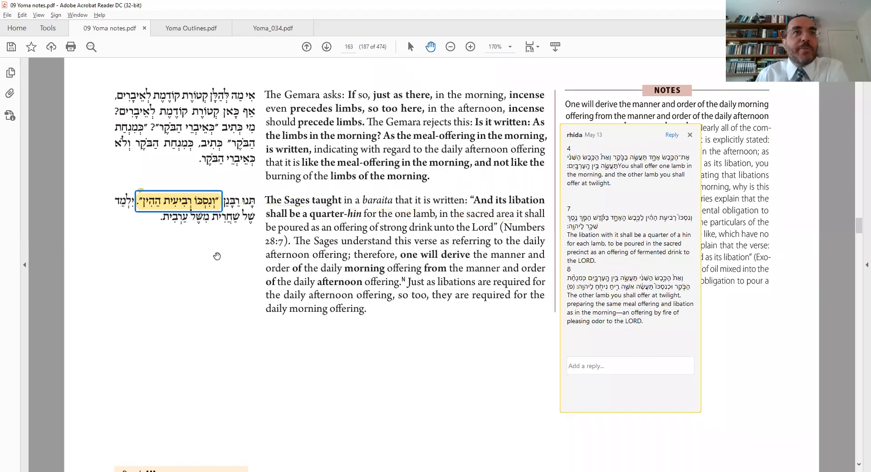
# - Close the libation-verse note and scroll down to the Perek III Daf 34 Amud b heading
pyautogui.click(691, 134)
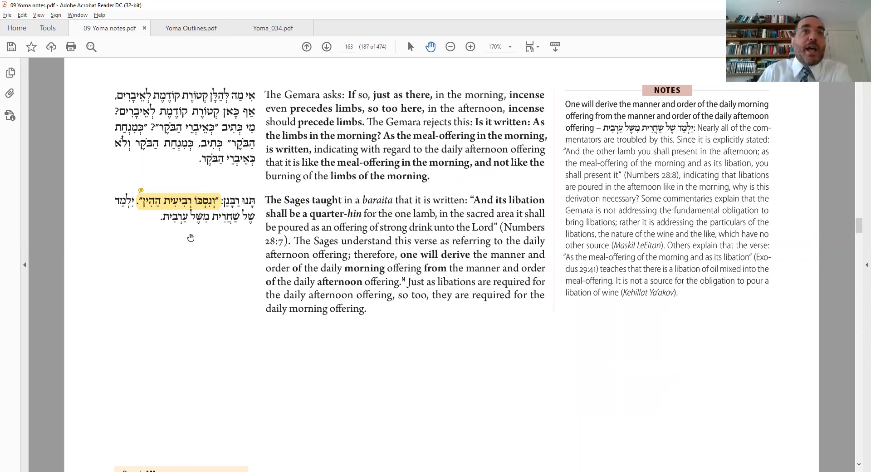
pyautogui.moveTo(212, 231)
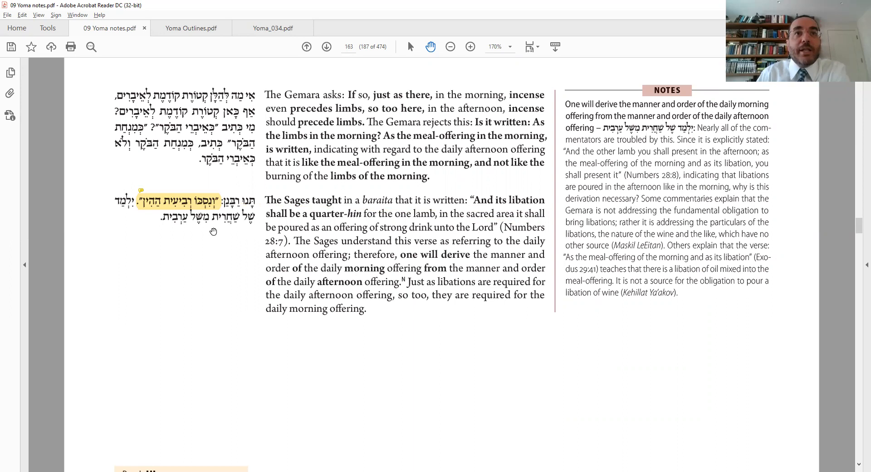
pyautogui.moveTo(224, 230)
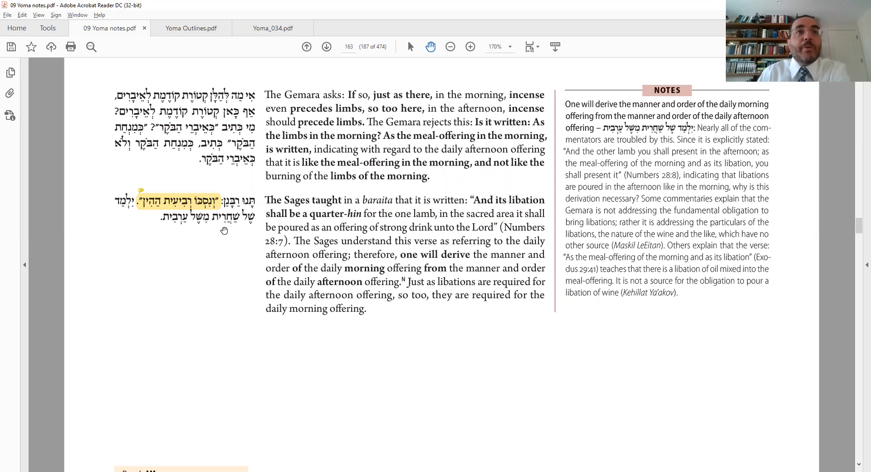
pyautogui.moveTo(170, 236)
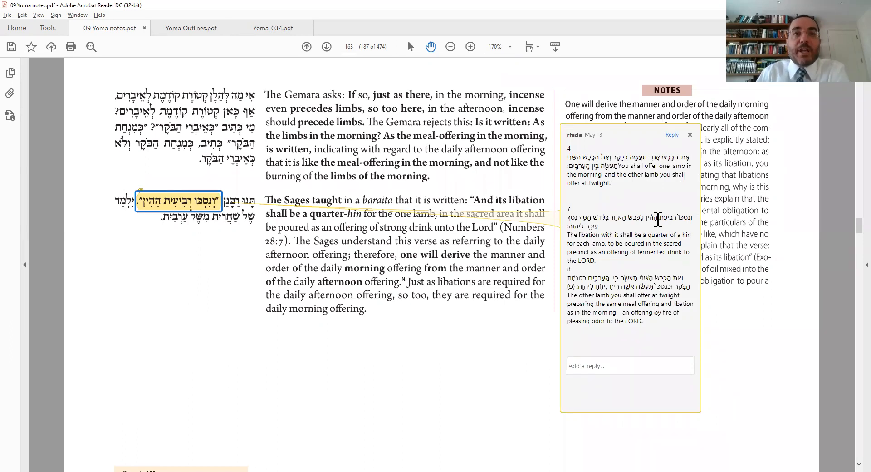
pyautogui.scroll(-3)
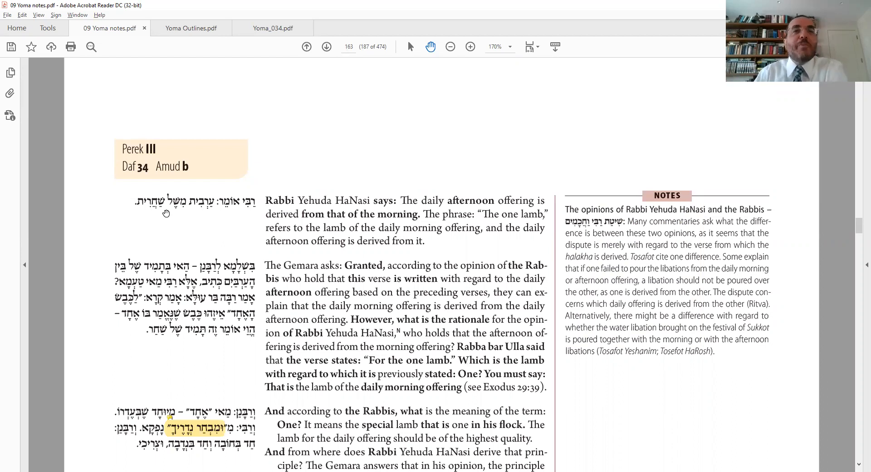
pyautogui.moveTo(210, 291)
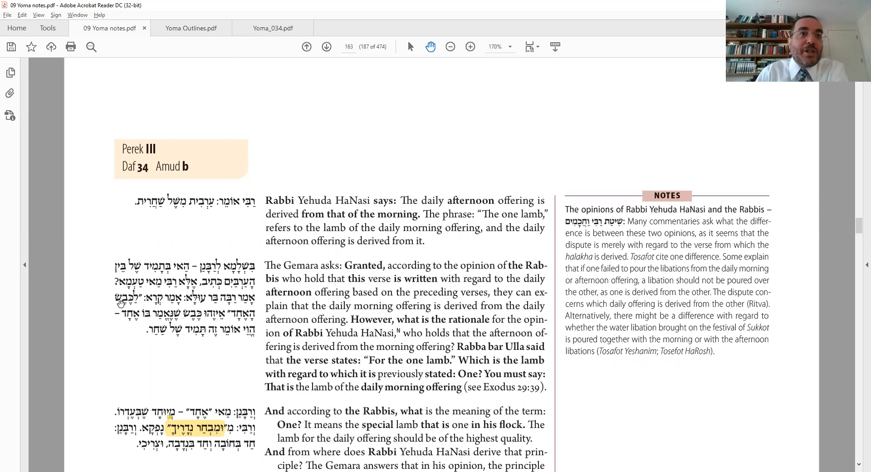
pyautogui.scroll(-3)
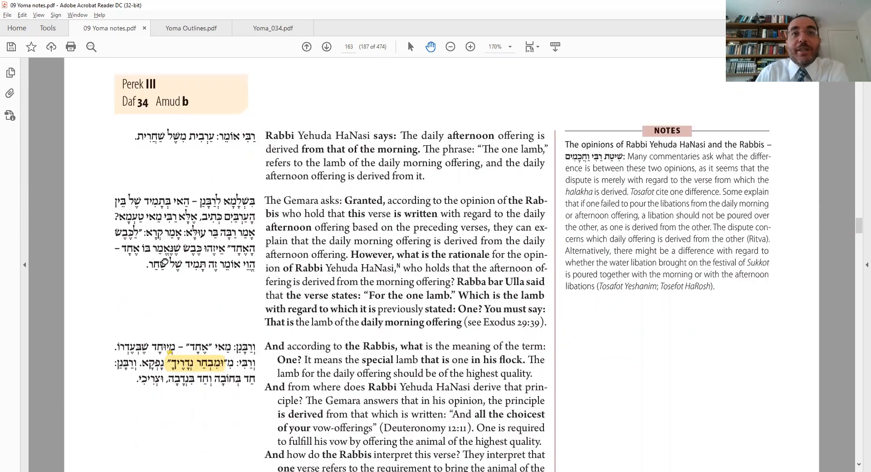
pyautogui.scroll(3)
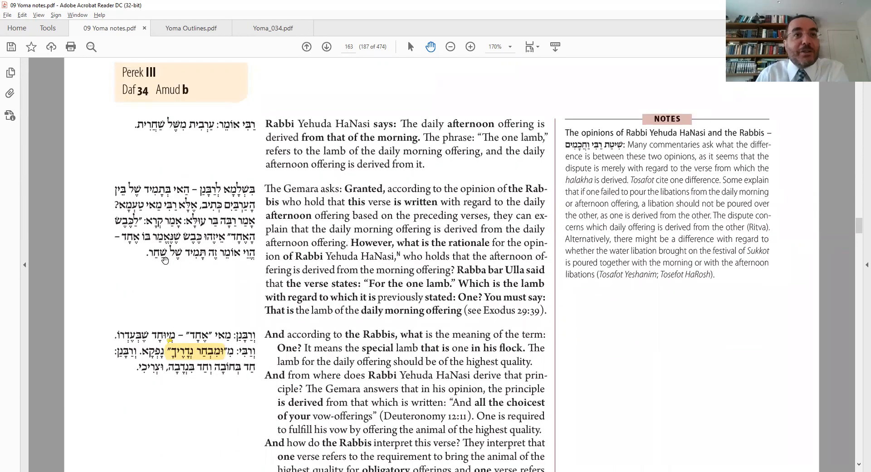
pyautogui.moveTo(264, 347)
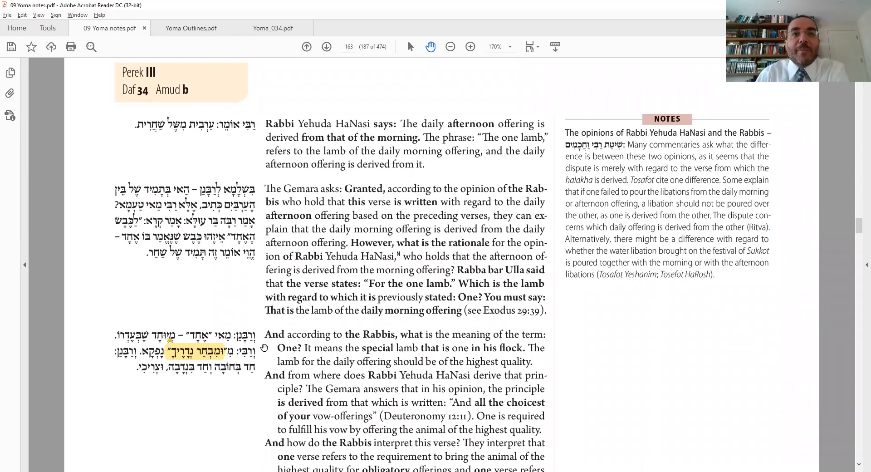
pyautogui.moveTo(261, 348)
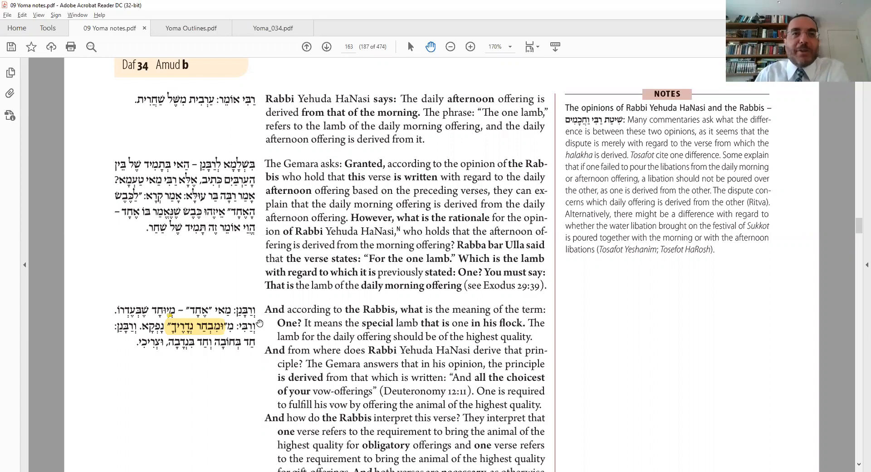
pyautogui.moveTo(256, 323)
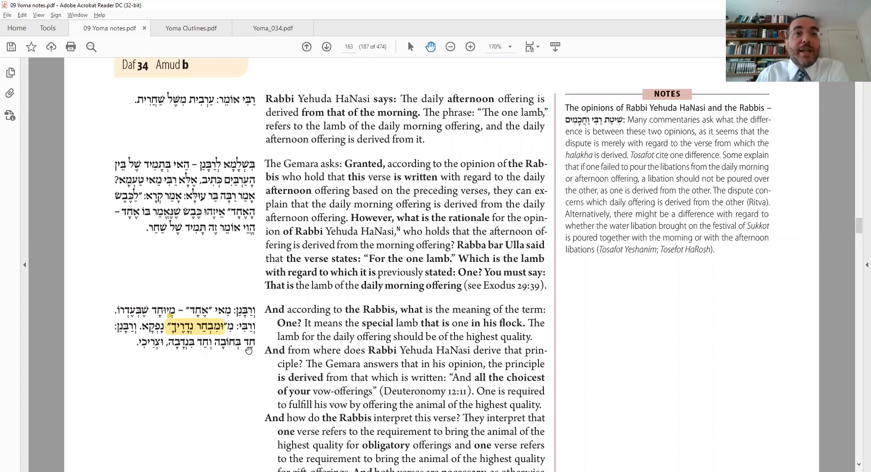
pyautogui.moveTo(219, 358)
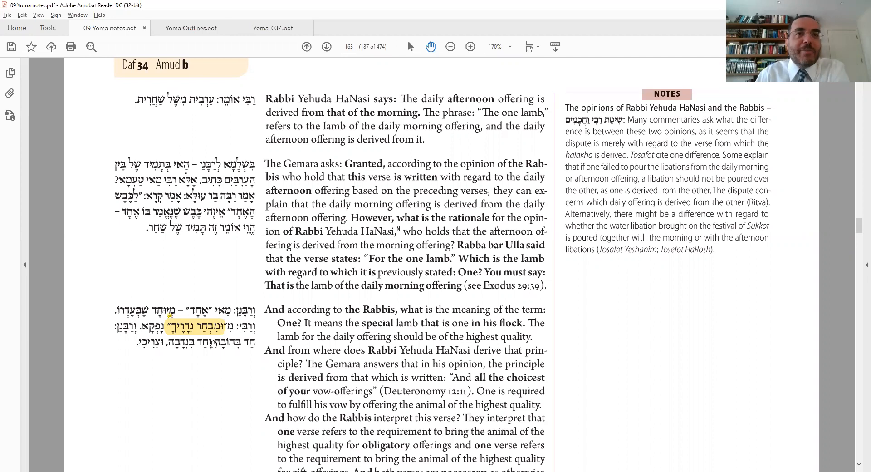
pyautogui.moveTo(215, 327)
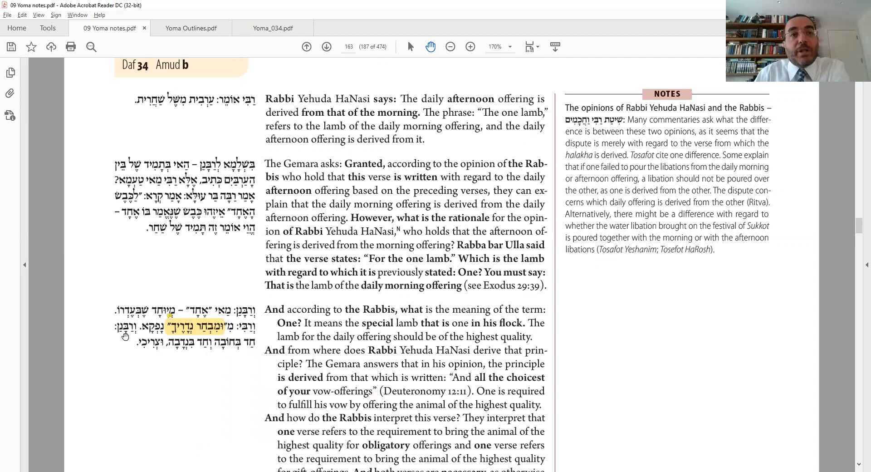
pyautogui.moveTo(172, 361)
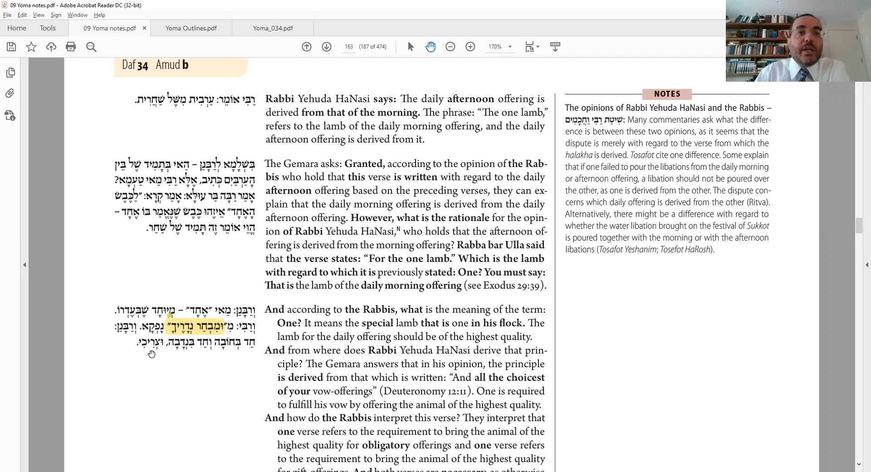
pyautogui.moveTo(192, 355)
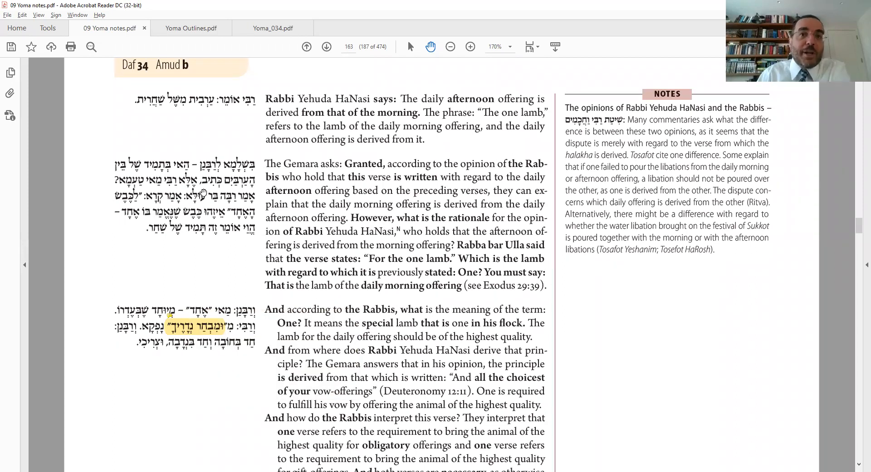
# - Scroll past the end of page 163 to the mishna on heating iron blocks on page 164
pyautogui.scroll(-3)
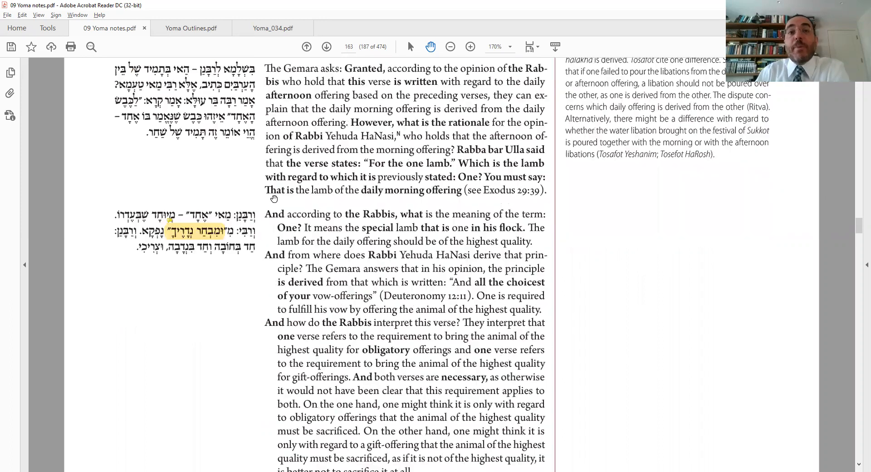
pyautogui.scroll(-3)
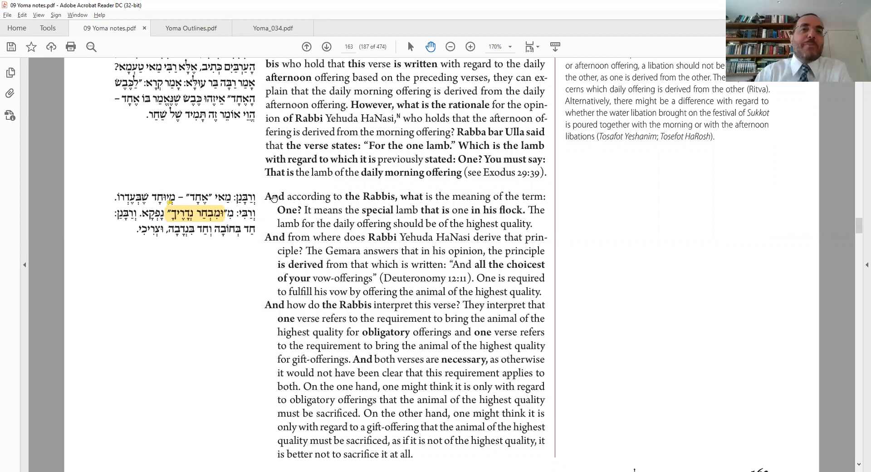
pyautogui.moveTo(185, 285)
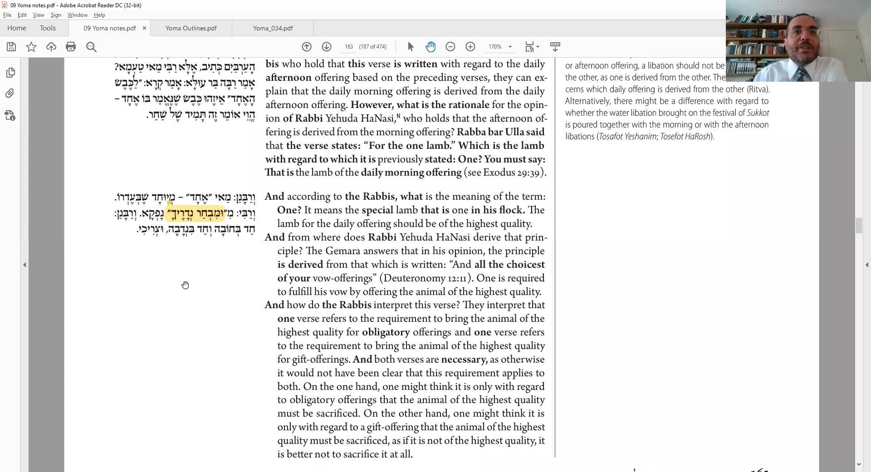
pyautogui.scroll(-3)
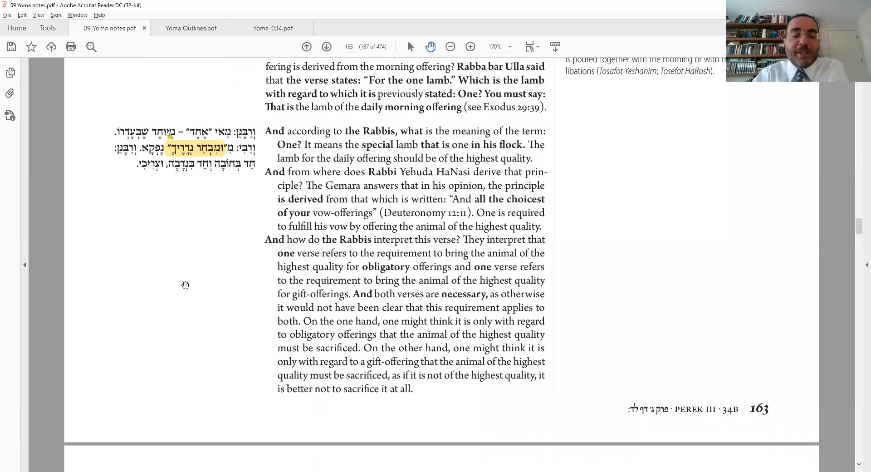
pyautogui.scroll(-3)
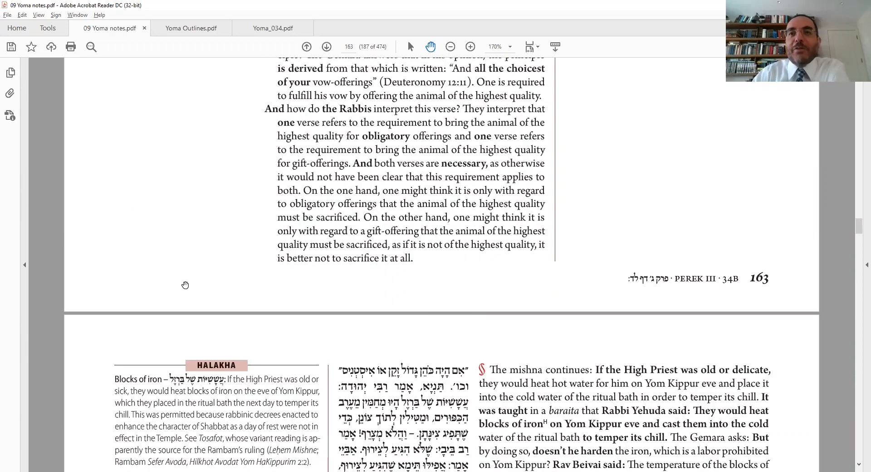
pyautogui.scroll(-3)
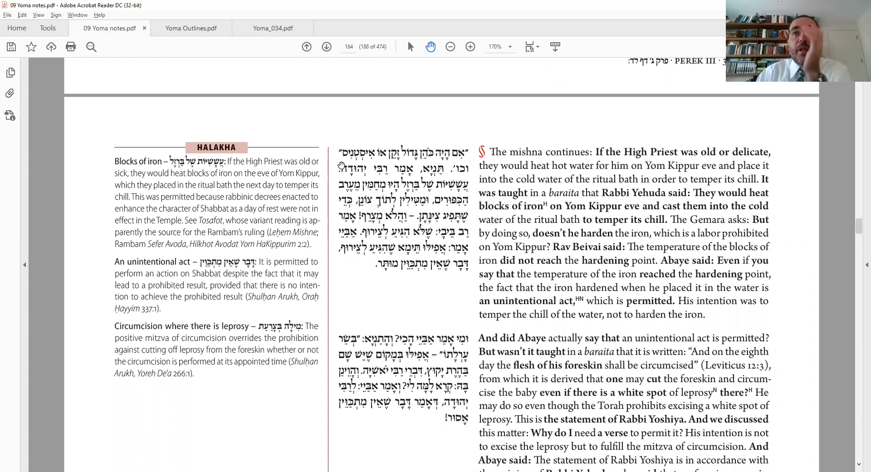
pyautogui.moveTo(473, 173)
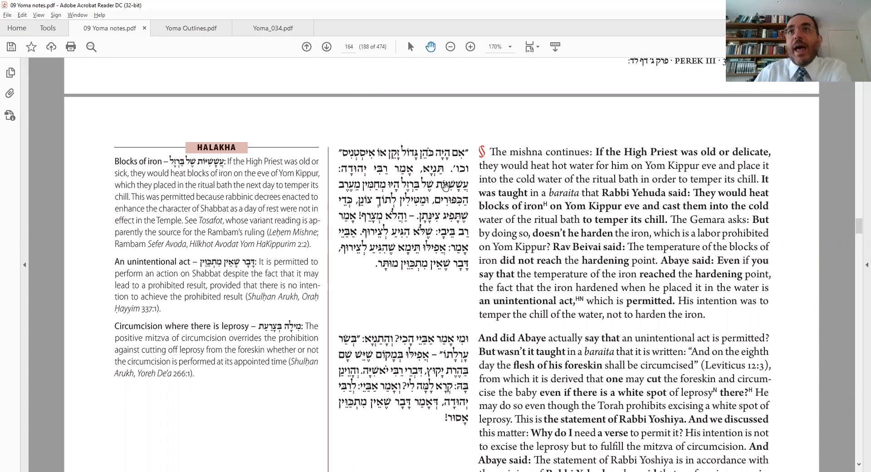
pyautogui.moveTo(365, 195)
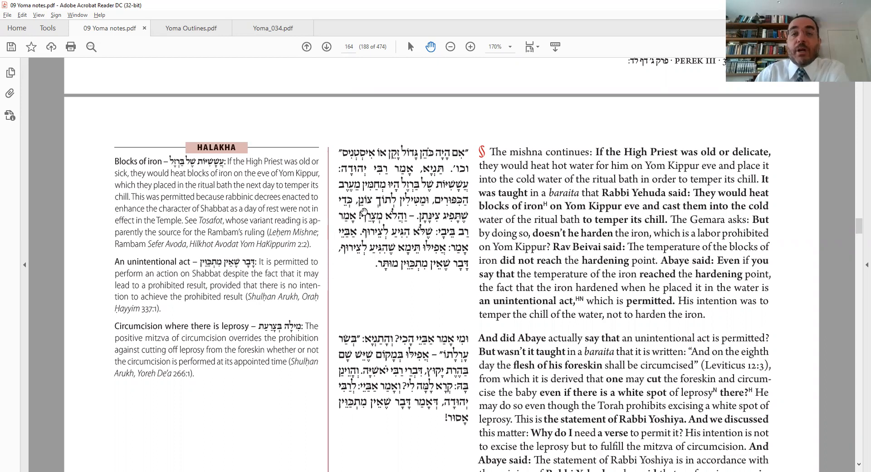
pyautogui.moveTo(333, 213)
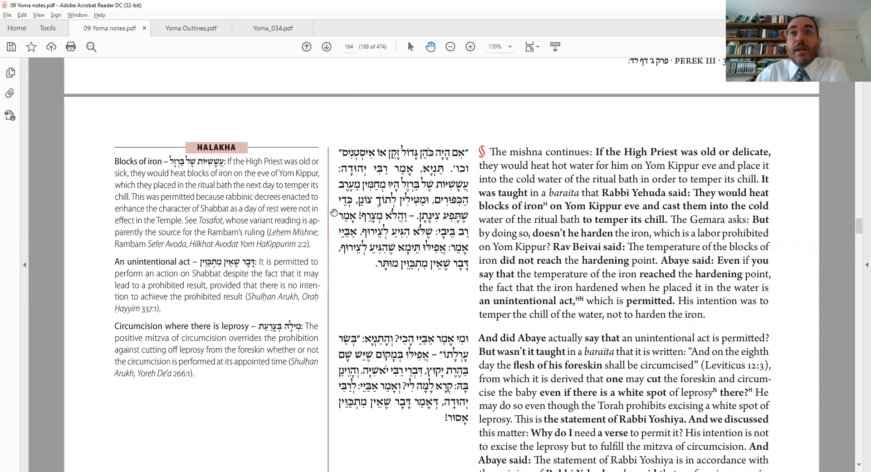
pyautogui.moveTo(418, 227)
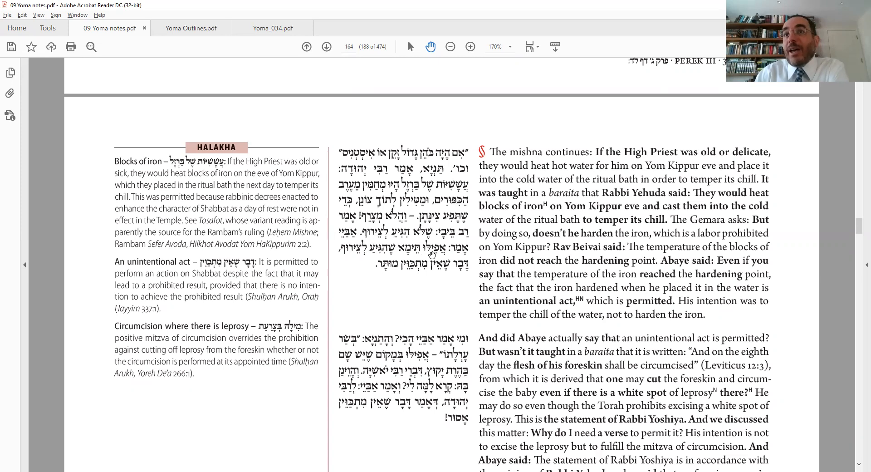
pyautogui.moveTo(434, 281)
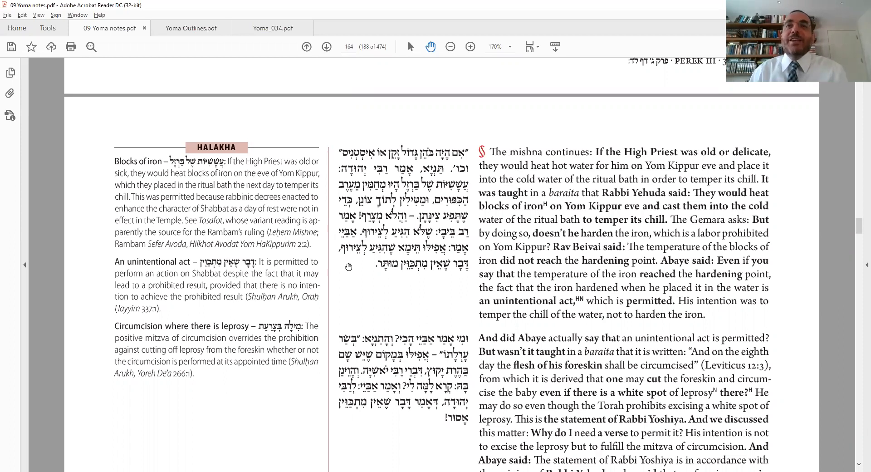
pyautogui.moveTo(369, 273)
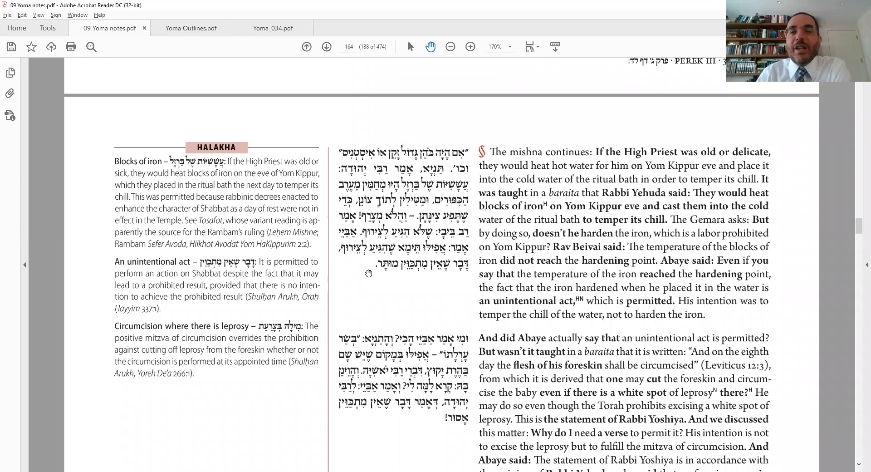
pyautogui.moveTo(389, 283)
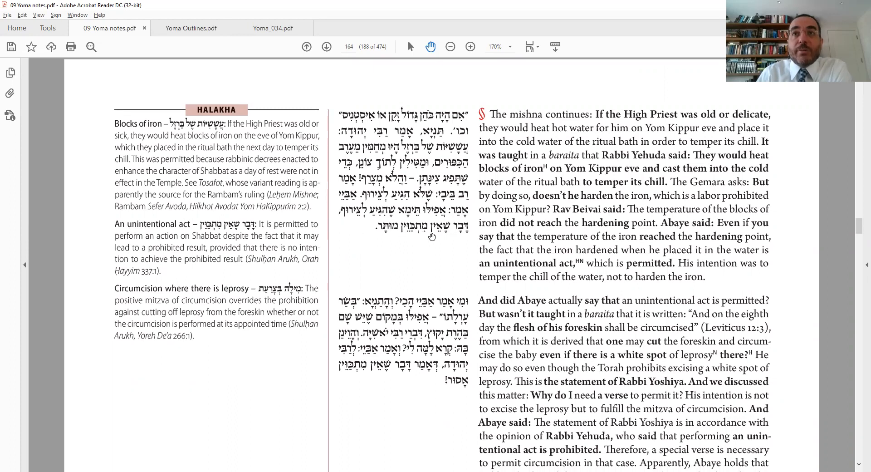
pyautogui.moveTo(432, 291)
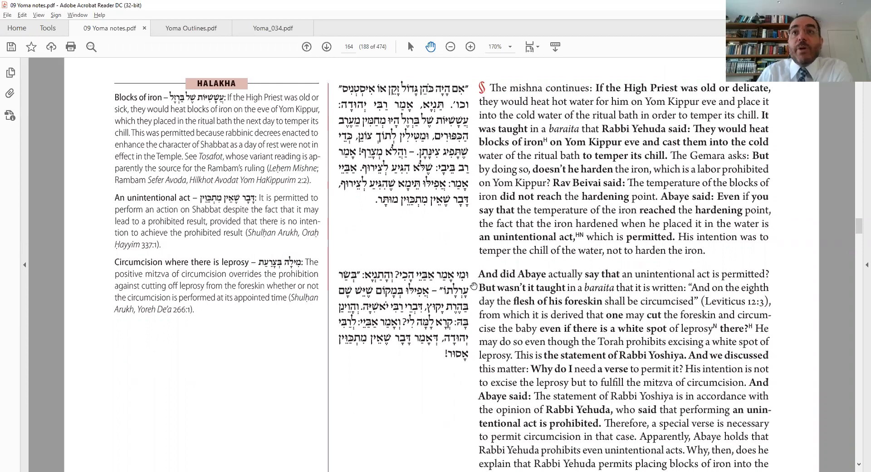
pyautogui.moveTo(413, 293)
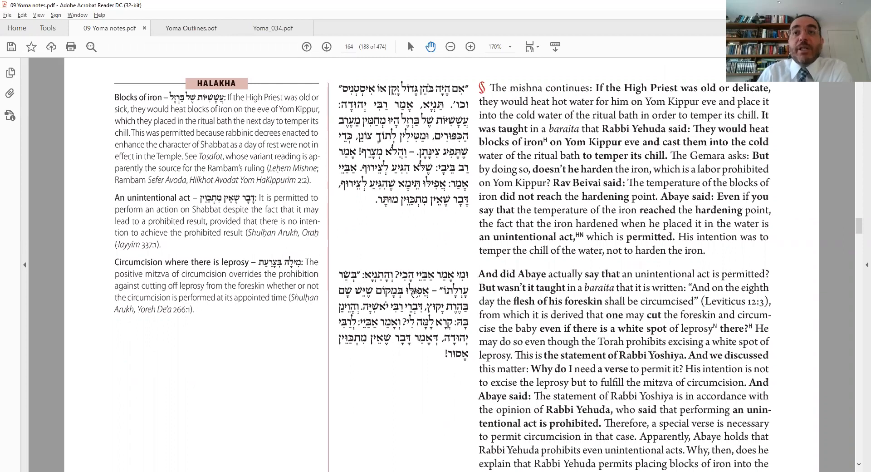
pyautogui.moveTo(439, 299)
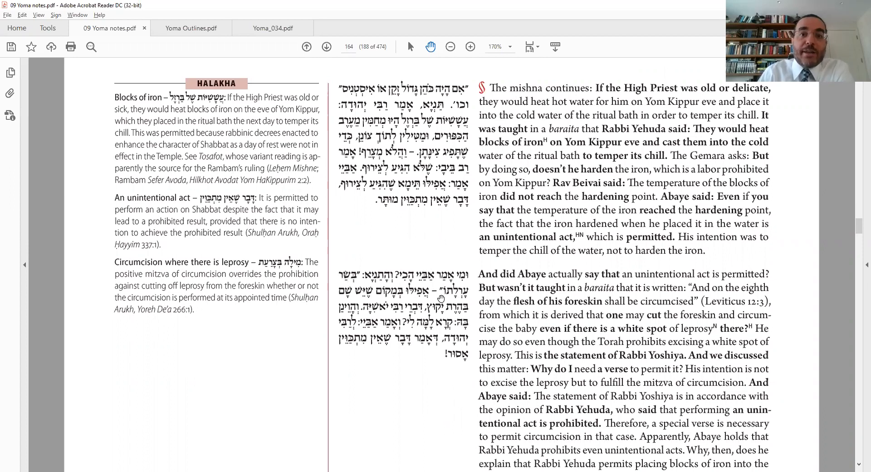
pyautogui.moveTo(473, 300)
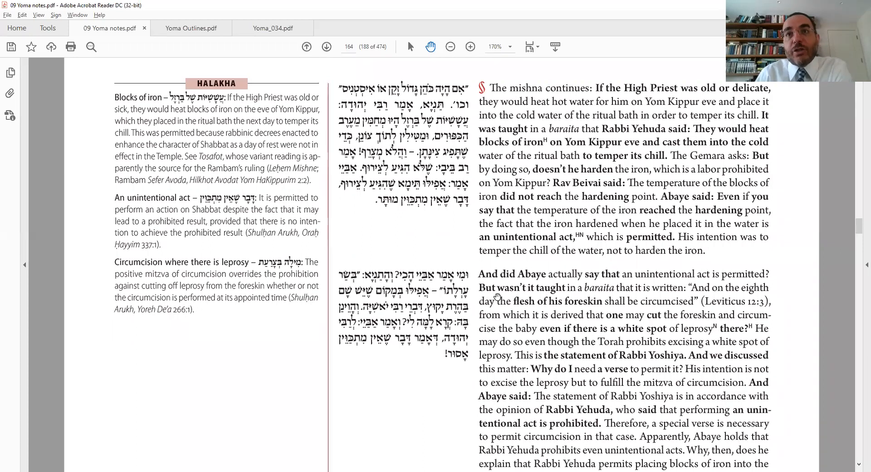
pyautogui.moveTo(336, 279)
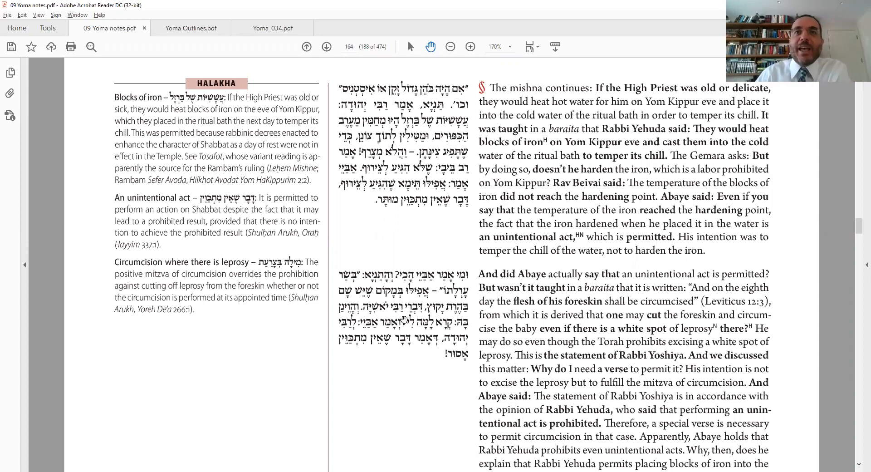
pyautogui.moveTo(437, 299)
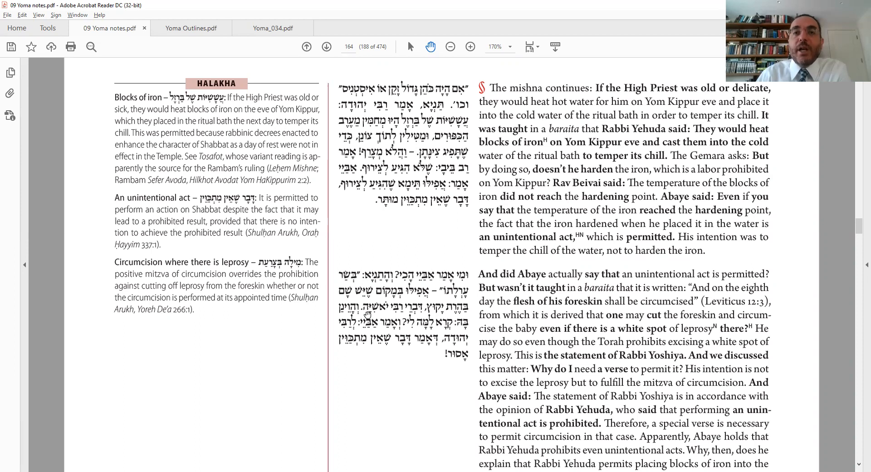
pyautogui.moveTo(465, 330)
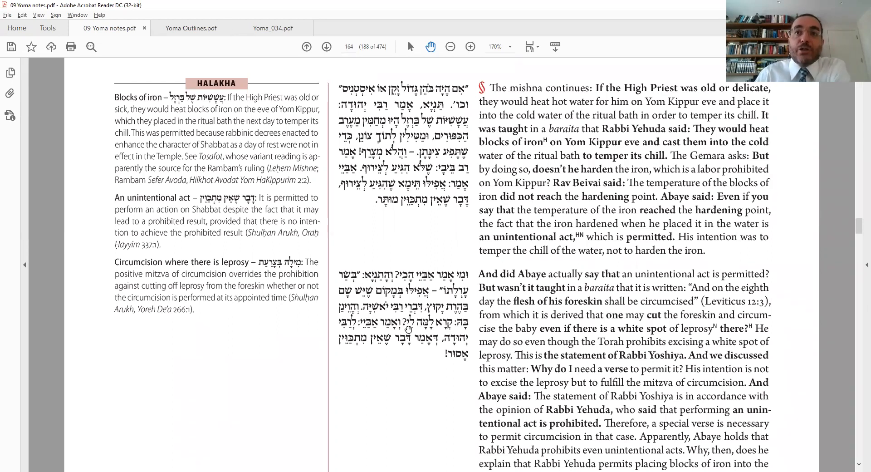
pyautogui.moveTo(335, 280)
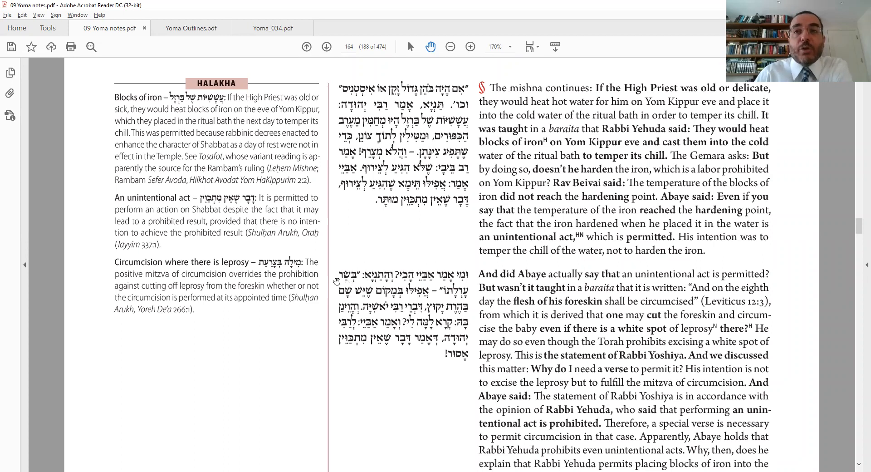
pyautogui.moveTo(399, 329)
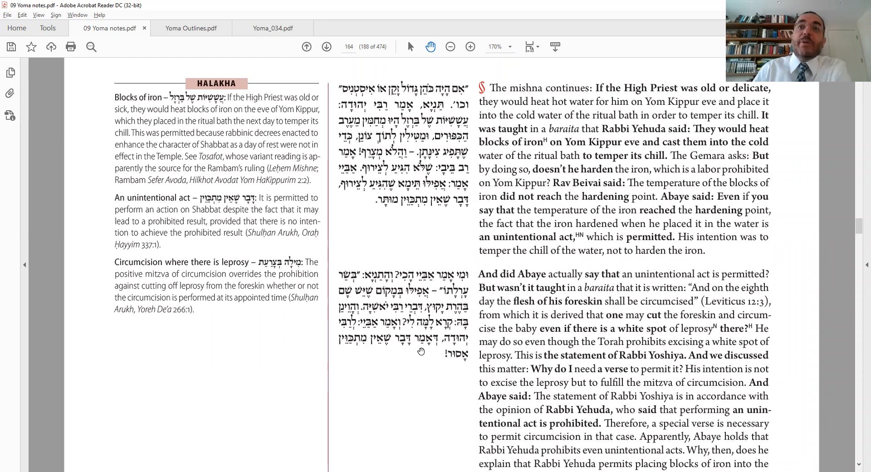
pyautogui.moveTo(428, 370)
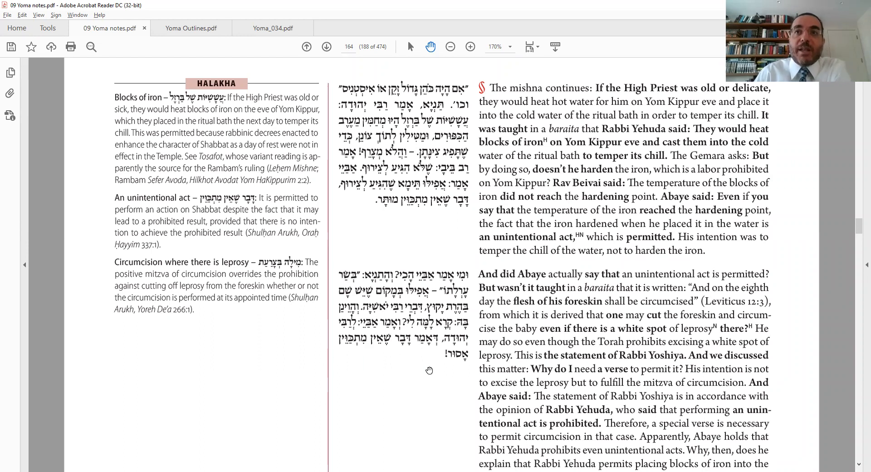
pyautogui.moveTo(425, 347)
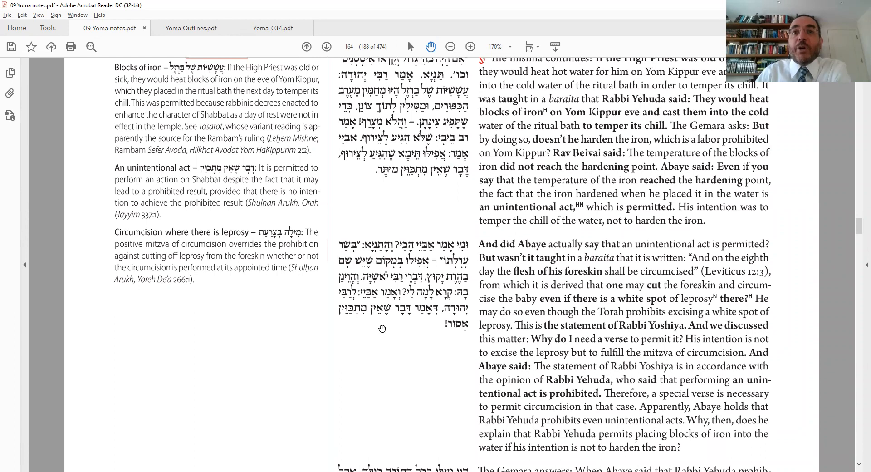
pyautogui.moveTo(360, 253)
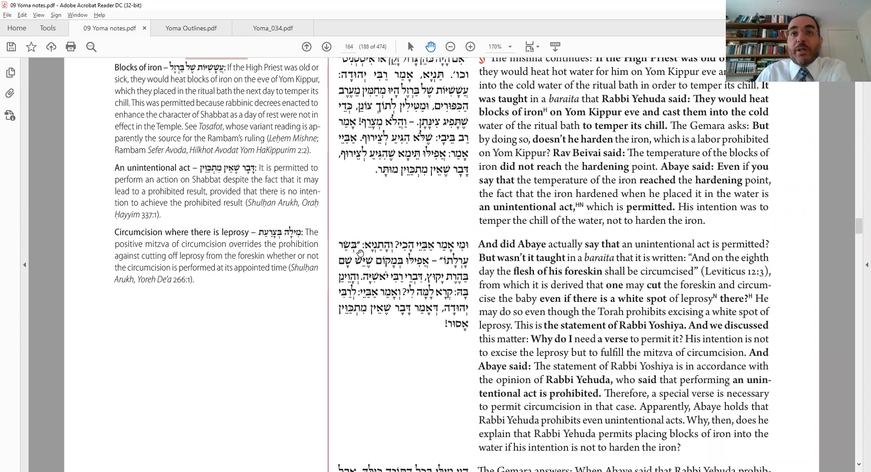
pyautogui.moveTo(369, 302)
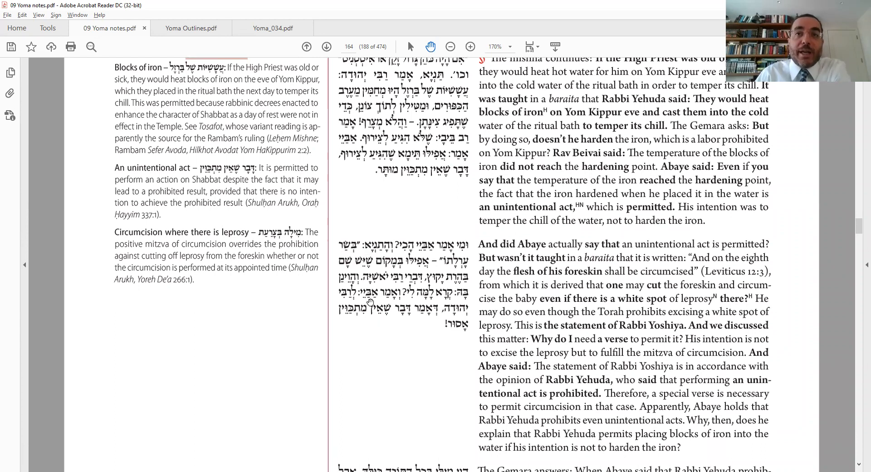
pyautogui.moveTo(414, 359)
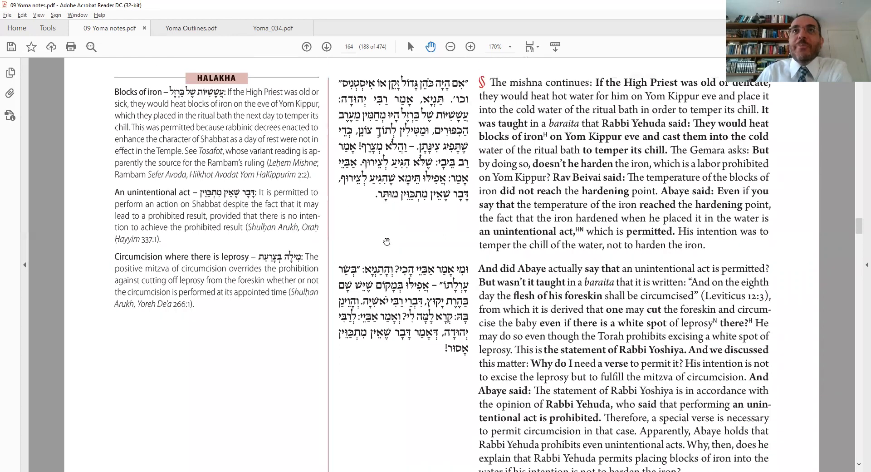
pyautogui.moveTo(360, 168)
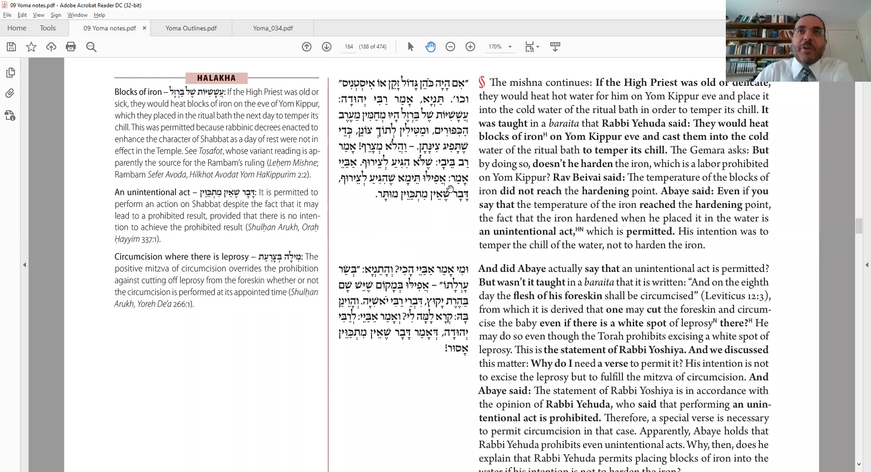
pyautogui.moveTo(380, 196)
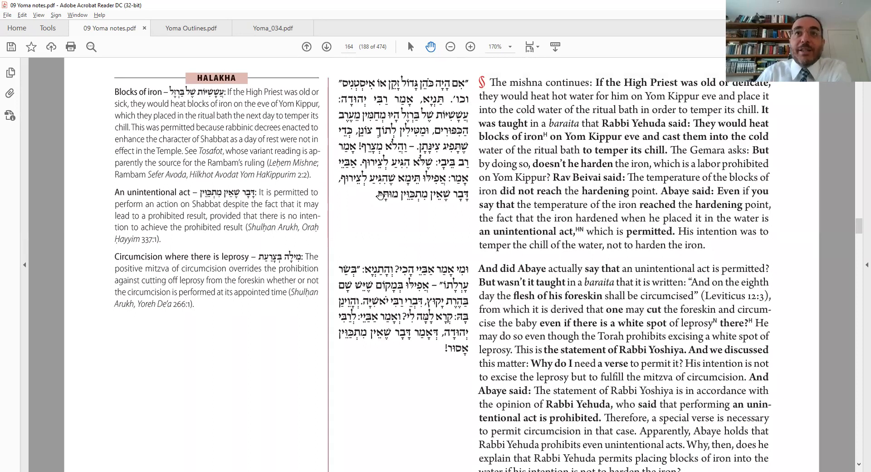
# - Scroll around page 164 to settle on the 'The Gemara answers' paragraph about the rabbinic prohibition
pyautogui.scroll(-3)
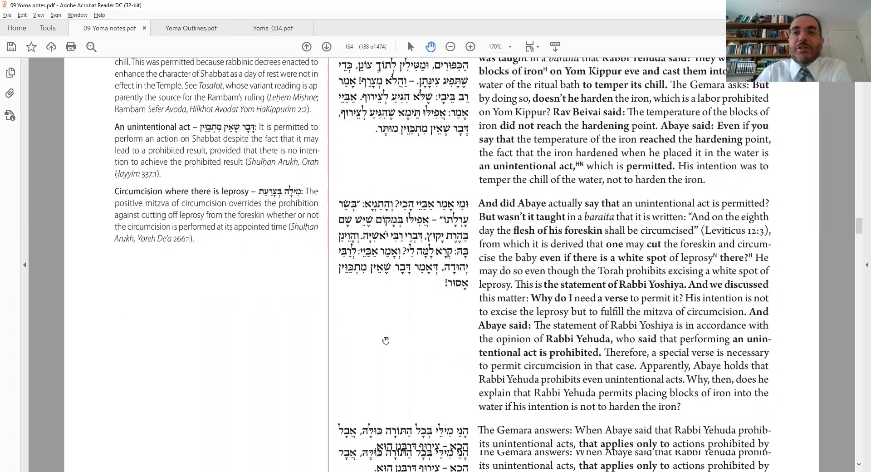
pyautogui.scroll(-3)
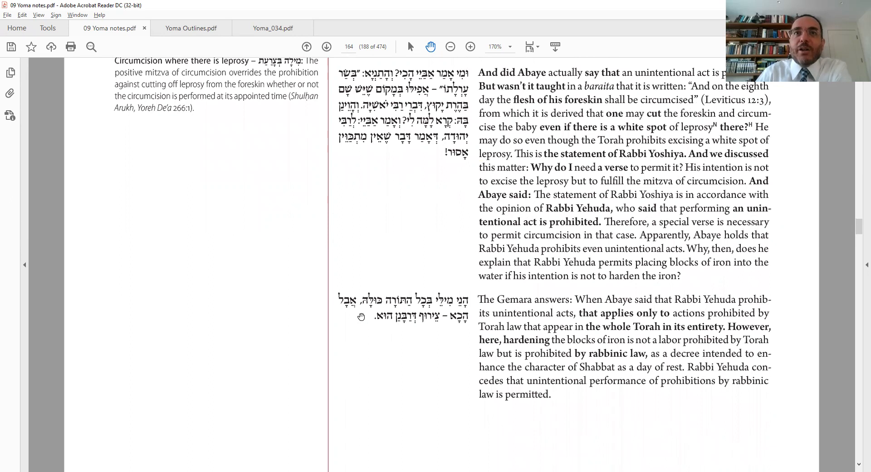
pyautogui.moveTo(437, 327)
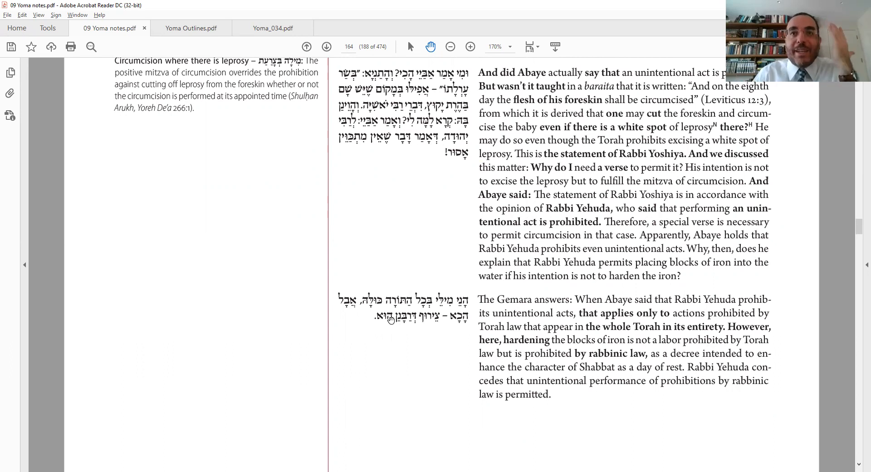
pyautogui.moveTo(423, 149)
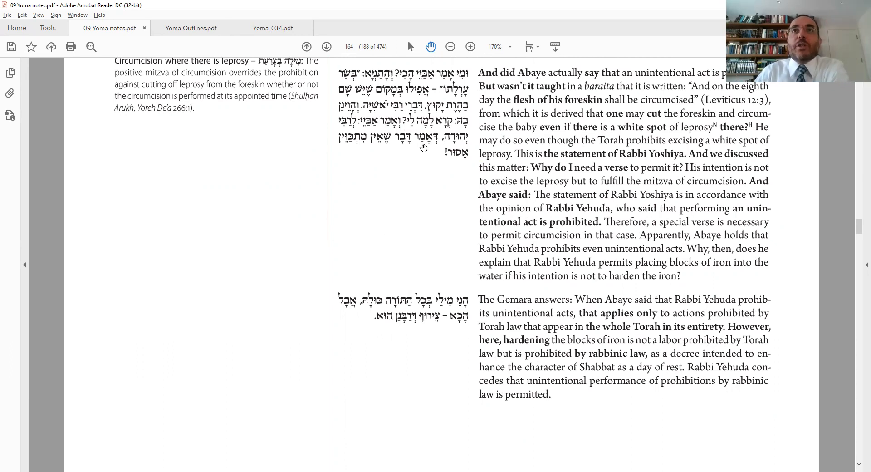
pyautogui.moveTo(456, 156)
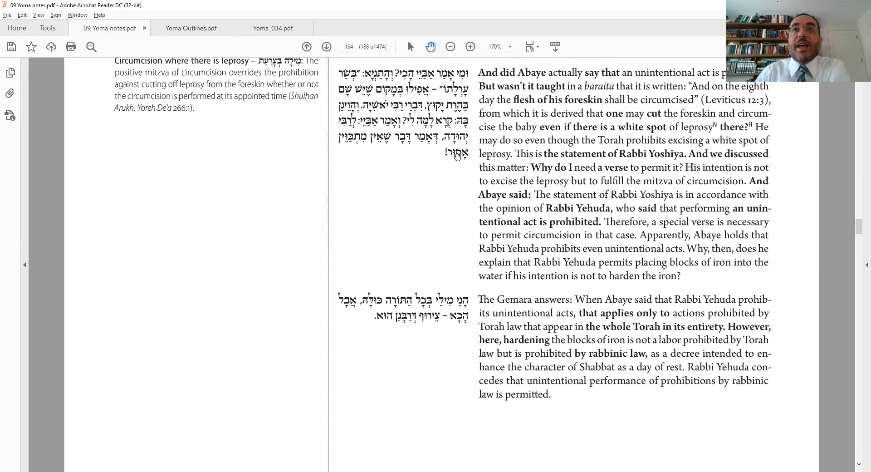
pyautogui.moveTo(418, 327)
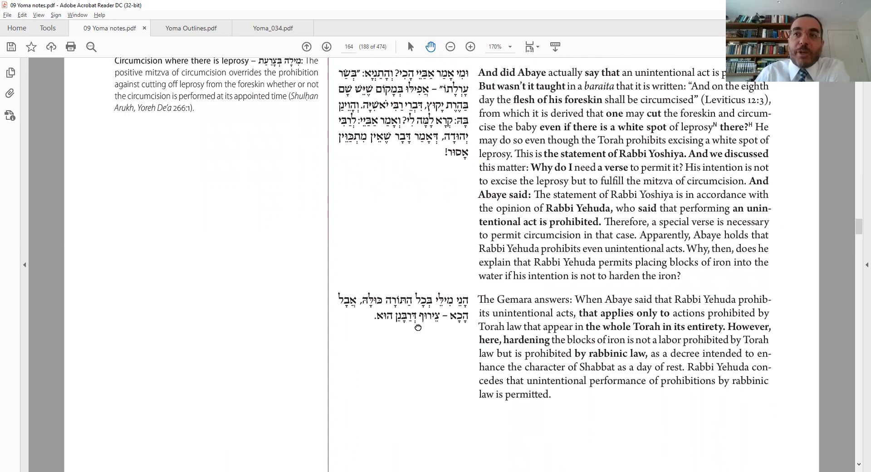
pyautogui.scroll(3)
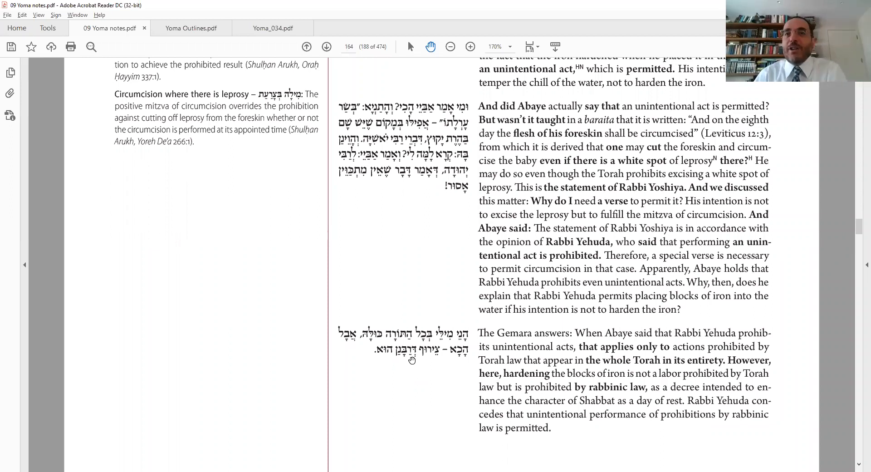
pyautogui.moveTo(456, 361)
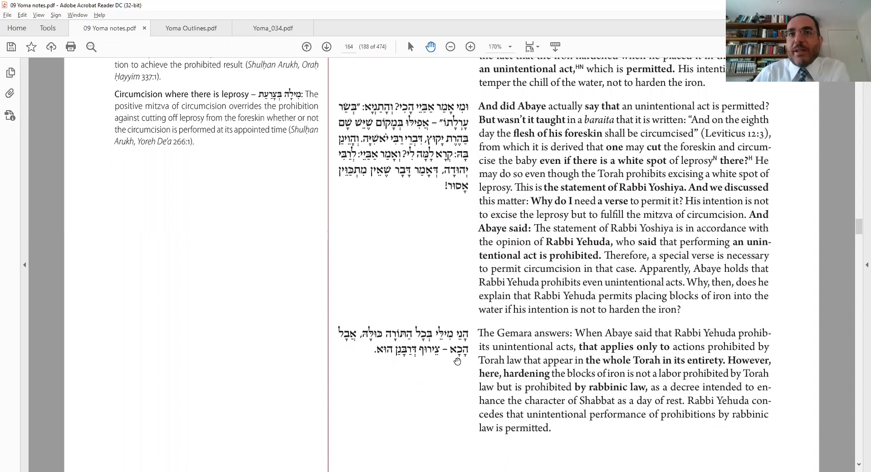
pyautogui.moveTo(416, 357)
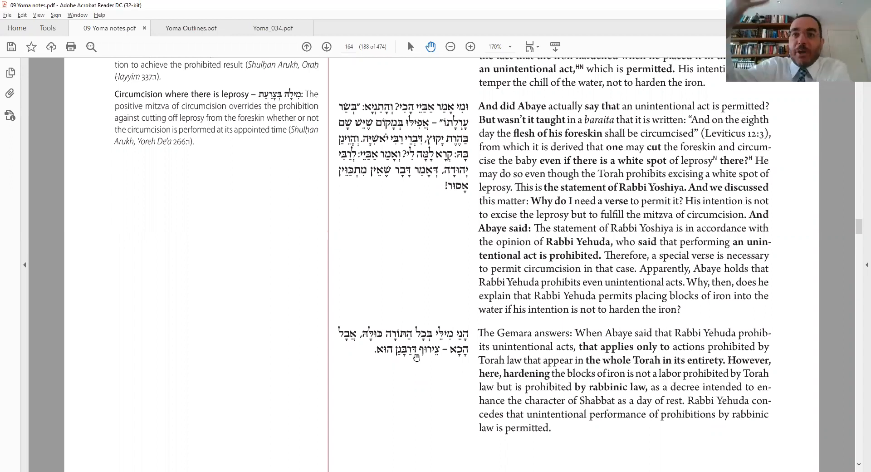
pyautogui.moveTo(416, 360)
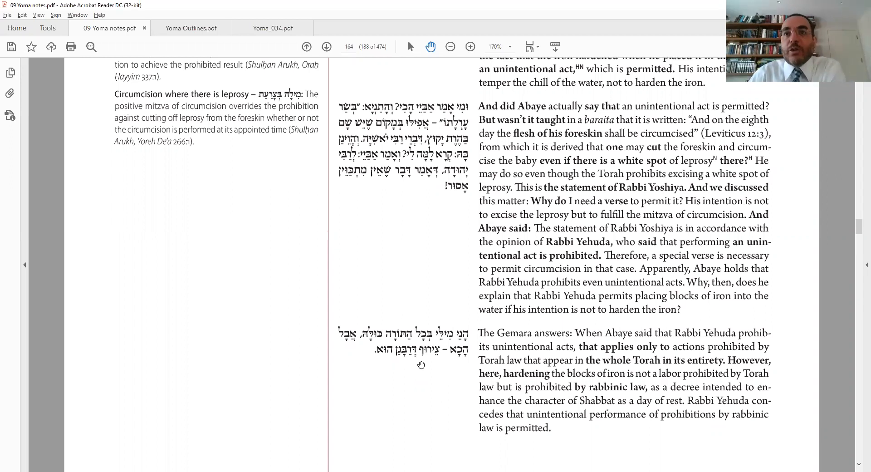
pyautogui.moveTo(383, 366)
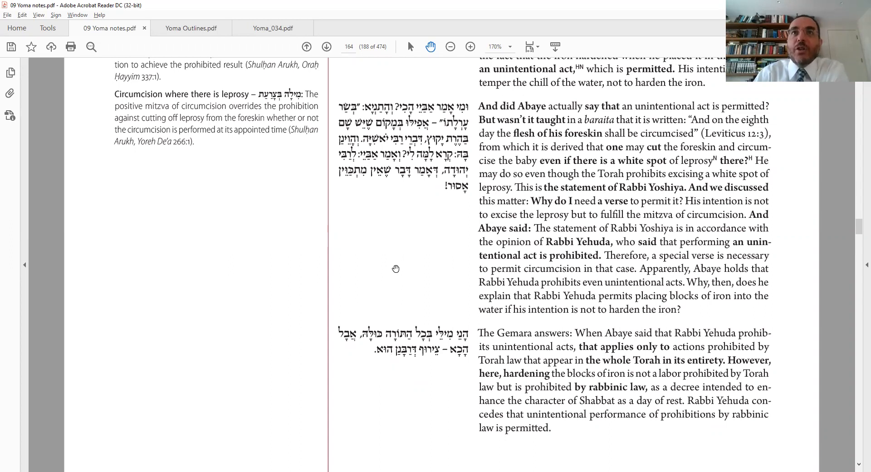
pyautogui.scroll(-3)
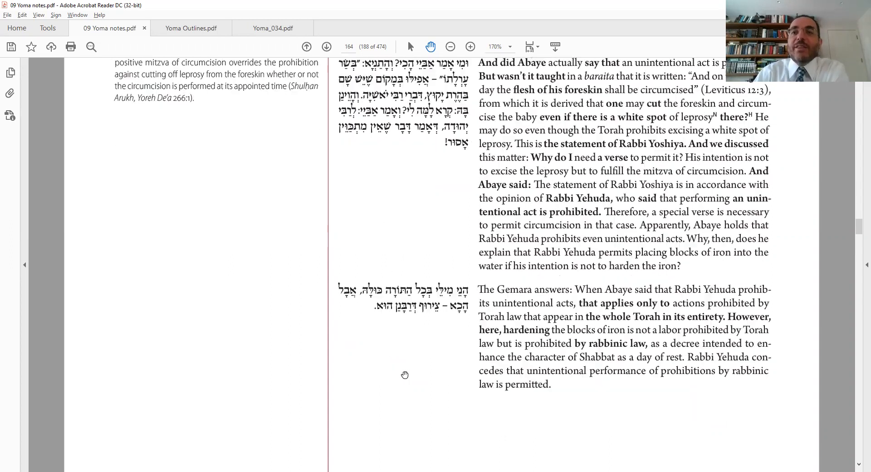
pyautogui.scroll(-3)
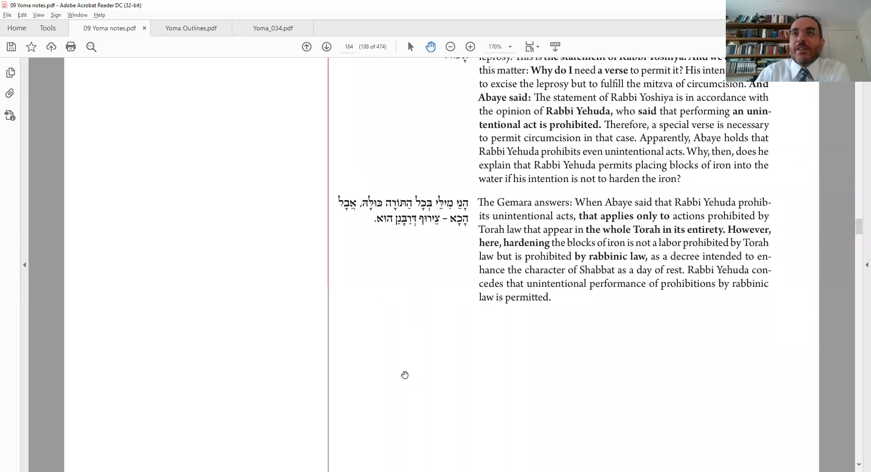
pyautogui.scroll(3)
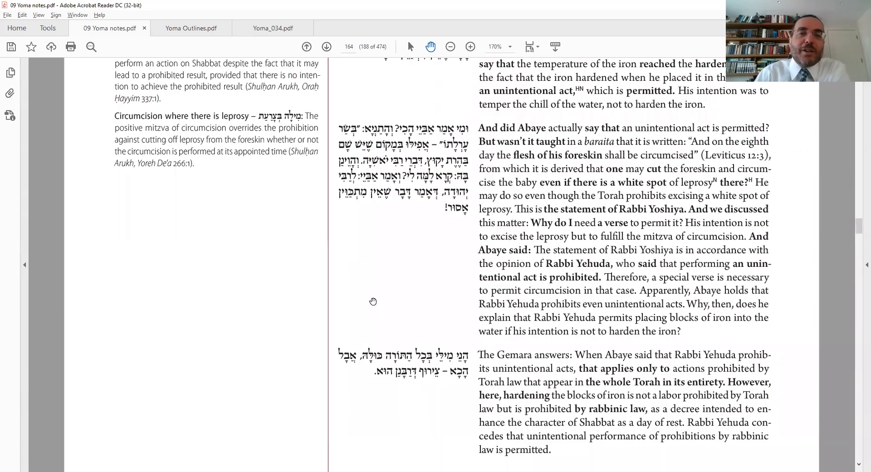